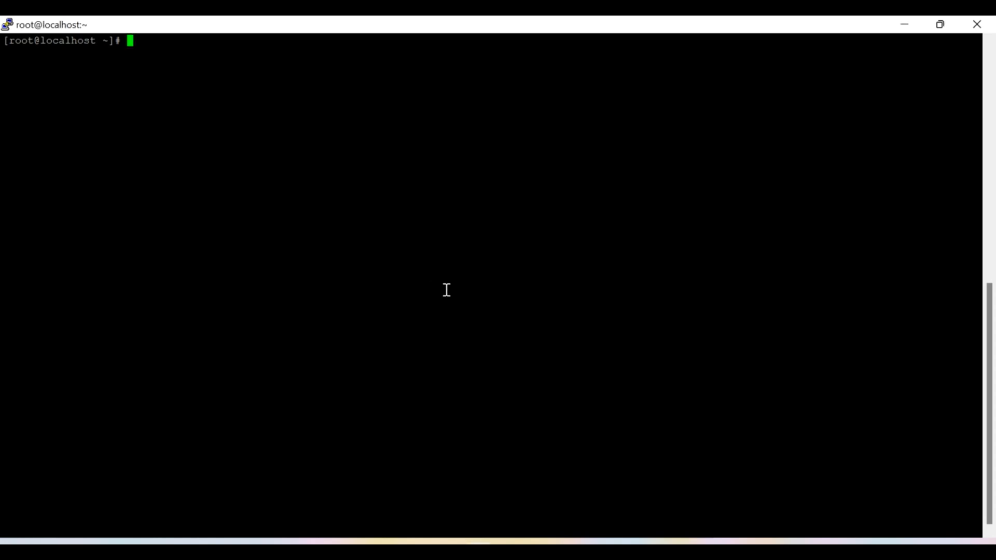
- Run 'systemctl status jenkins' in PuTTY to check the Jenkins service is active
{"action": "type", "text": "sys"}
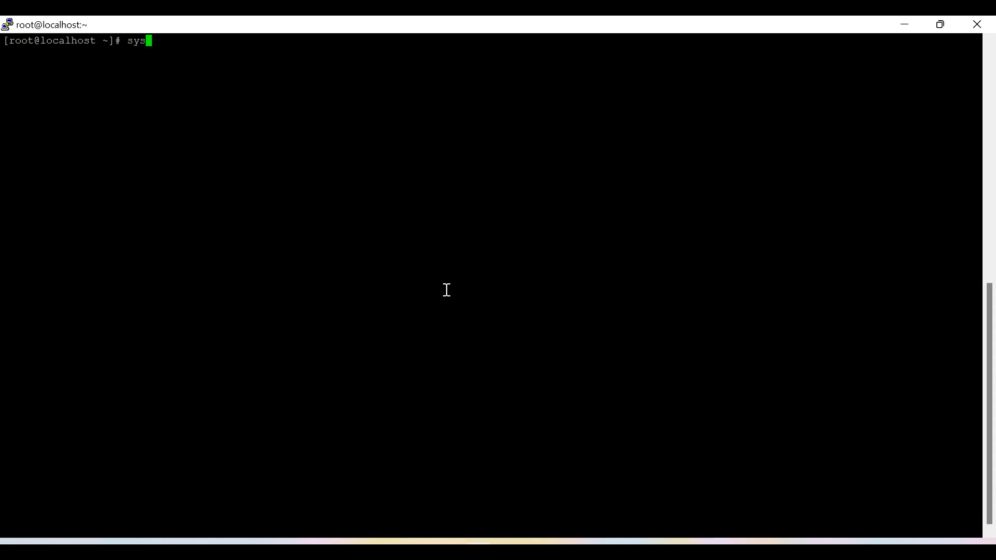
{"action": "type", "text": "tem"}
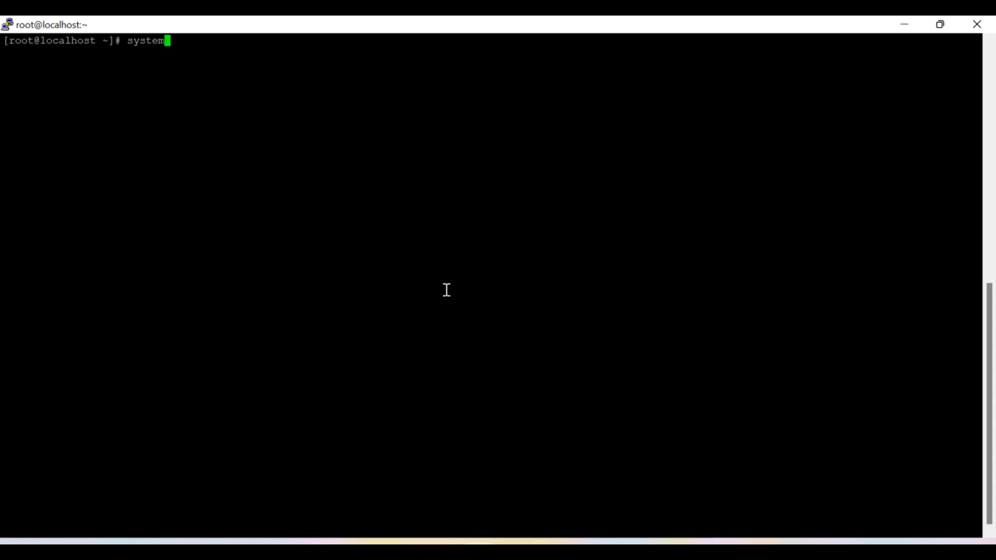
{"action": "type", "text": "ctl status jenkins"}
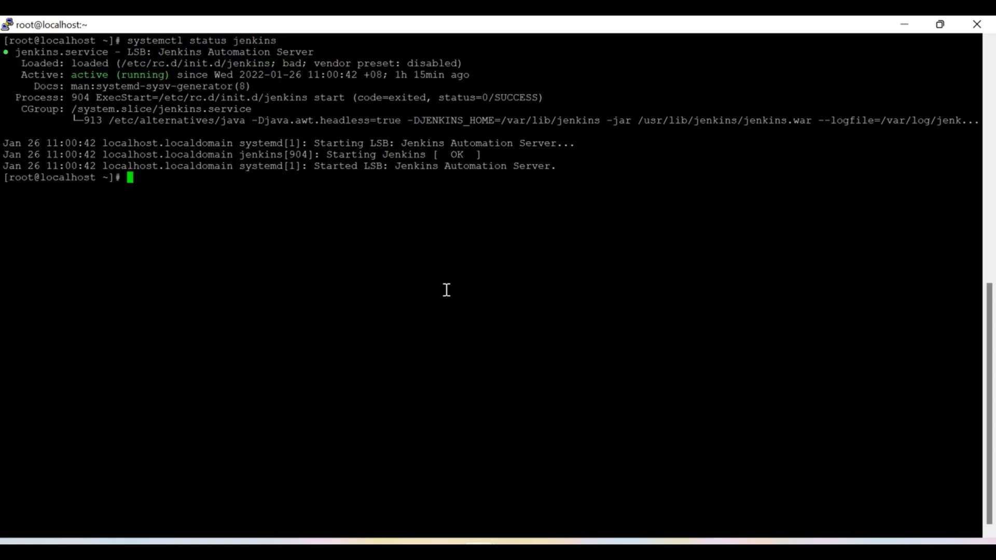
{"action": "mouse_move", "coordinate": [476, 505]}
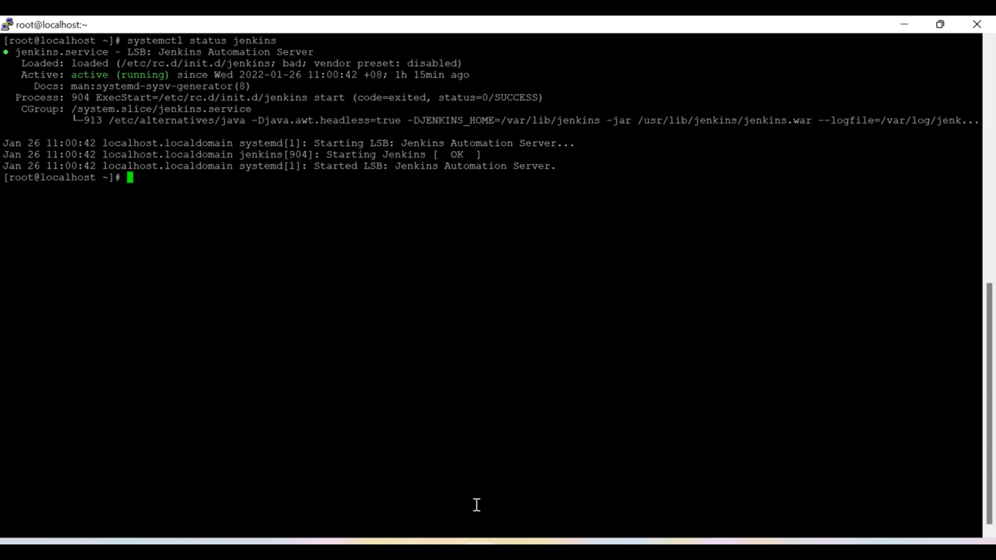
{"action": "mouse_move", "coordinate": [654, 360]}
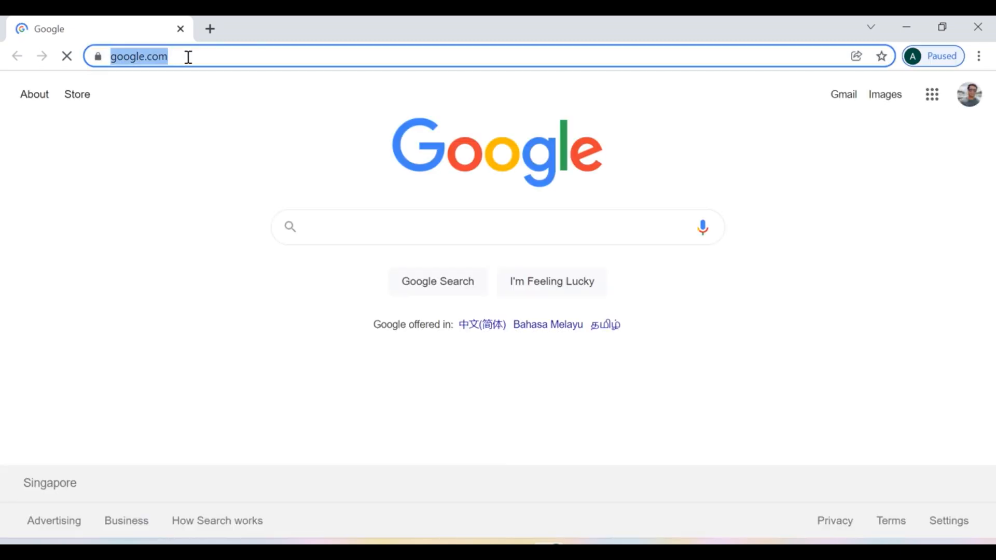
{"action": "type", "text": "http://122.248.200.120:8200"}
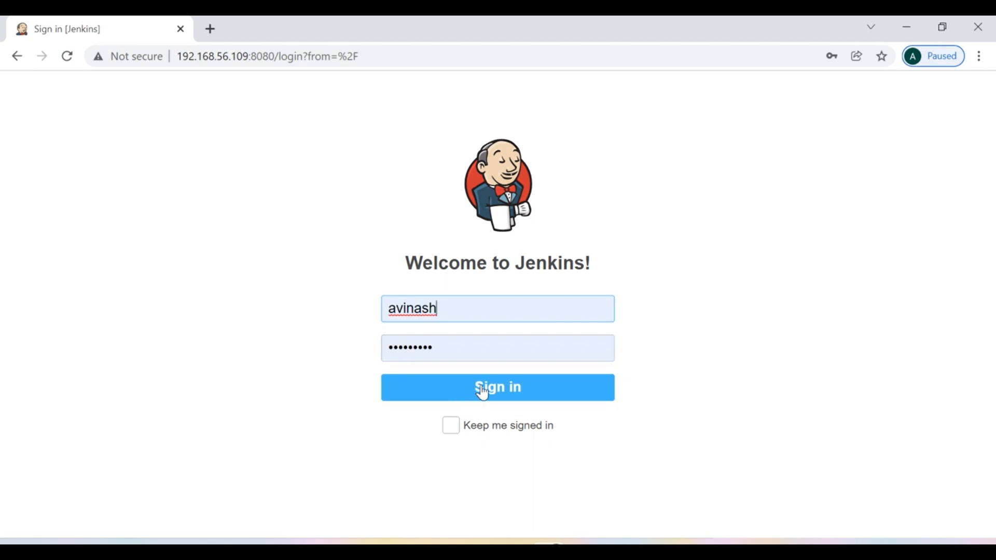
{"action": "left_click", "coordinate": [498, 387]}
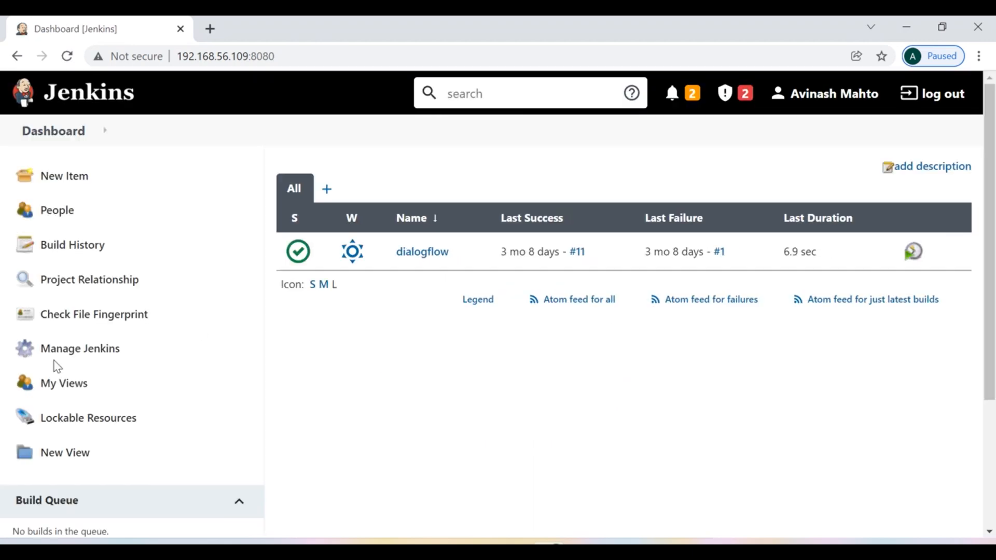
{"action": "mouse_move", "coordinate": [721, 102]}
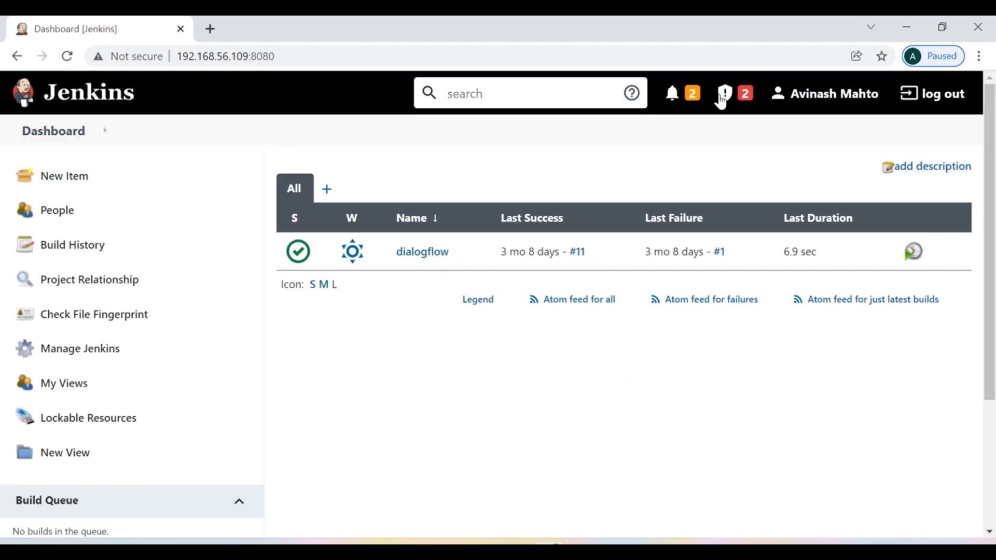
{"action": "mouse_move", "coordinate": [79, 347]}
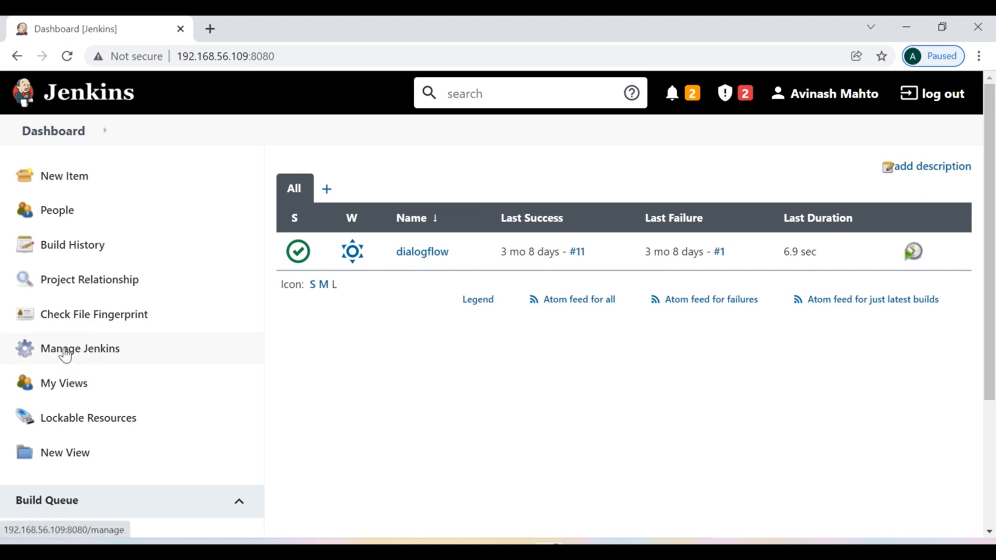
{"action": "left_click", "coordinate": [80, 348]}
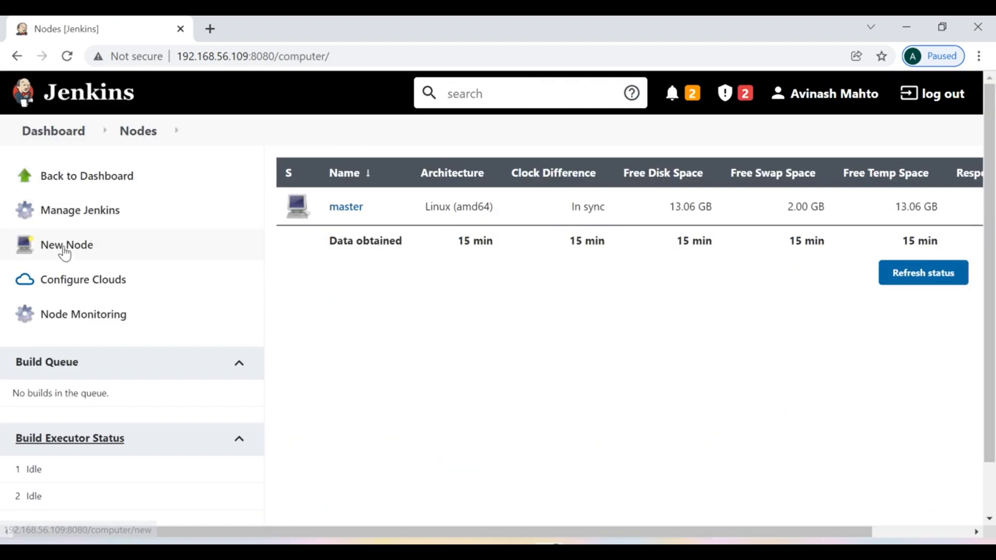
- Create a new permanent agent node named 'slave-node'
{"action": "left_click", "coordinate": [66, 244]}
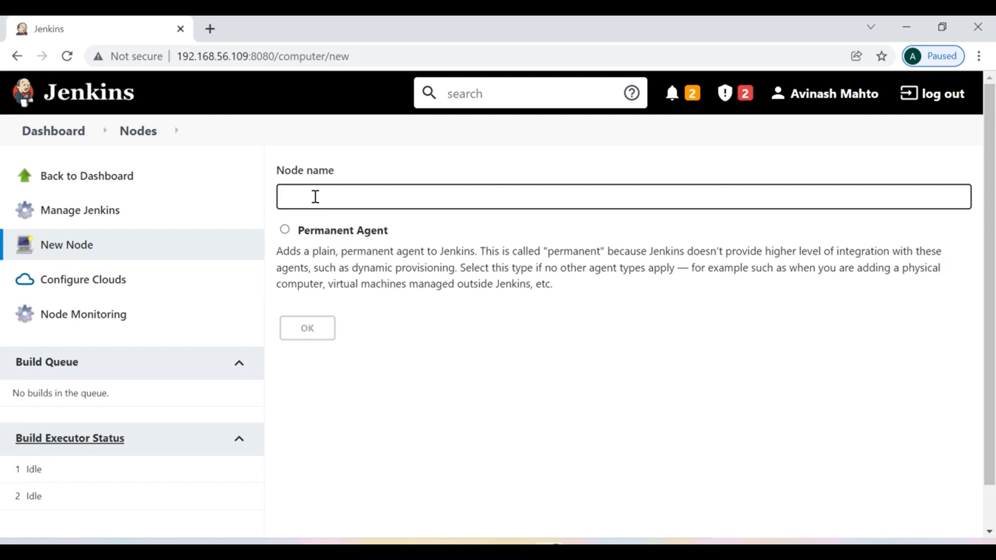
{"action": "type", "text": "slave-no"}
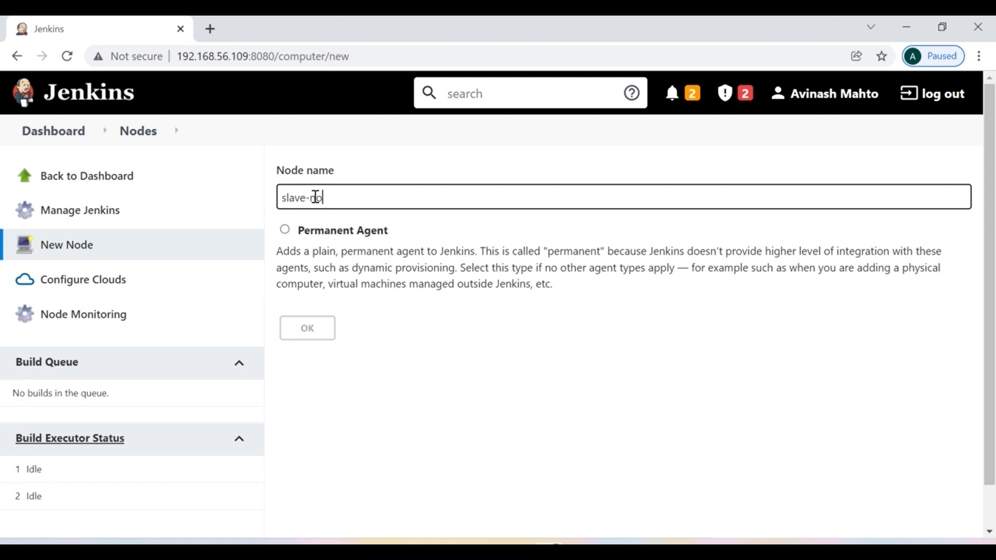
{"action": "type", "text": "de"}
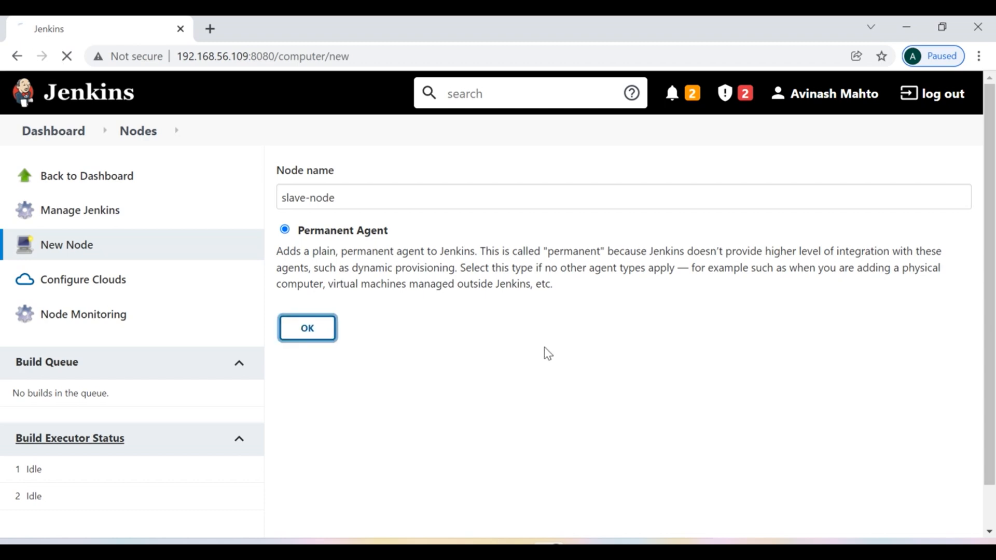
{"action": "left_click", "coordinate": [307, 328]}
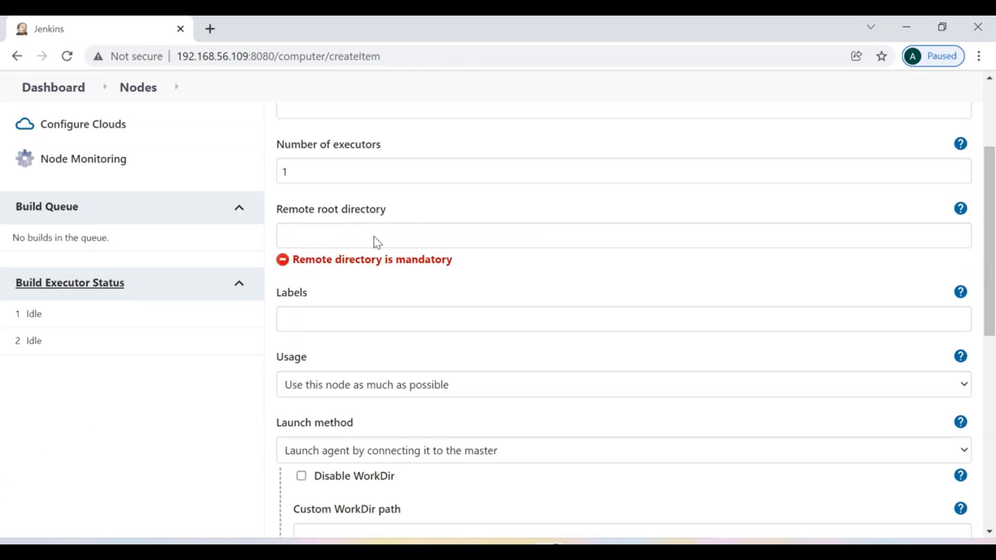
- Give slave-node description 'slave-node', root /home/avinash, label 'slave-node', usage as much as possible
{"action": "scroll", "scroll_direction": "up", "scroll_amount": 3}
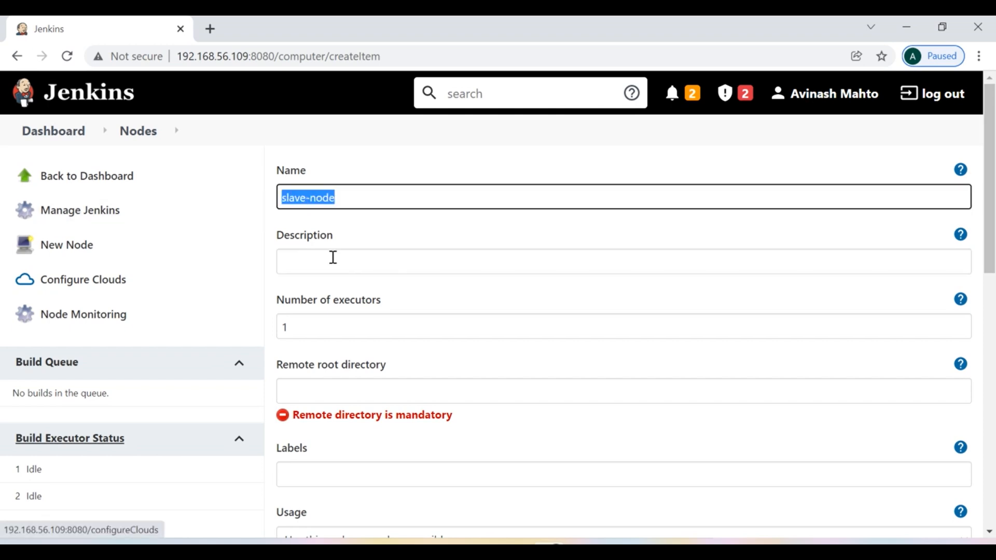
{"action": "type", "text": "slave-node"}
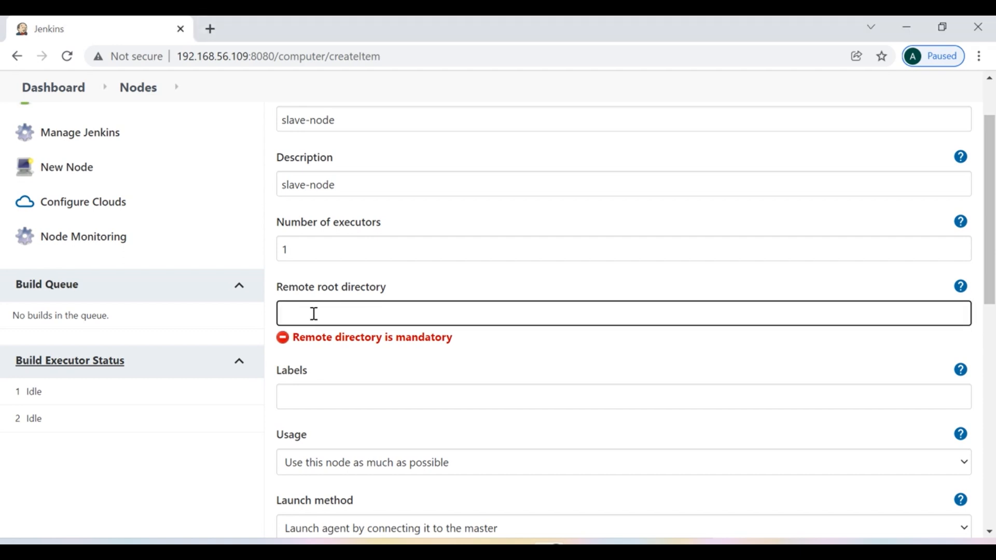
{"action": "type", "text": "/home/"}
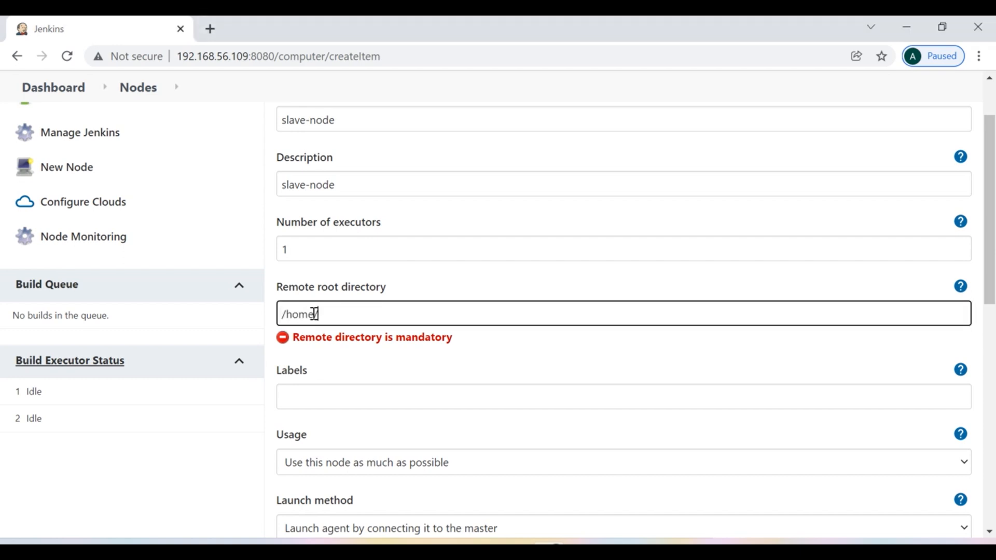
{"action": "type", "text": "avinash"}
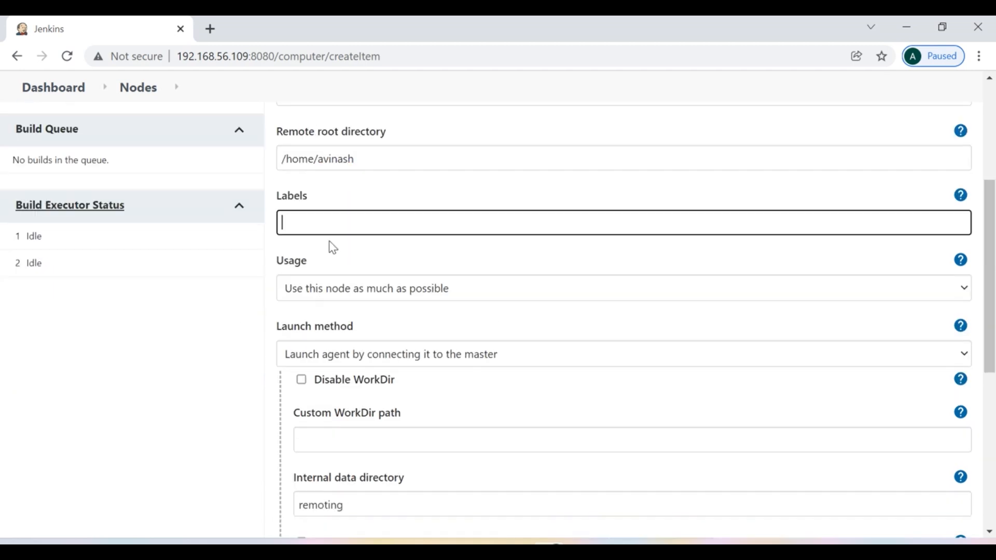
{"action": "type", "text": "s"}
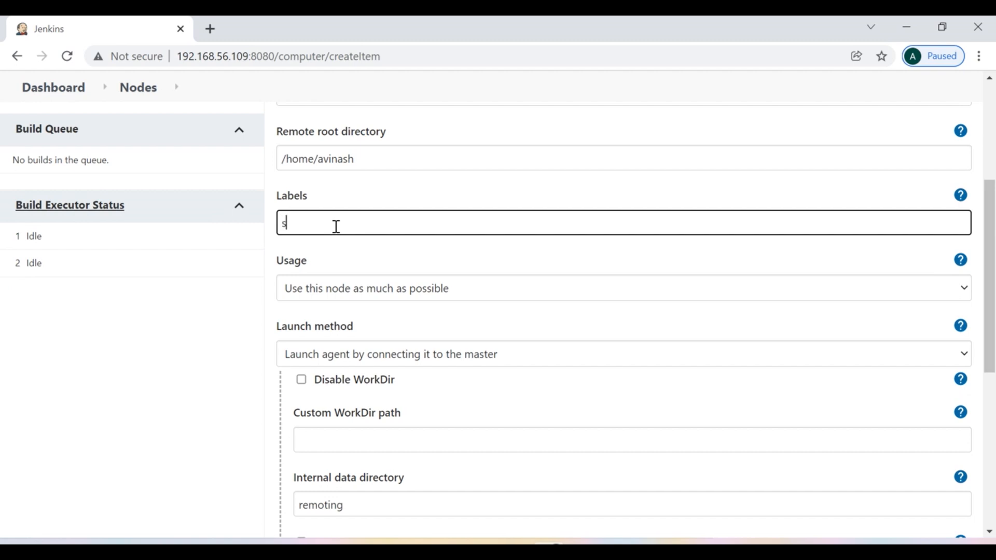
{"action": "type", "text": "lave-node"}
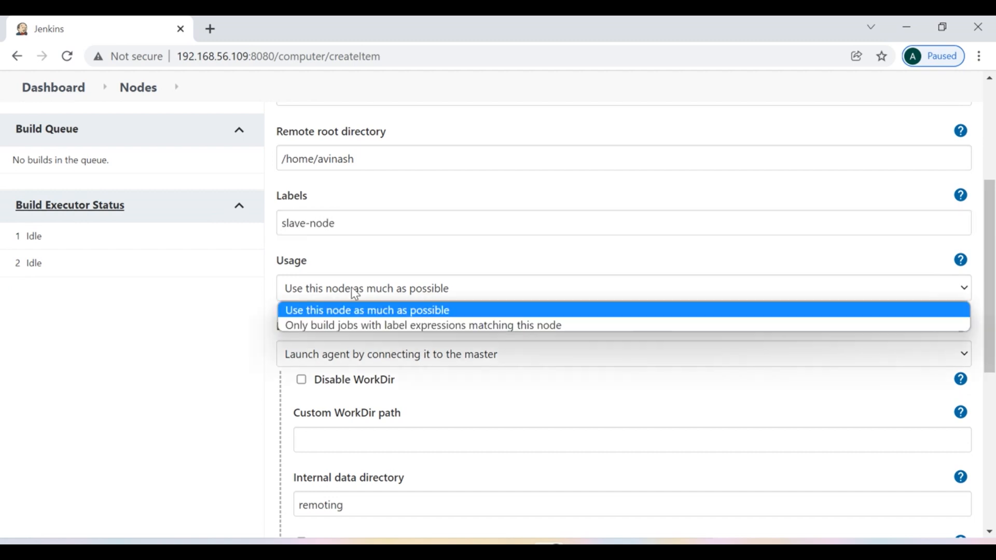
{"action": "mouse_move", "coordinate": [302, 319]}
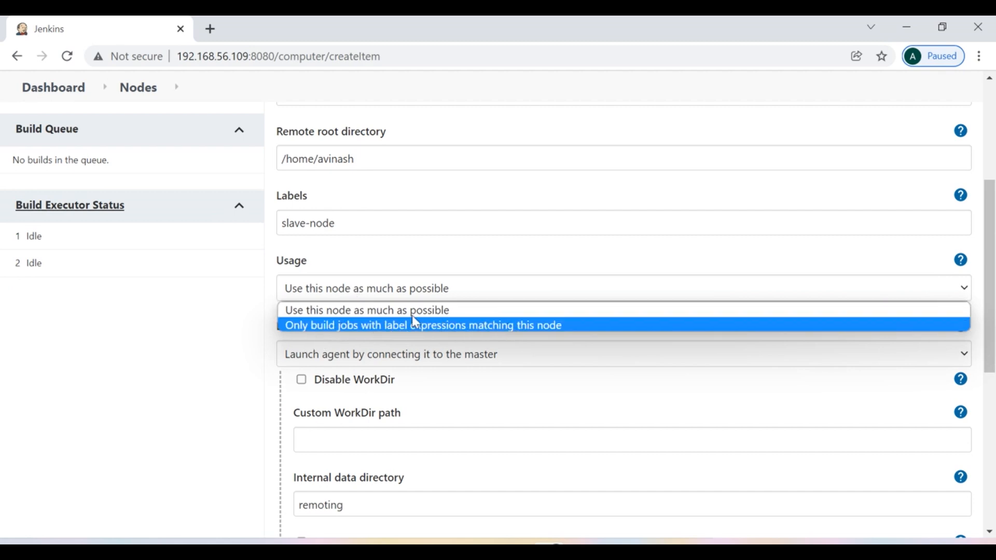
{"action": "left_click", "coordinate": [366, 310]}
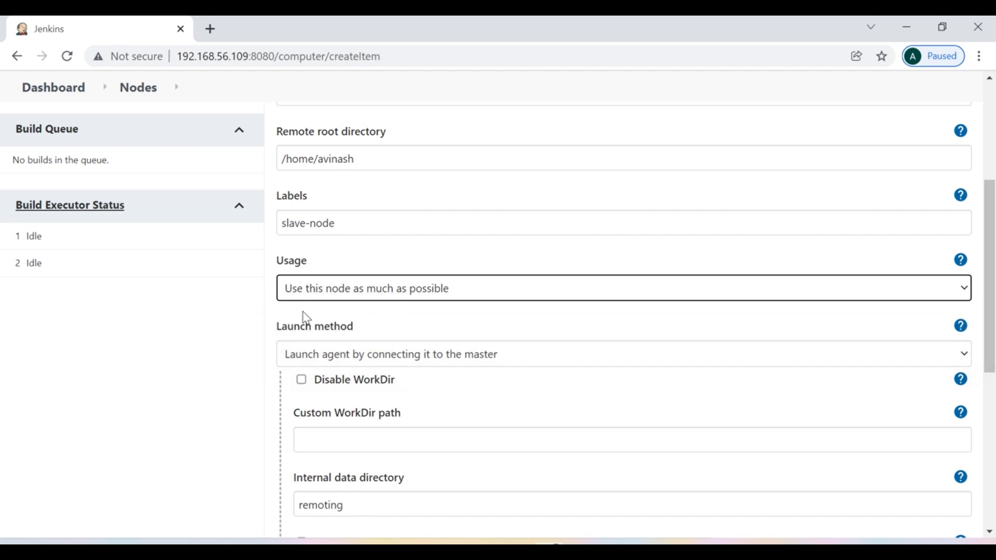
{"action": "scroll", "scroll_direction": "down", "scroll_amount": 3}
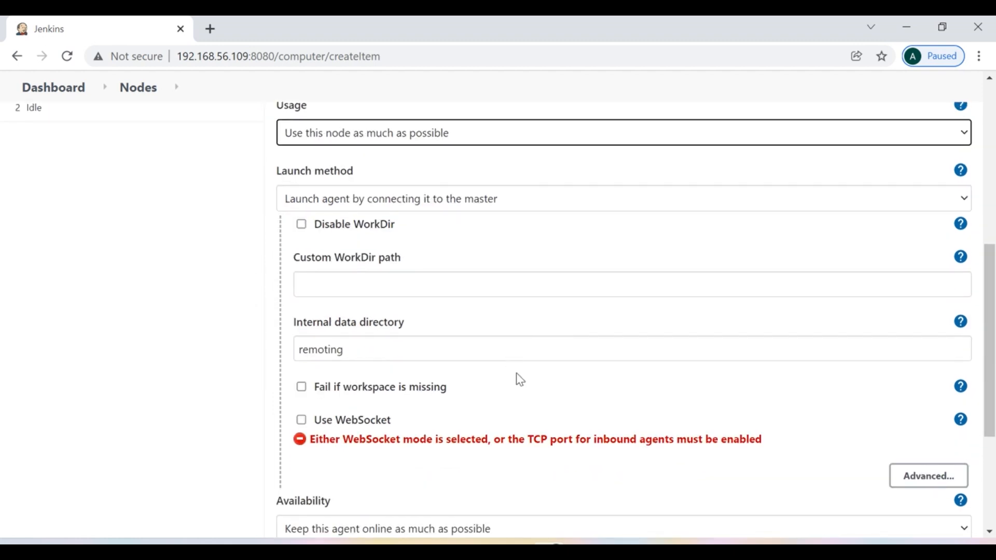
{"action": "mouse_move", "coordinate": [380, 207]}
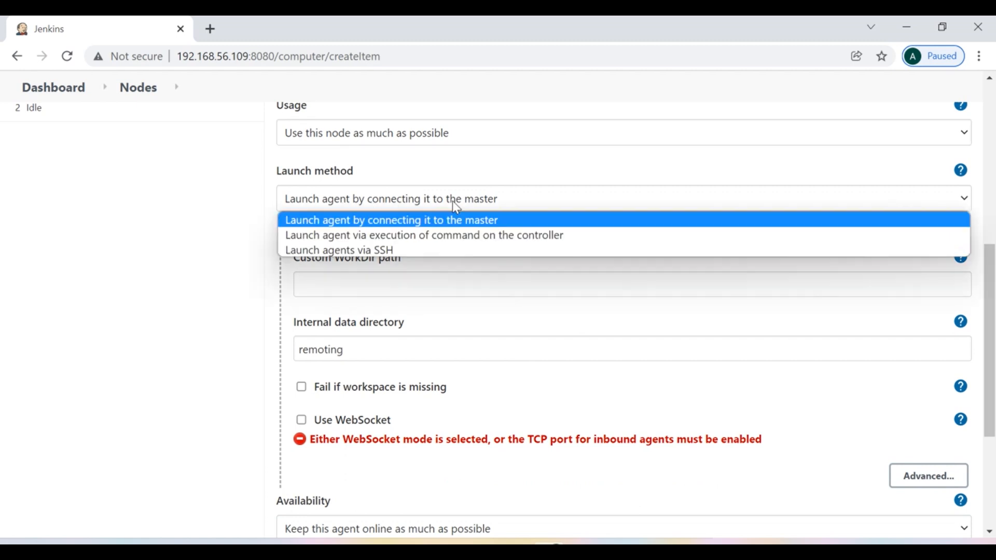
{"action": "mouse_move", "coordinate": [316, 249]}
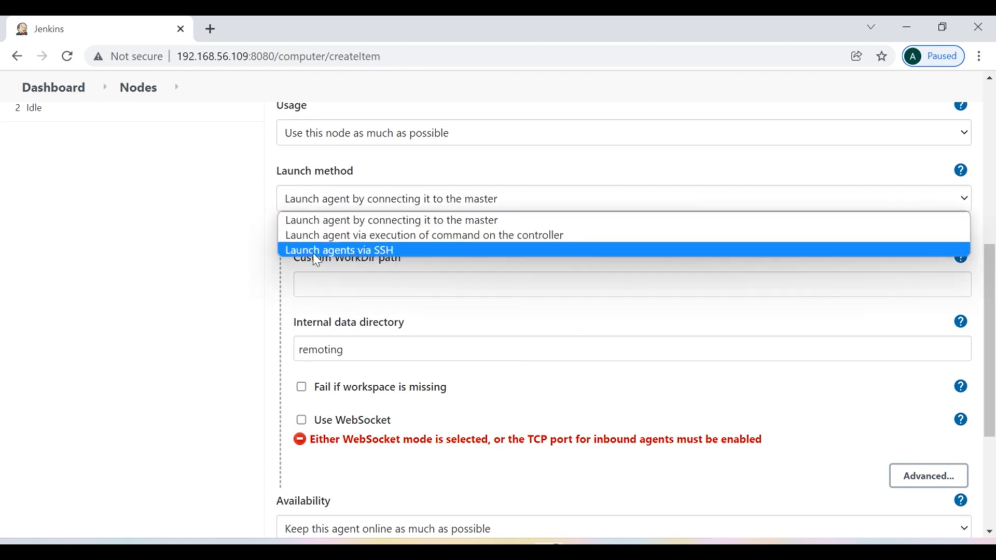
- Set slave-node to launch via SSH with host 192.168.56.106
{"action": "left_click", "coordinate": [339, 249]}
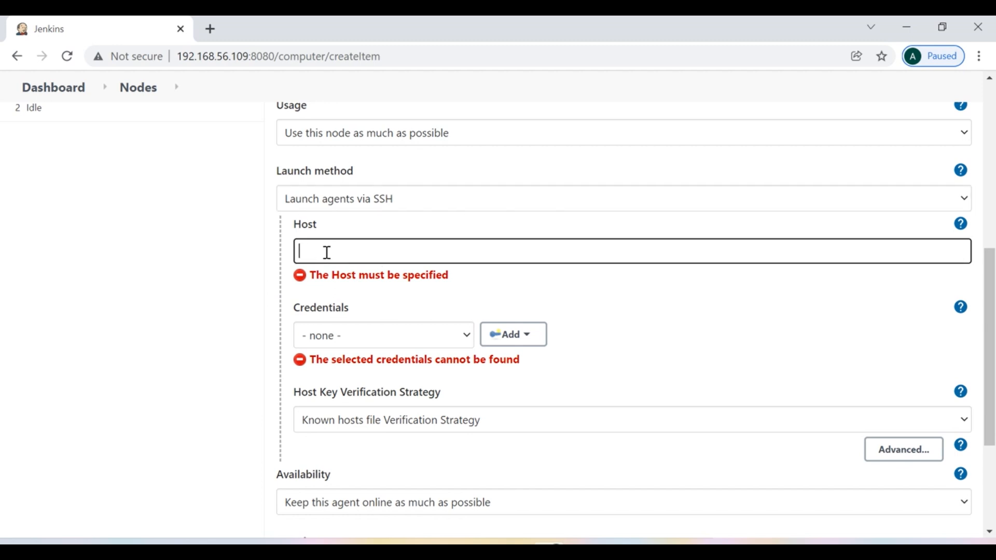
{"action": "type", "text": "1"}
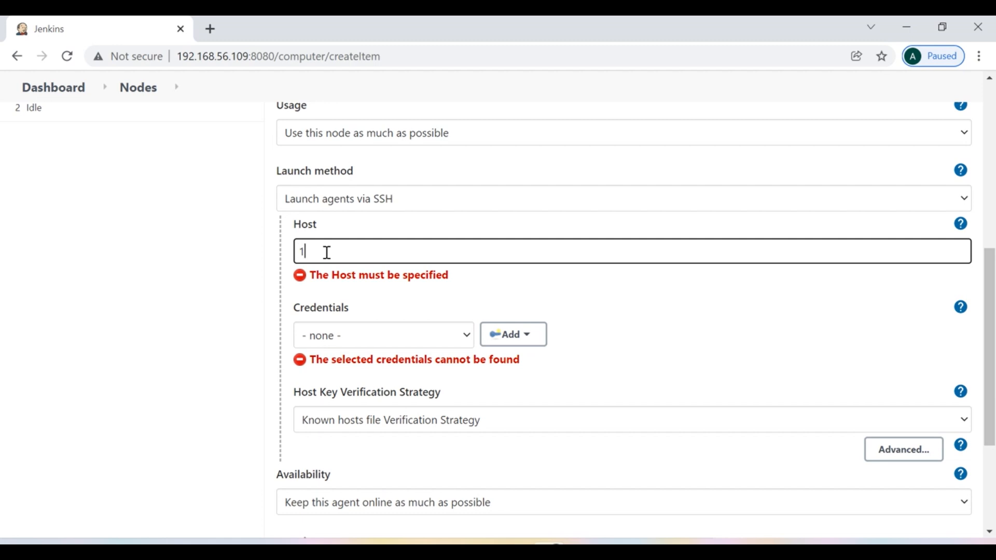
{"action": "type", "text": "92.168"}
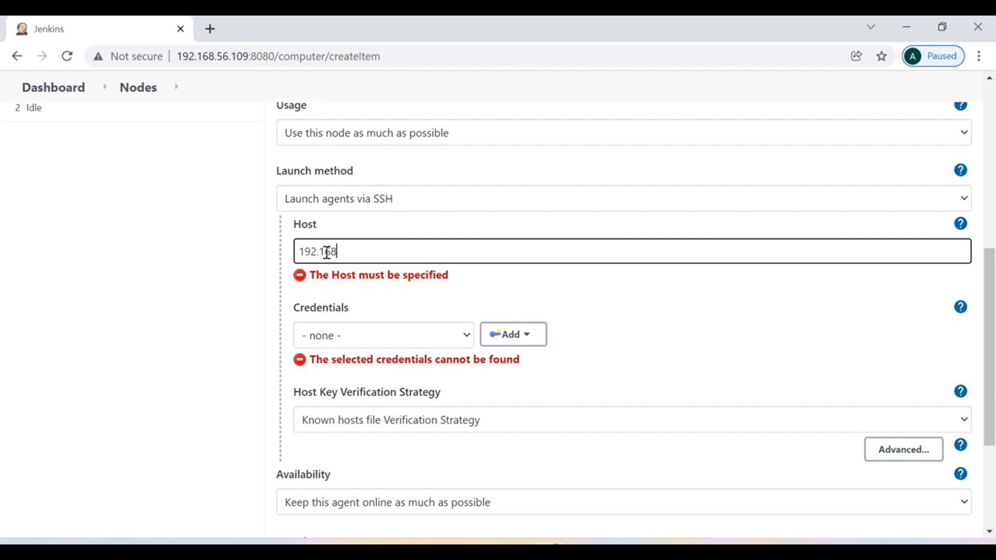
{"action": "type", "text": ".56."}
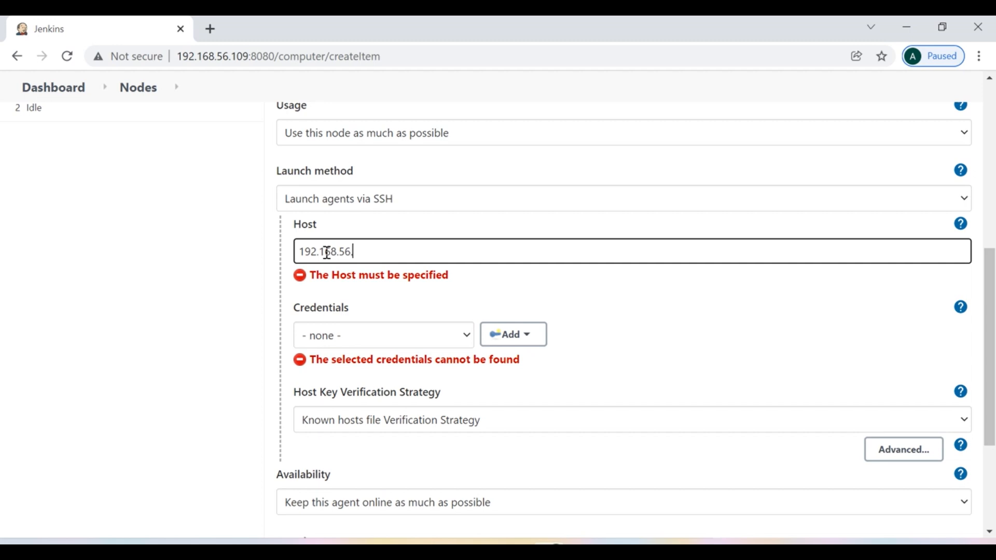
{"action": "type", "text": "106"}
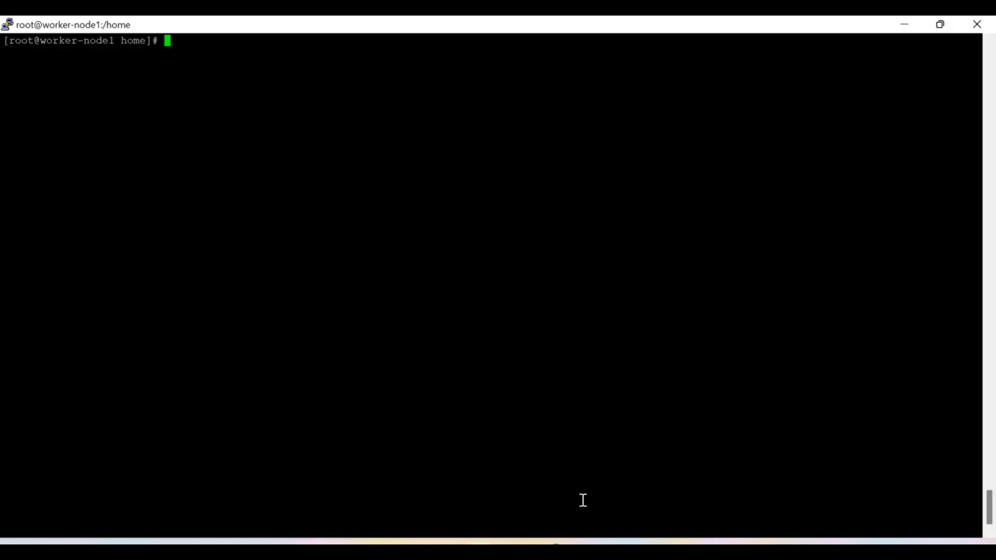
- Run 'ip a' and 'ip addr' in PuTTY and select the worker's 192.168.56.106 address
{"action": "type", "text": "ip a"}
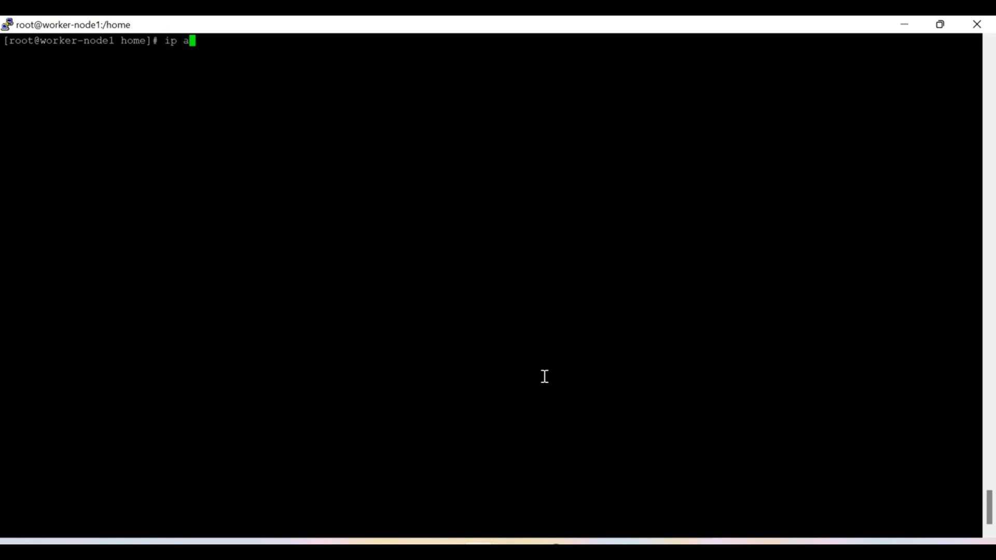
{"action": "key", "text": "Return"}
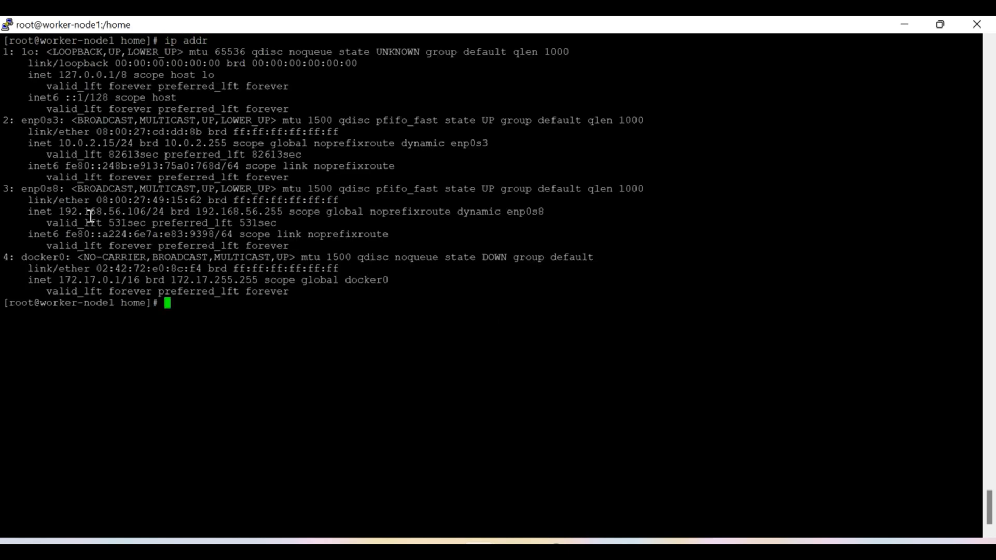
{"action": "double_click", "coordinate": [102, 211]}
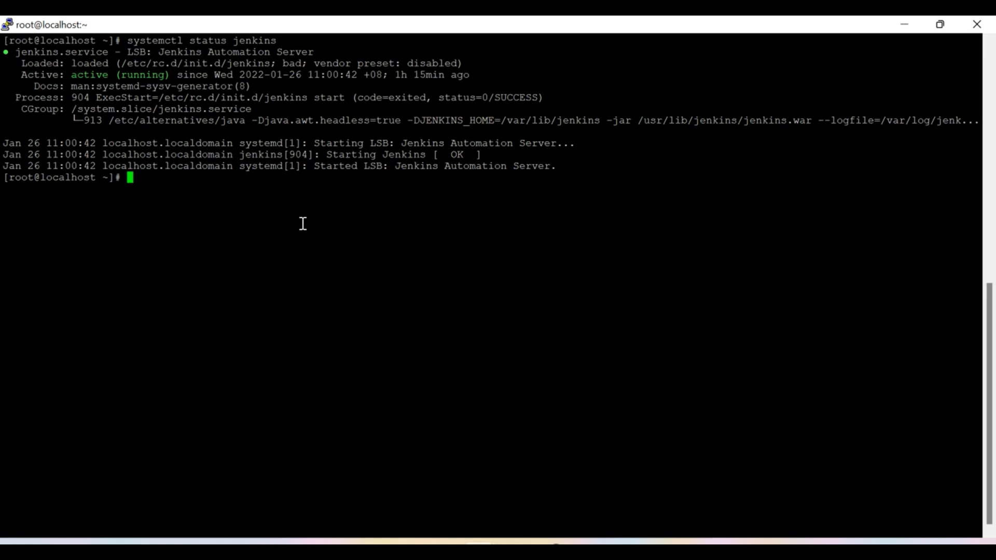
{"action": "type", "text": "ip addr"}
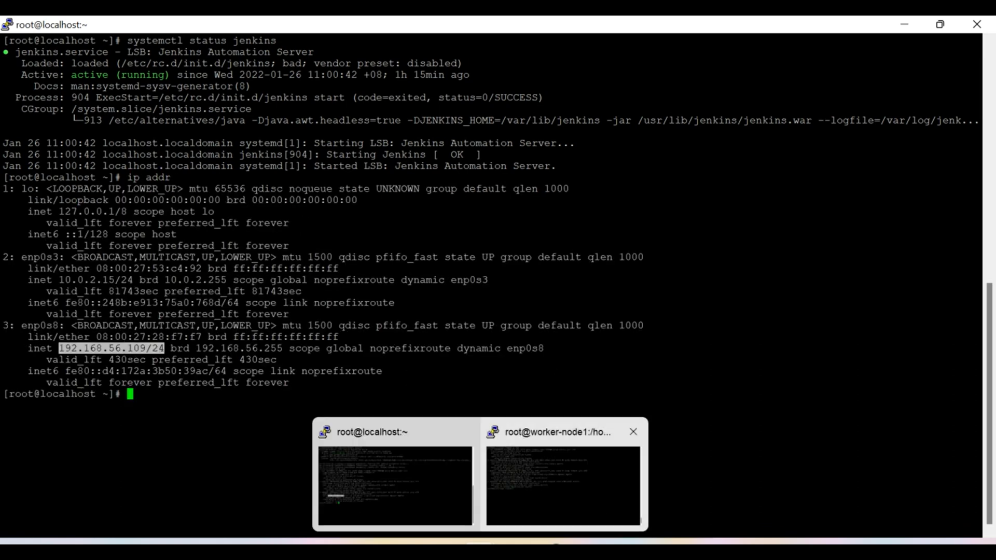
{"action": "left_click", "coordinate": [561, 487]}
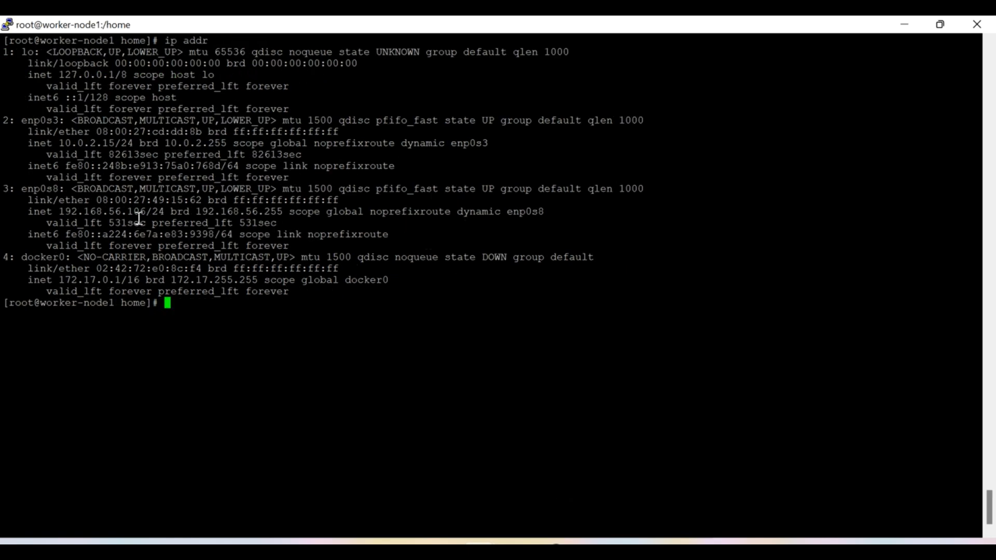
{"action": "double_click", "coordinate": [108, 212]}
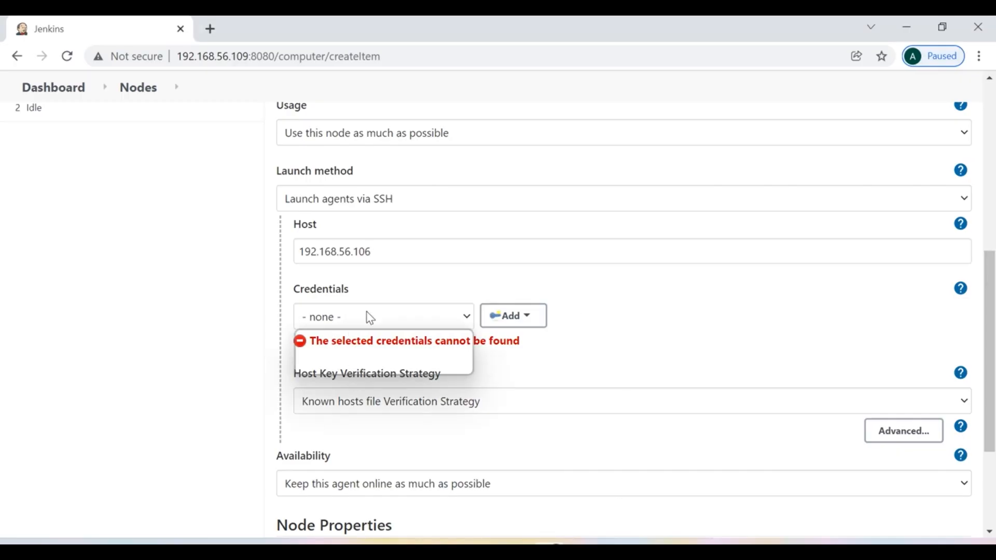
{"action": "left_click", "coordinate": [381, 316]}
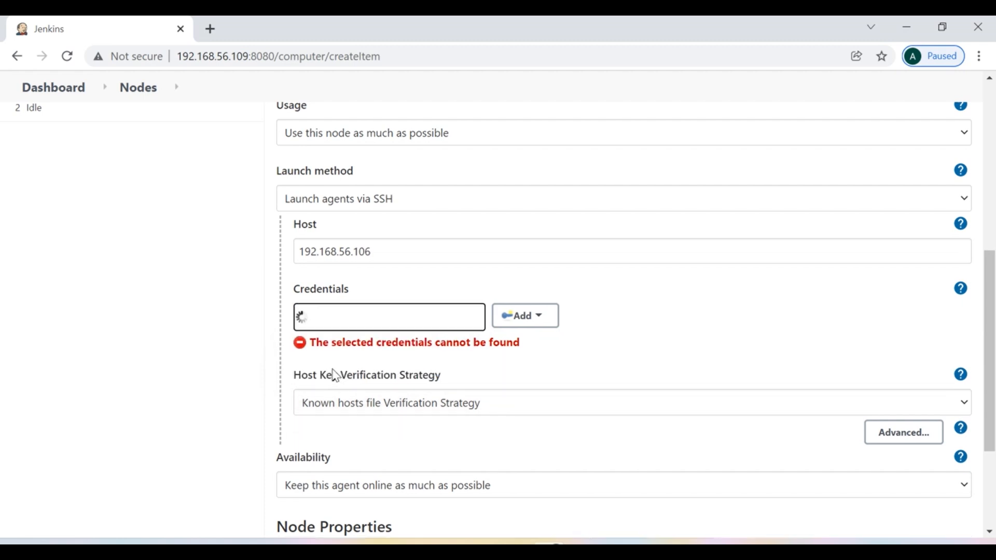
{"action": "left_click", "coordinate": [388, 316]}
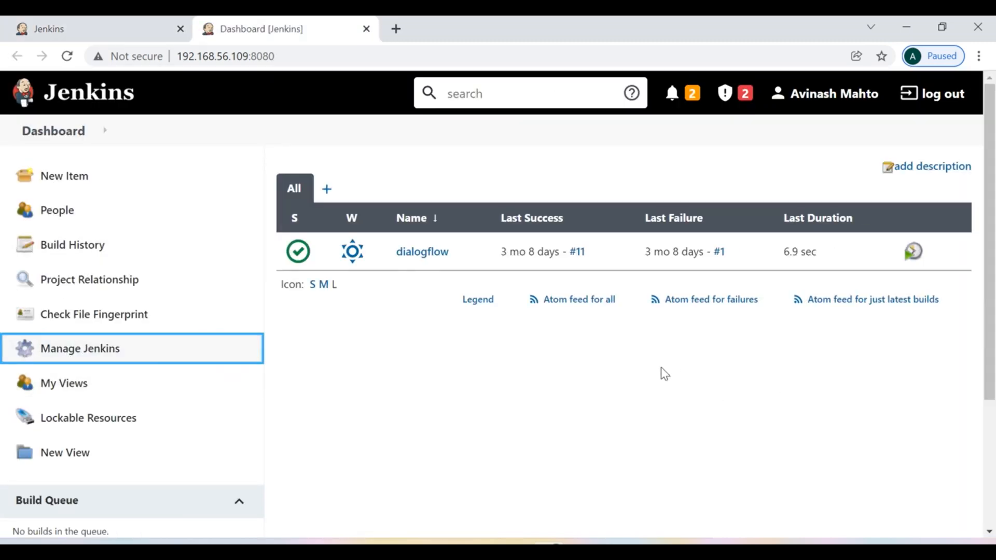
- Open Manage Credentials > Global and start adding a new username-with-password credential
{"action": "left_click", "coordinate": [79, 348]}
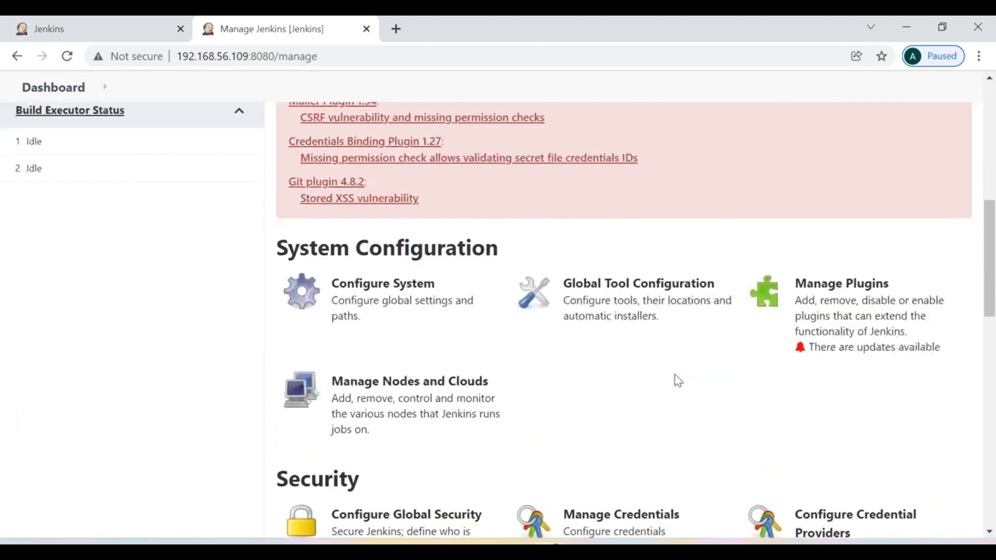
{"action": "scroll", "scroll_direction": "down", "scroll_amount": 3}
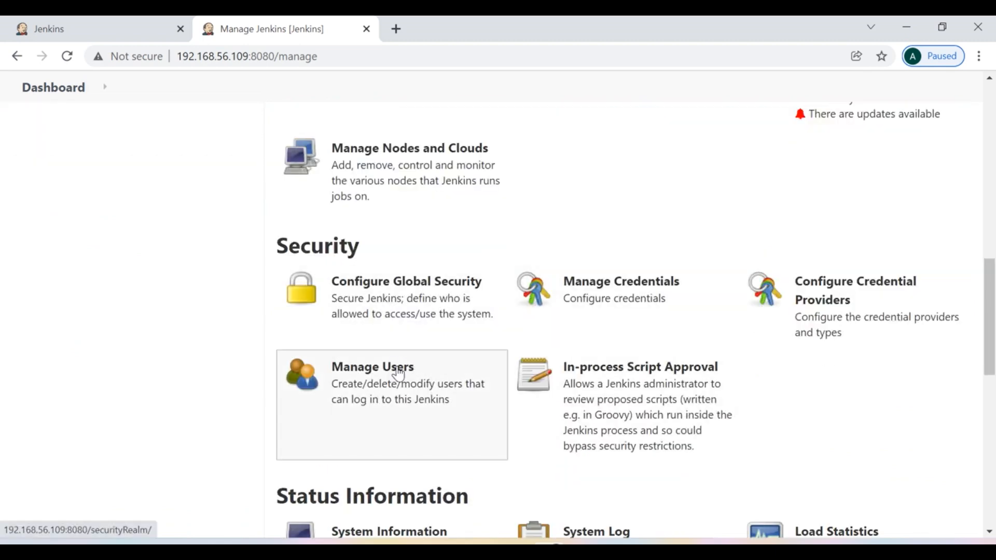
{"action": "left_click", "coordinate": [620, 281]}
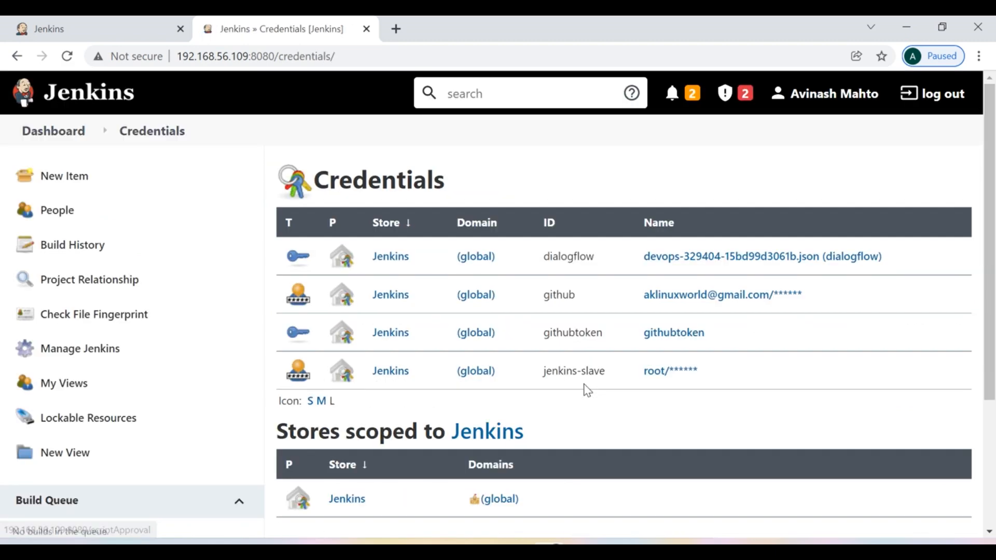
{"action": "scroll", "scroll_direction": "down", "scroll_amount": 3}
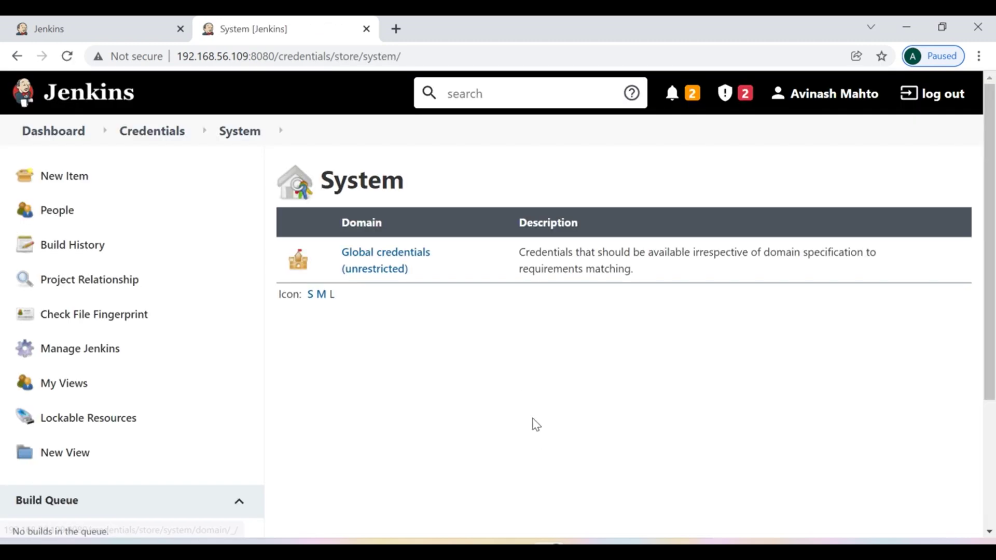
{"action": "left_click", "coordinate": [385, 252]}
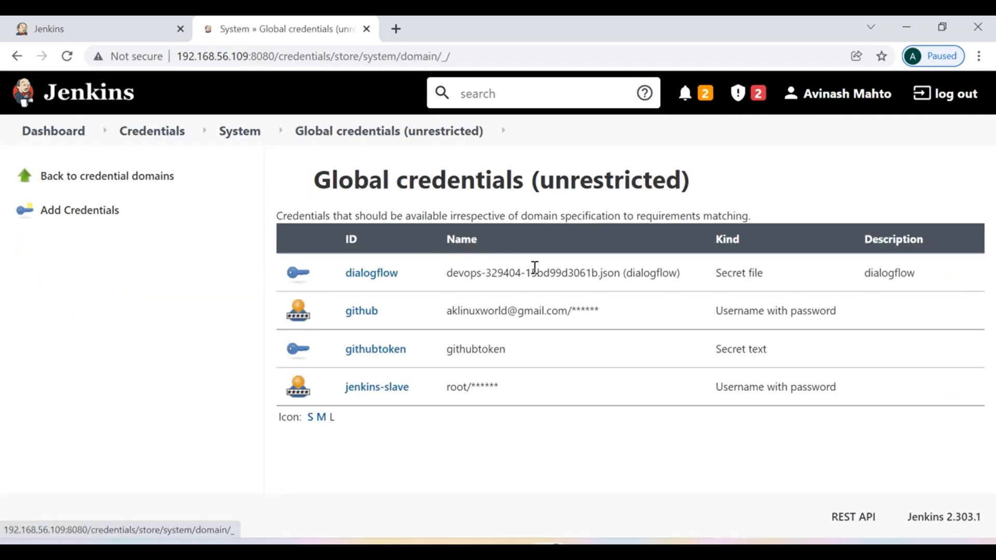
{"action": "left_click", "coordinate": [79, 210]}
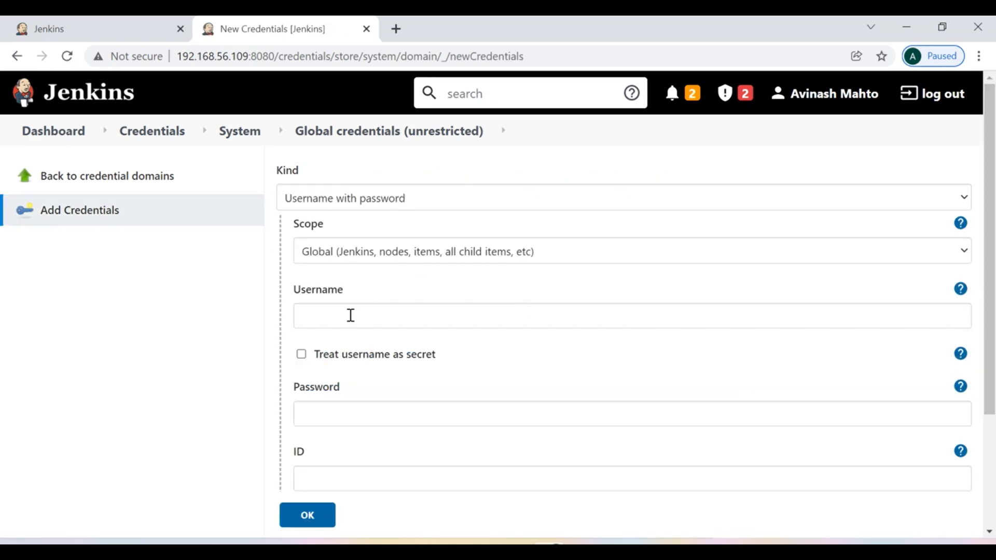
{"action": "mouse_move", "coordinate": [344, 318]}
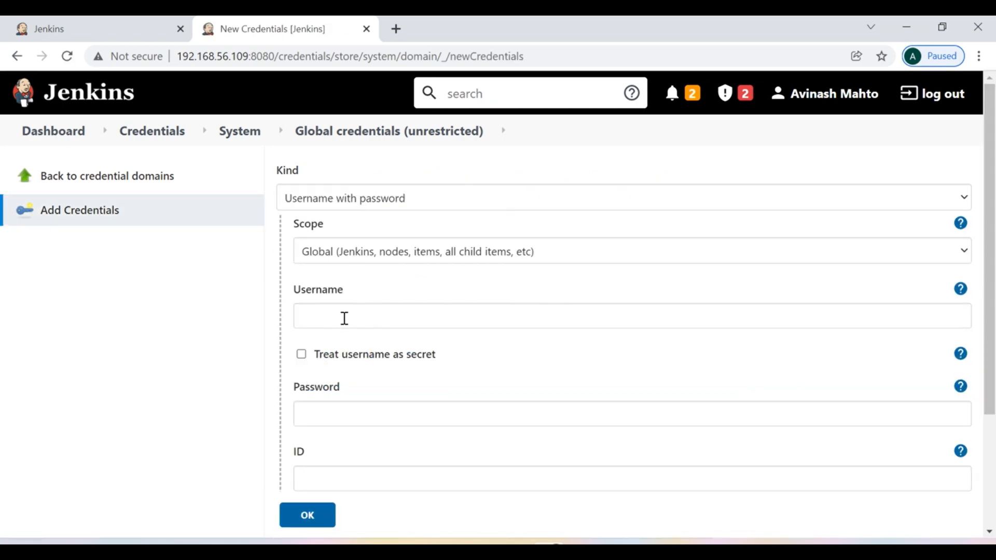
{"action": "mouse_move", "coordinate": [168, 30]}
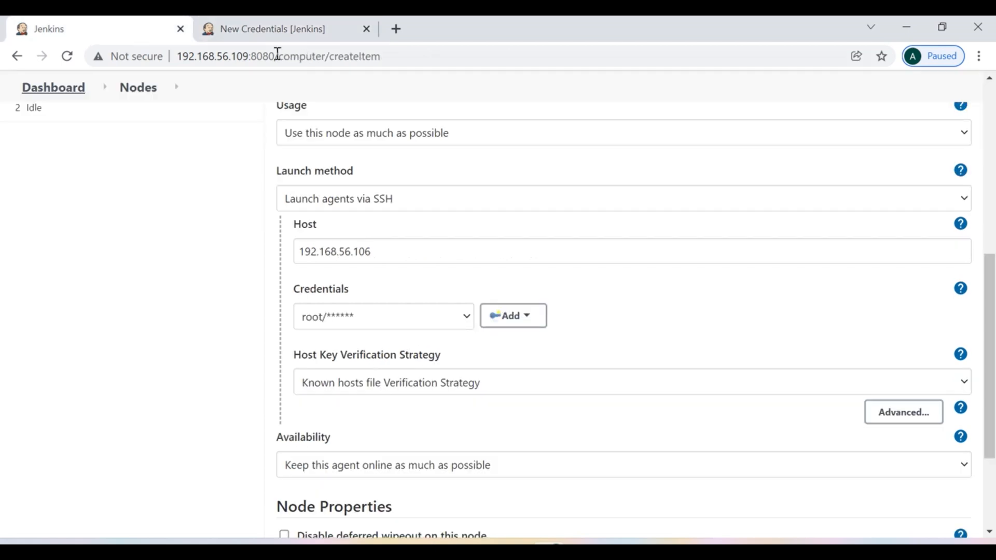
{"action": "mouse_move", "coordinate": [273, 28]}
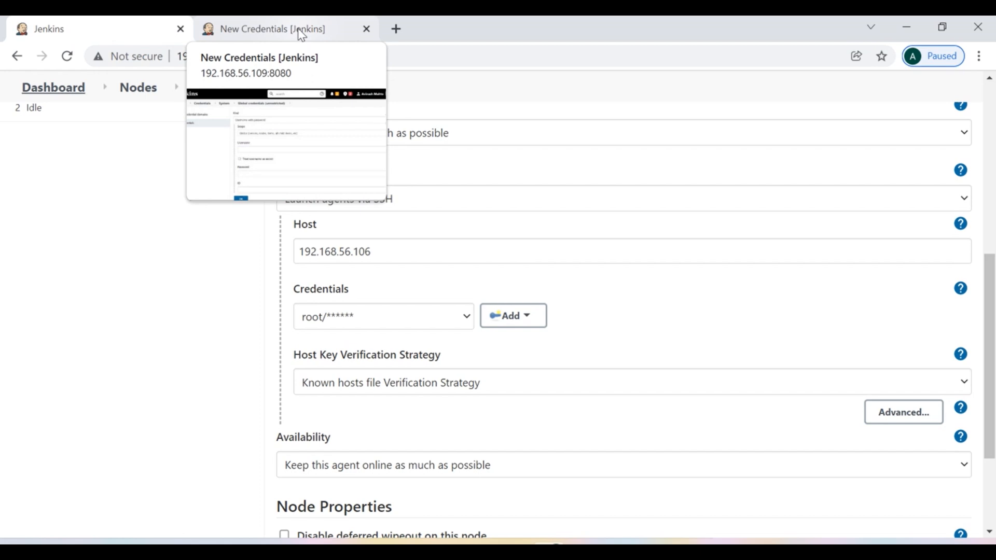
{"action": "left_click", "coordinate": [272, 28]}
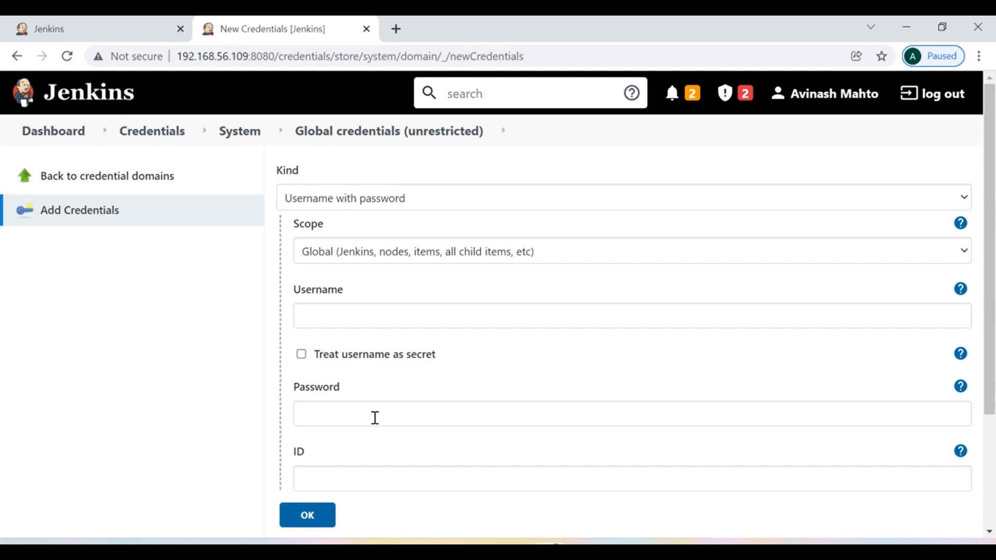
{"action": "mouse_move", "coordinate": [392, 414]}
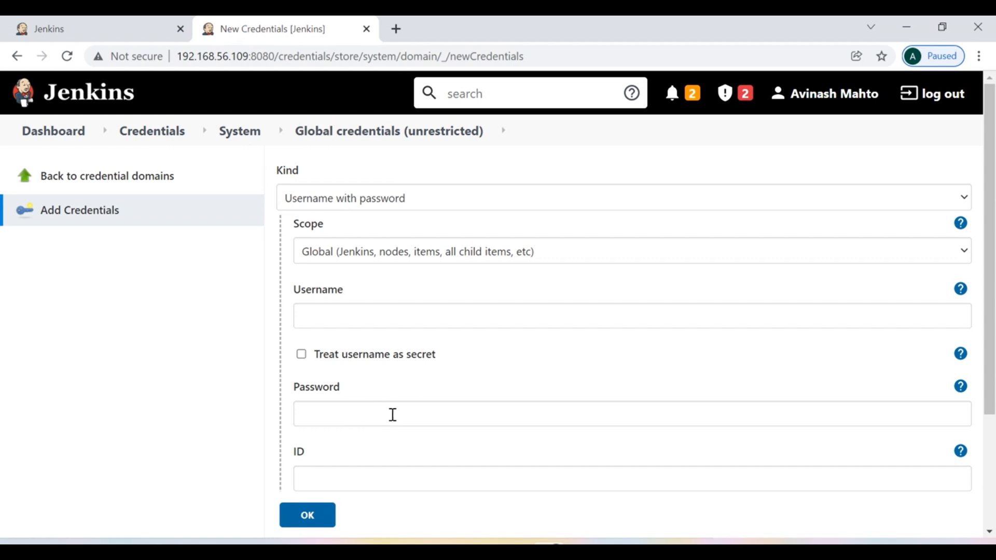
{"action": "mouse_move", "coordinate": [467, 360]}
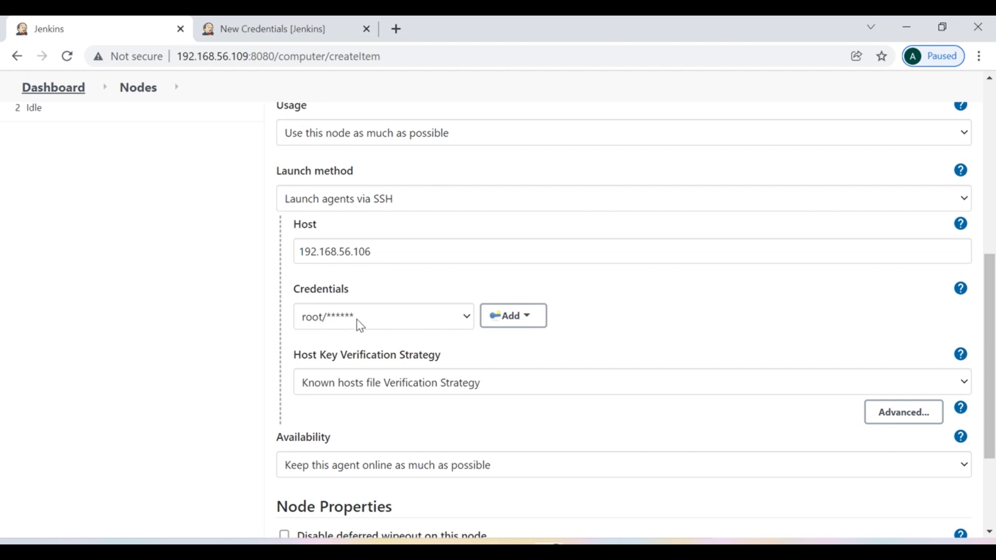
{"action": "mouse_move", "coordinate": [501, 421]}
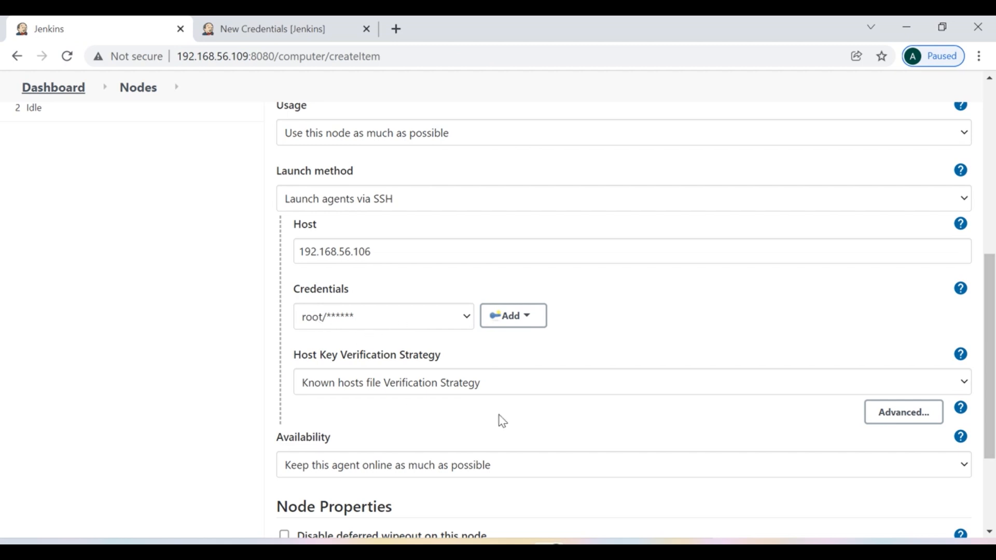
- Set the Host Key Verification Strategy to 'Non verifying Verification Strategy'
{"action": "scroll", "scroll_direction": "down", "scroll_amount": 3}
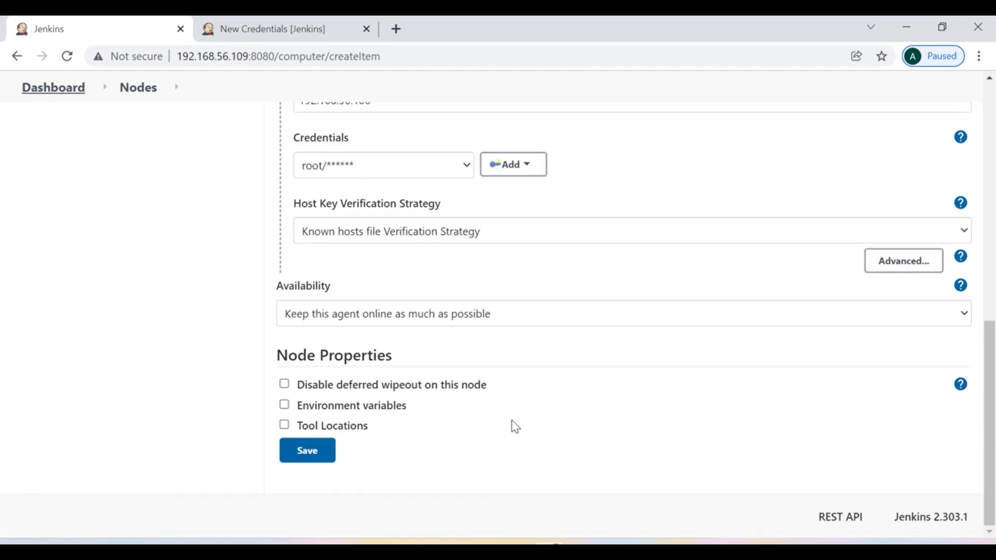
{"action": "mouse_move", "coordinate": [500, 232]}
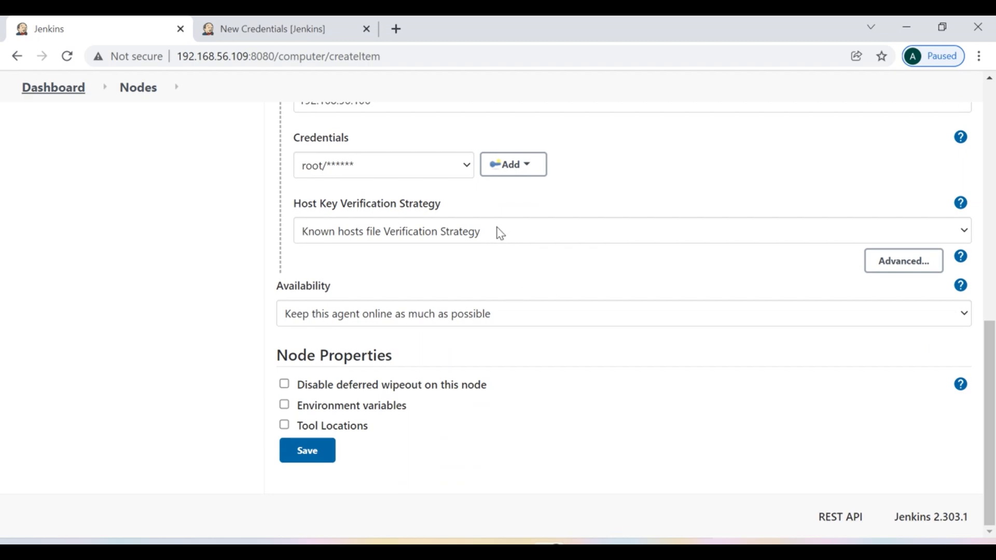
{"action": "mouse_move", "coordinate": [392, 224]}
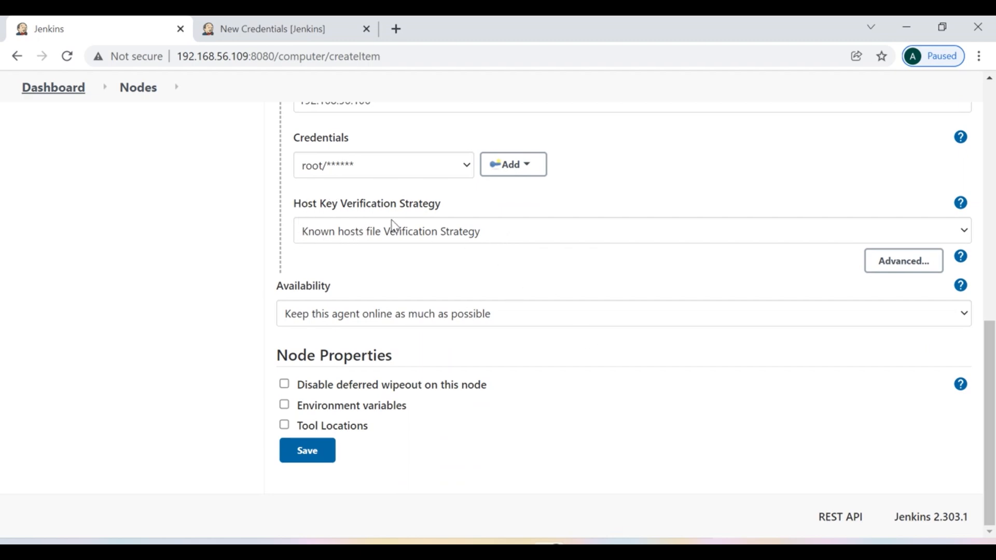
{"action": "left_click", "coordinate": [629, 230]}
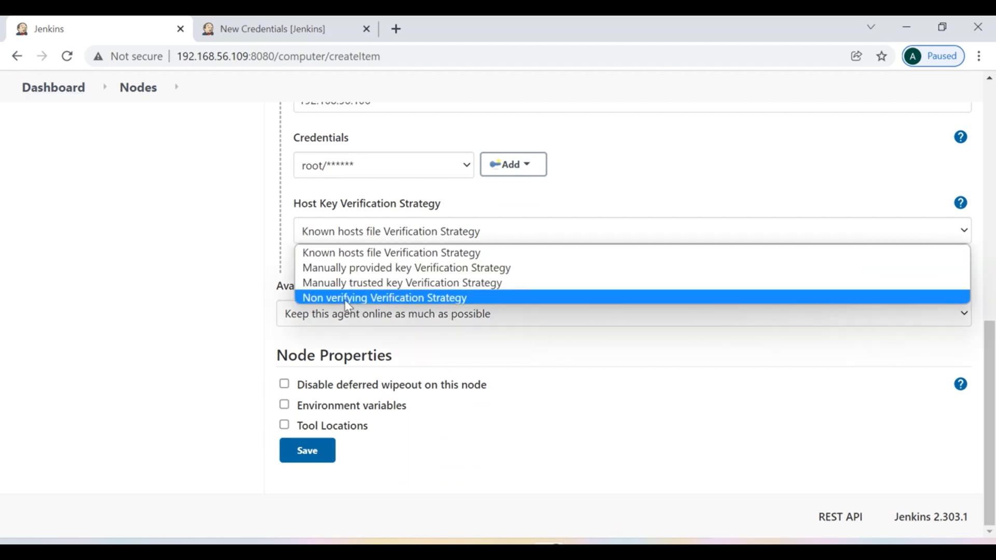
{"action": "left_click", "coordinate": [384, 297]}
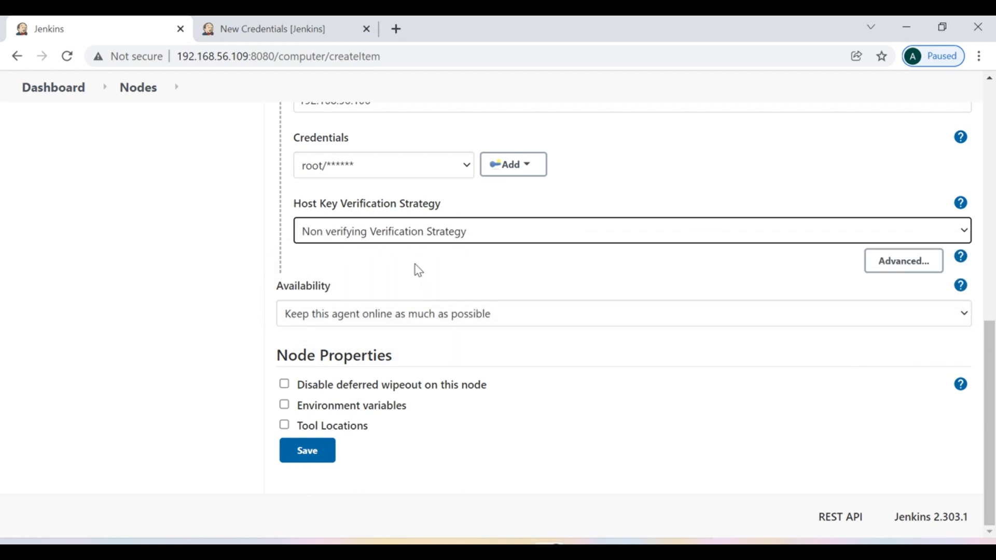
{"action": "mouse_move", "coordinate": [385, 453]}
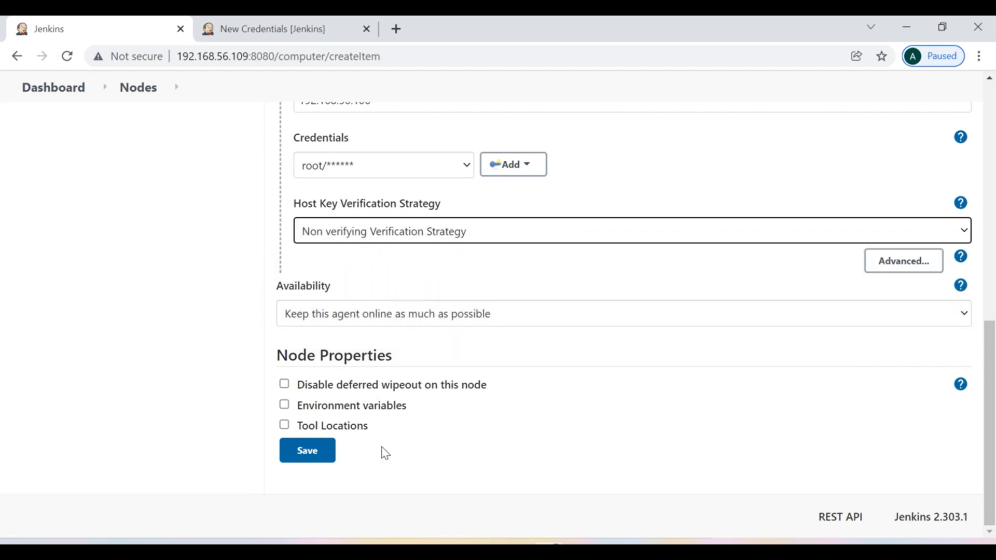
{"action": "mouse_move", "coordinate": [307, 450]}
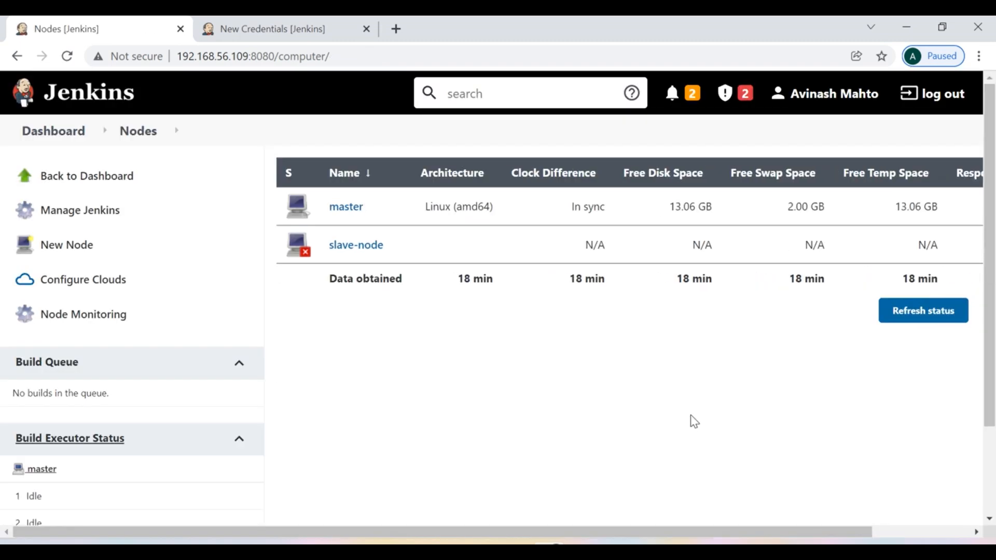
{"action": "mouse_move", "coordinate": [309, 256]}
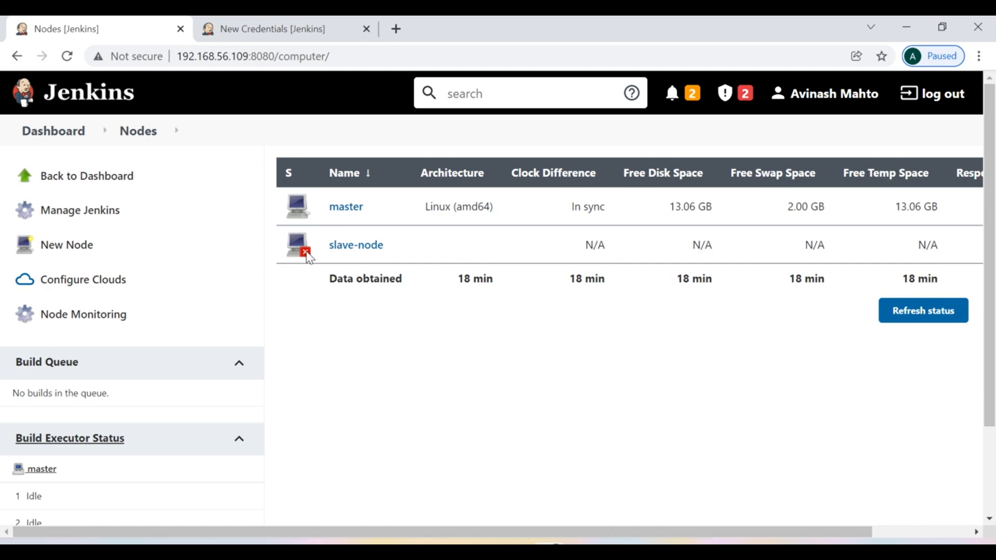
{"action": "mouse_move", "coordinate": [371, 252]}
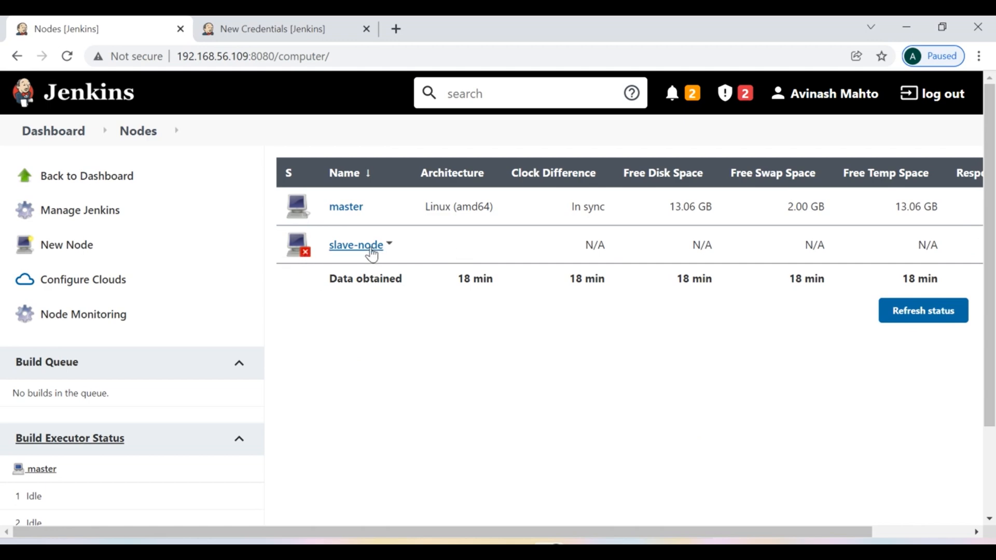
- Open slave-node's log and highlight the agent-connected message
{"action": "left_click", "coordinate": [355, 244]}
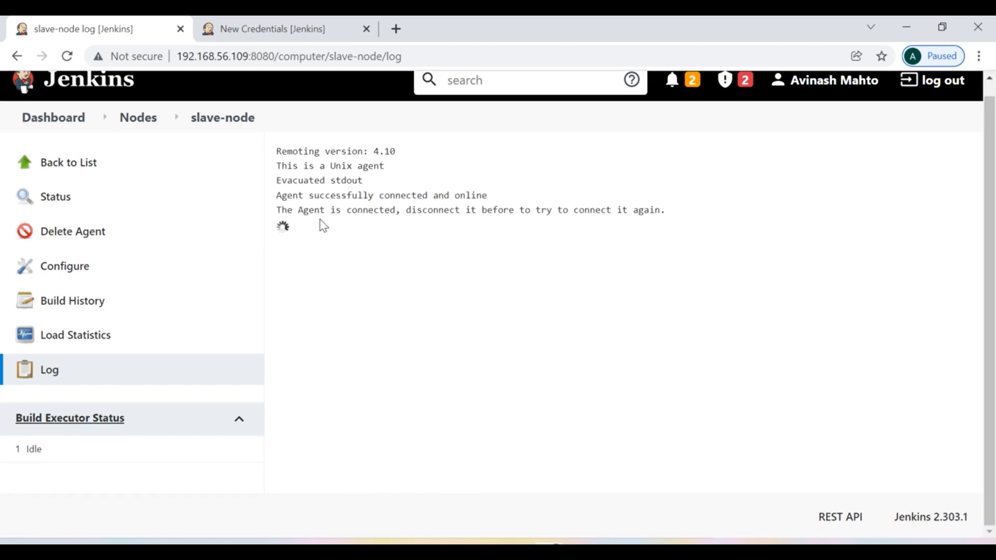
{"action": "left_click_drag", "start_coordinate": [276, 210], "coordinate": [386, 210]}
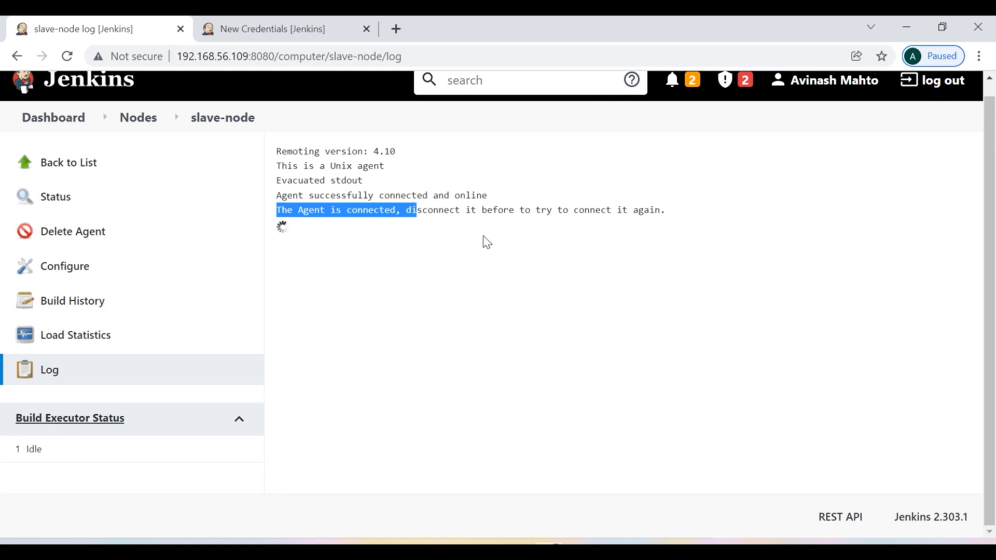
{"action": "mouse_move", "coordinate": [603, 208]}
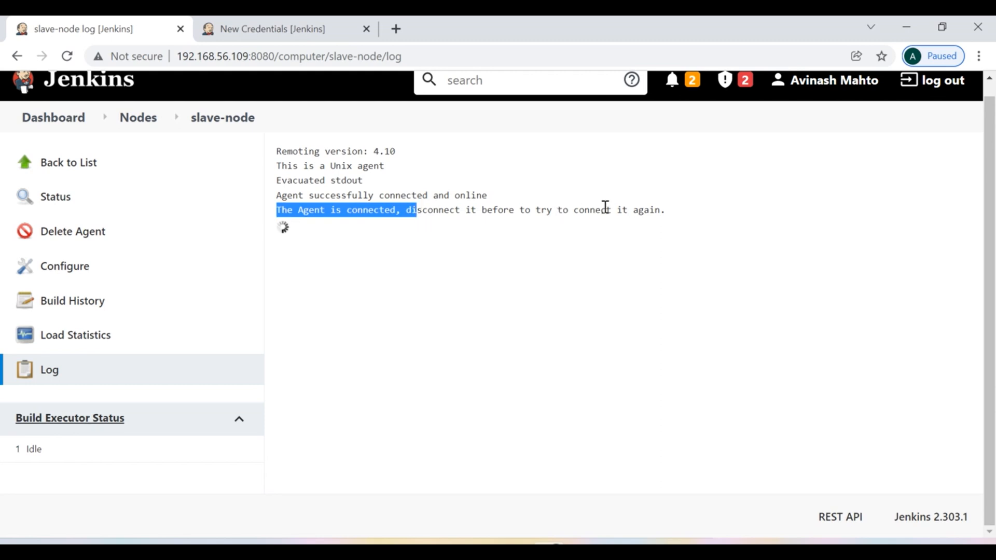
{"action": "mouse_move", "coordinate": [489, 345]}
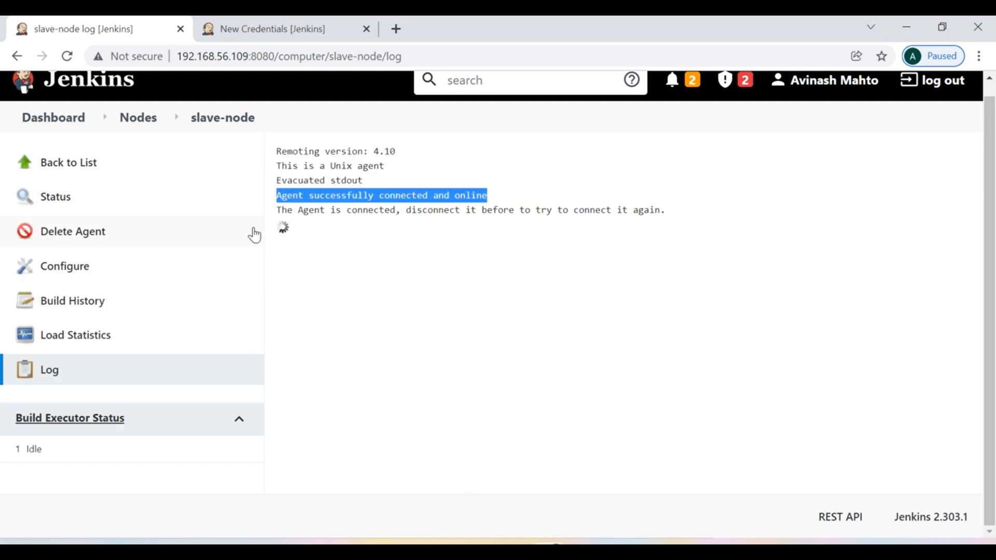
{"action": "mouse_move", "coordinate": [130, 408]}
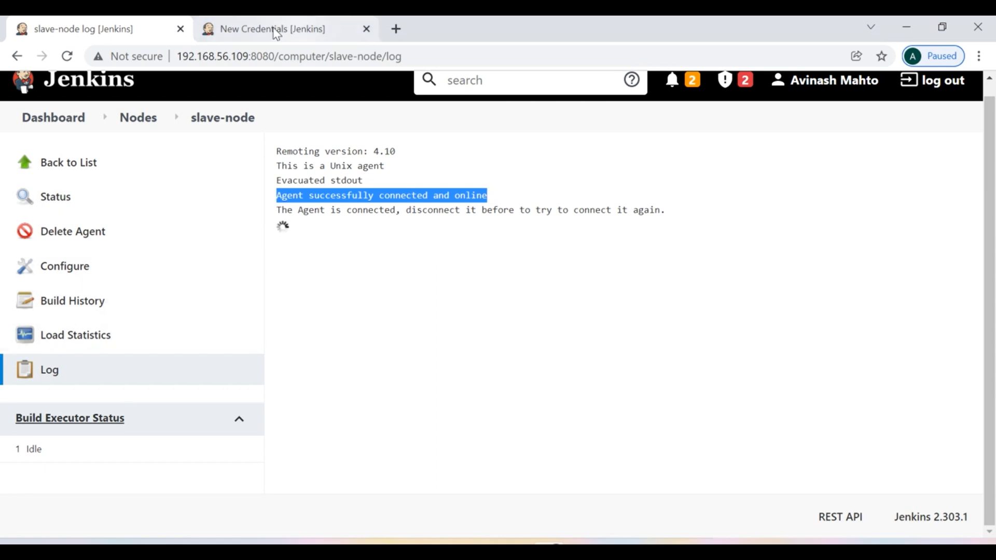
- In the other tab, go from the Dashboard to Manage Jenkins to reach the Nodes list
{"action": "left_click", "coordinate": [273, 29]}
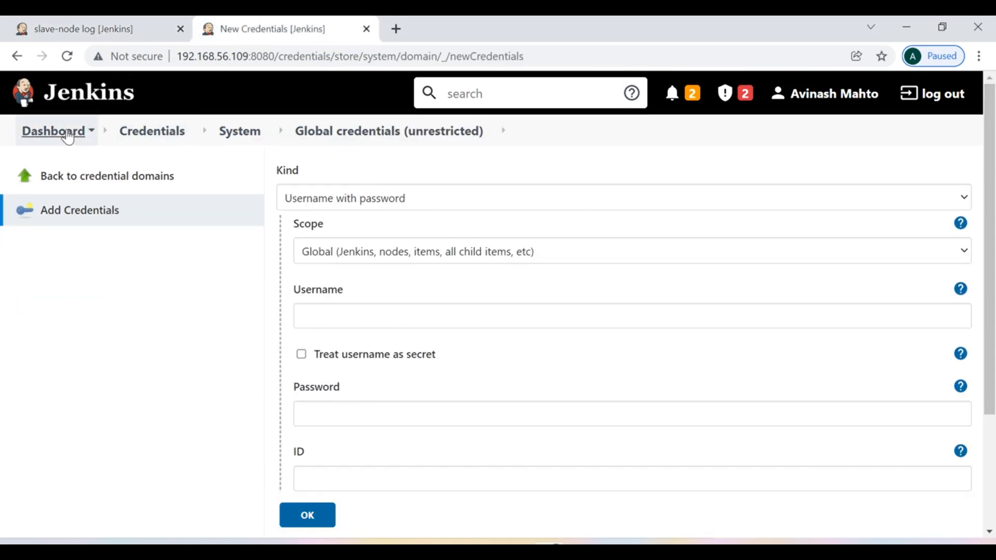
{"action": "left_click", "coordinate": [53, 130]}
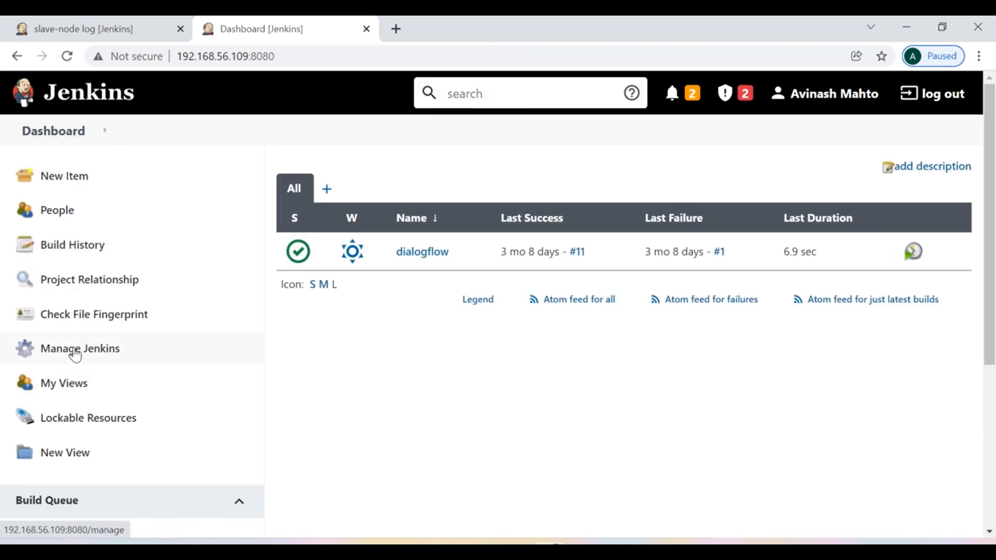
{"action": "left_click", "coordinate": [79, 348]}
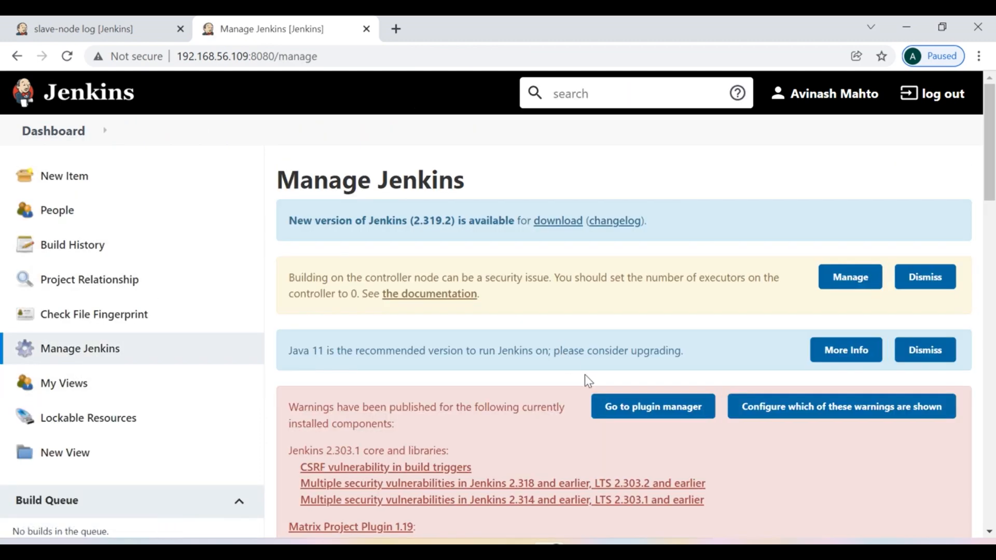
{"action": "scroll", "scroll_direction": "down", "scroll_amount": 3}
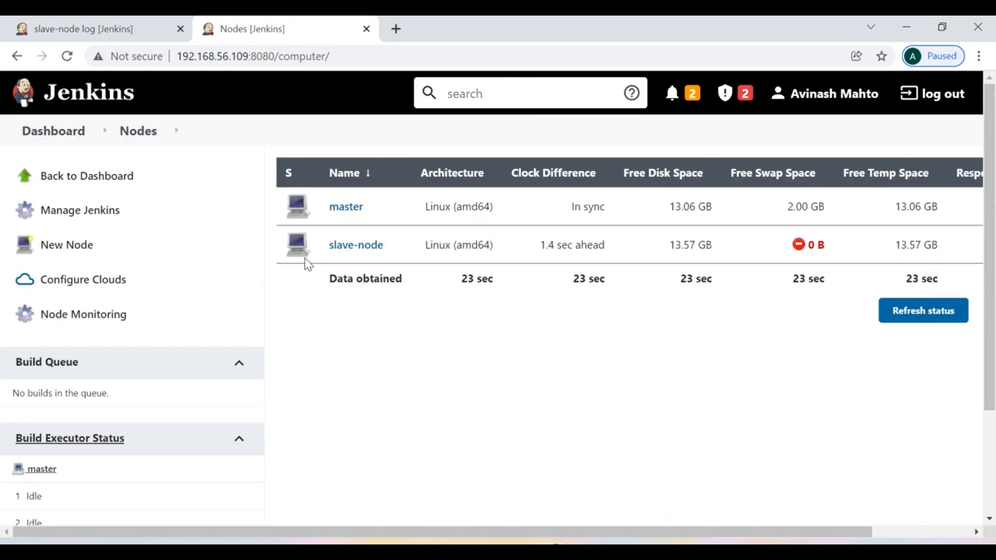
{"action": "mouse_move", "coordinate": [321, 240]}
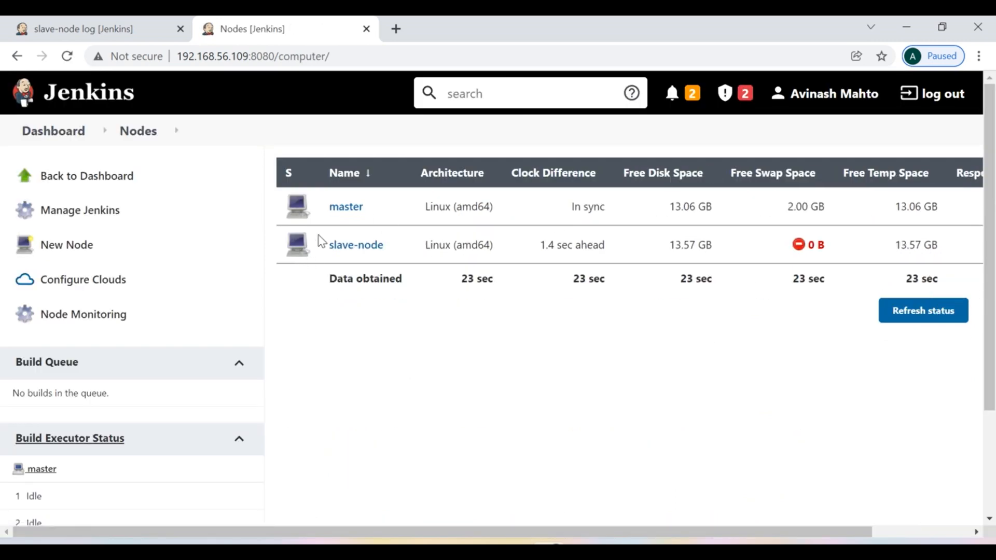
{"action": "mouse_move", "coordinate": [460, 410]}
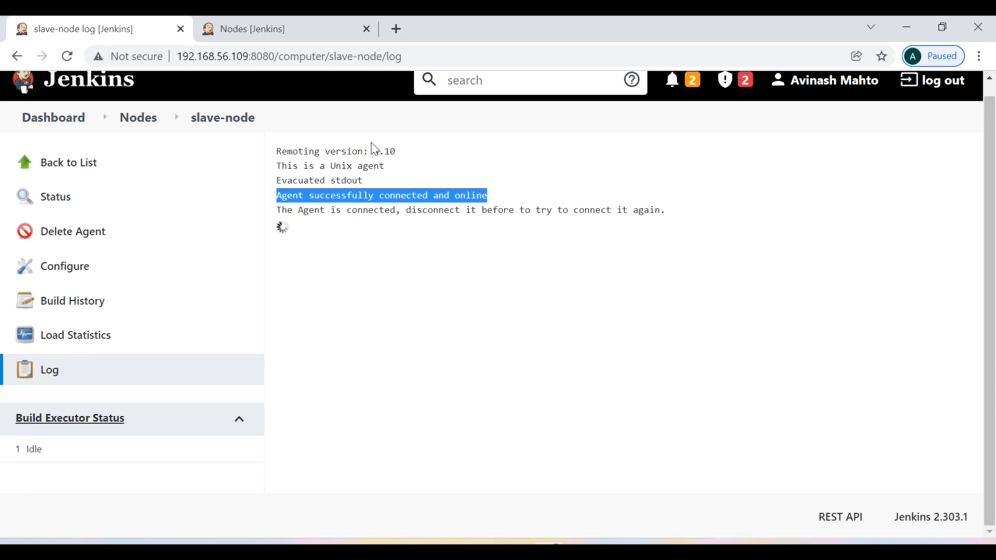
- Create a Pipeline job named 'slave-testing' via New Item on the Dashboard
{"action": "left_click", "coordinate": [138, 117]}
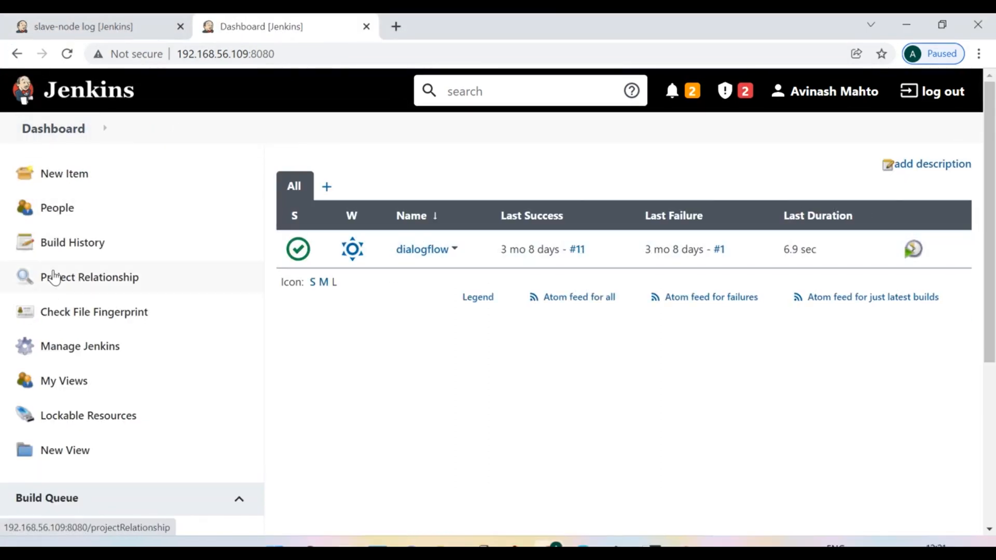
{"action": "left_click", "coordinate": [63, 173]}
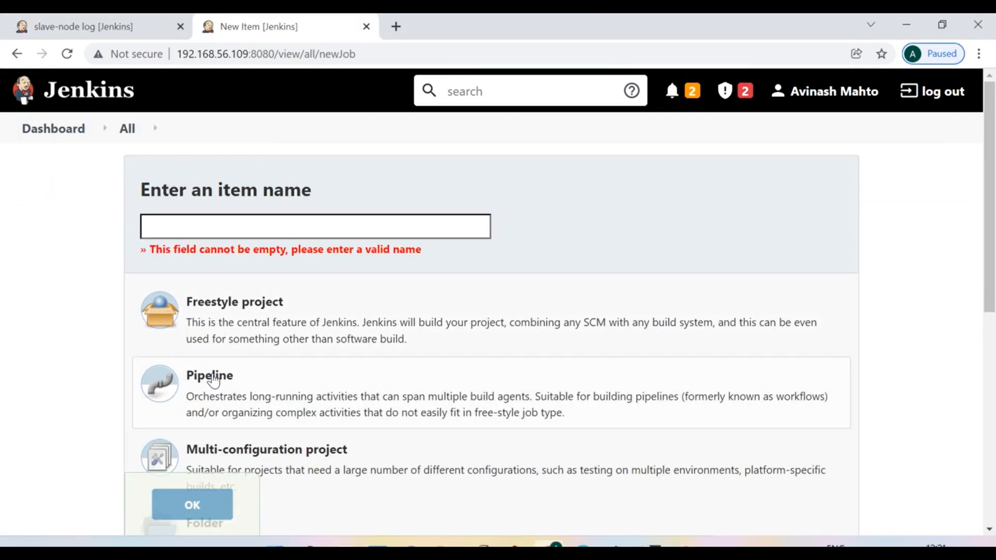
{"action": "type", "text": "slave"}
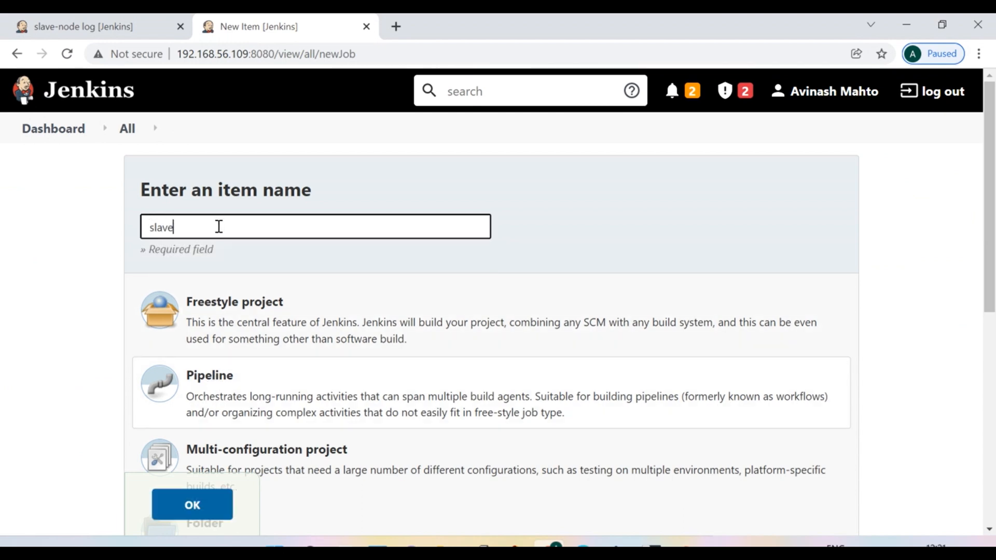
{"action": "type", "text": "-testing"}
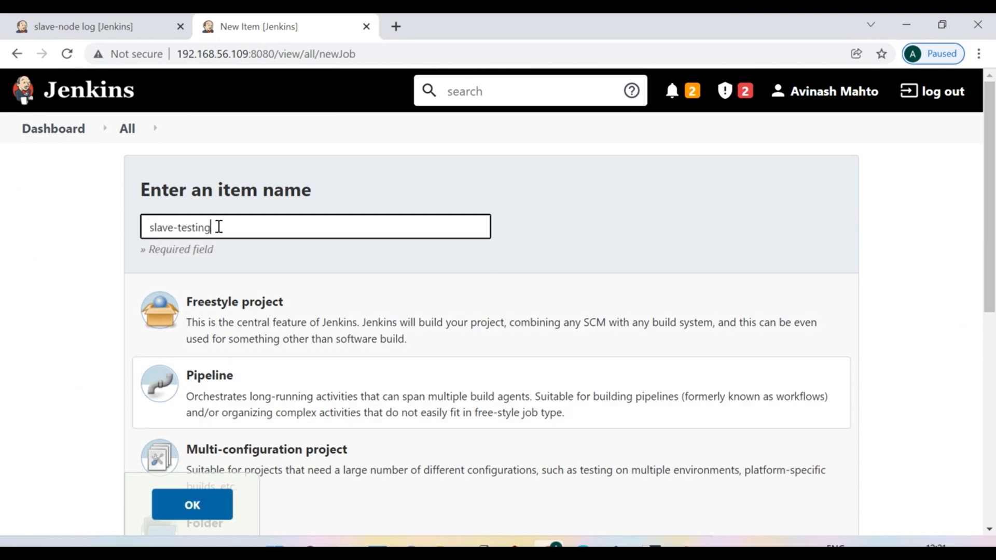
{"action": "left_click", "coordinate": [192, 505]}
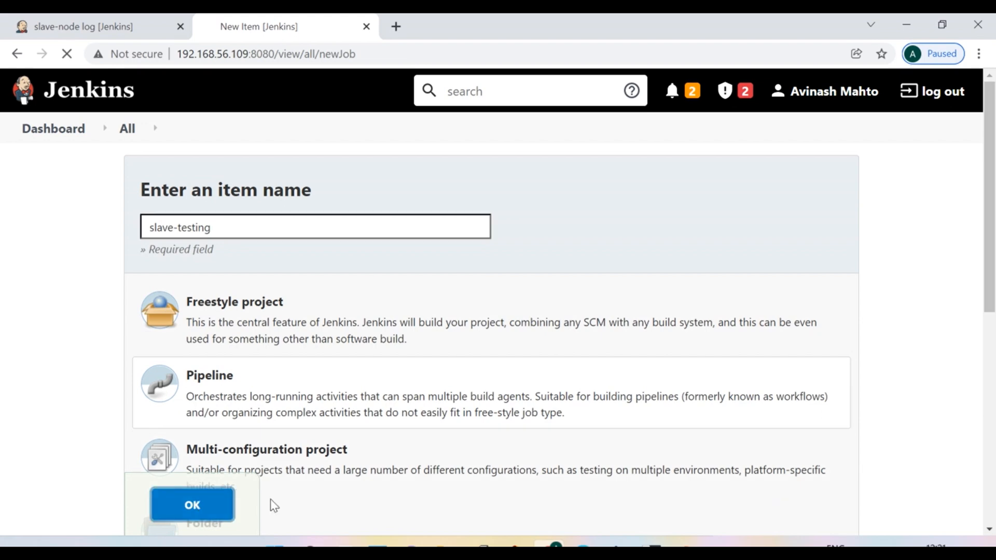
{"action": "left_click", "coordinate": [192, 504]}
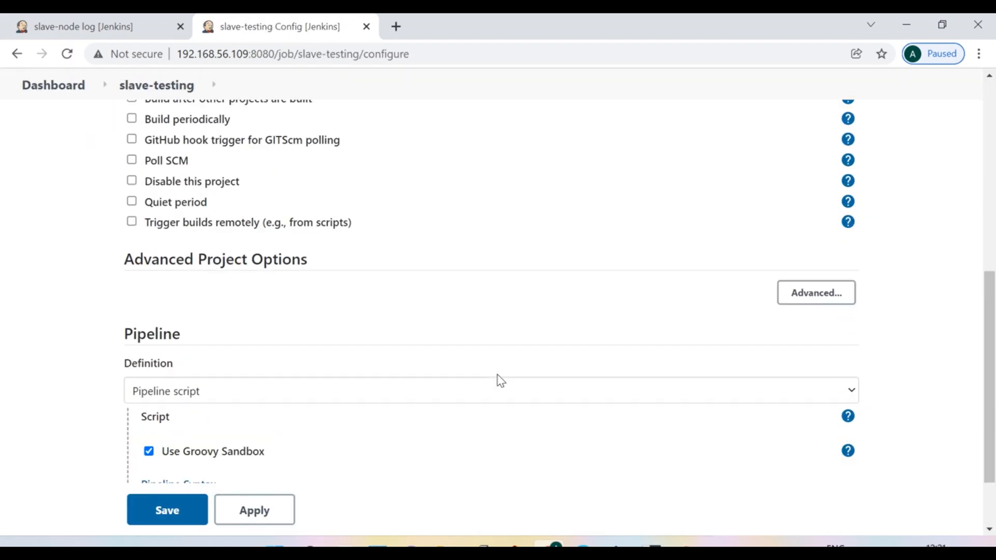
- Start the script with a node('slave-node') block, checking the agent name on its page
{"action": "scroll", "scroll_direction": "down", "scroll_amount": 3}
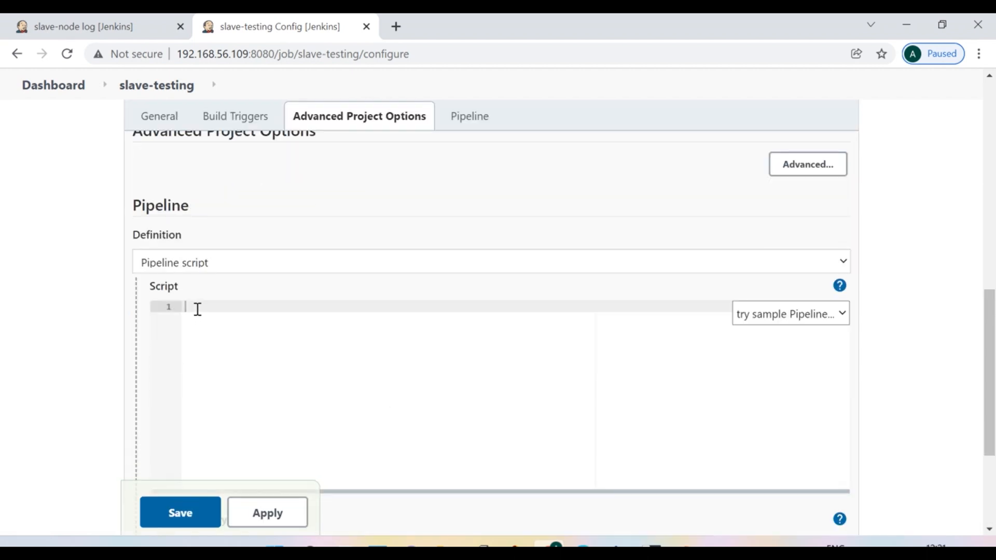
{"action": "type", "text": "node"}
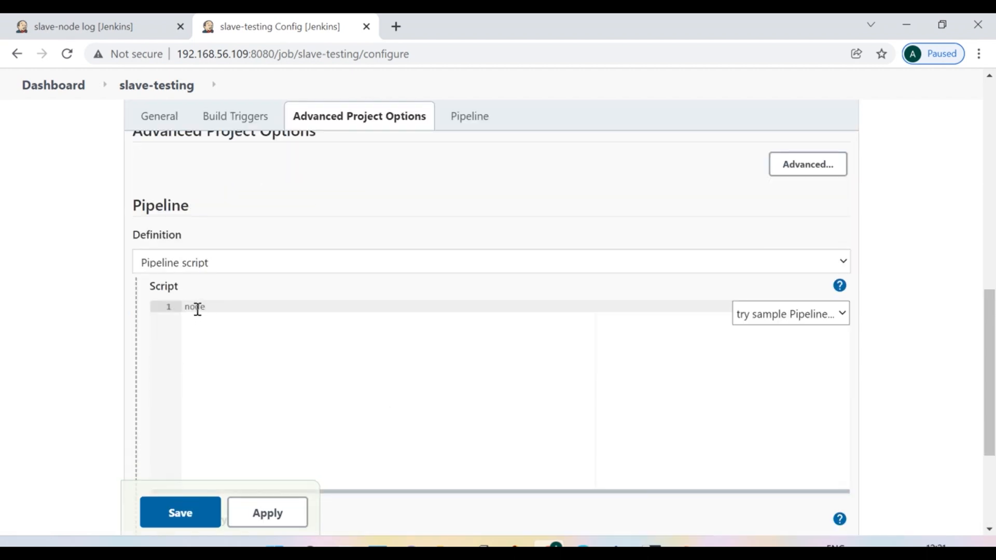
{"action": "type", "text": "()"}
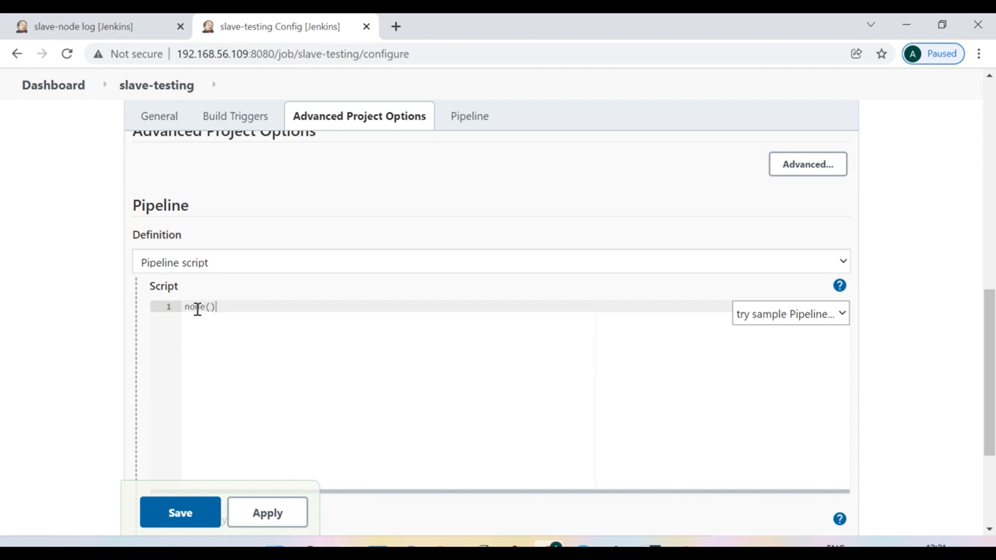
{"action": "type", "text": "''"}
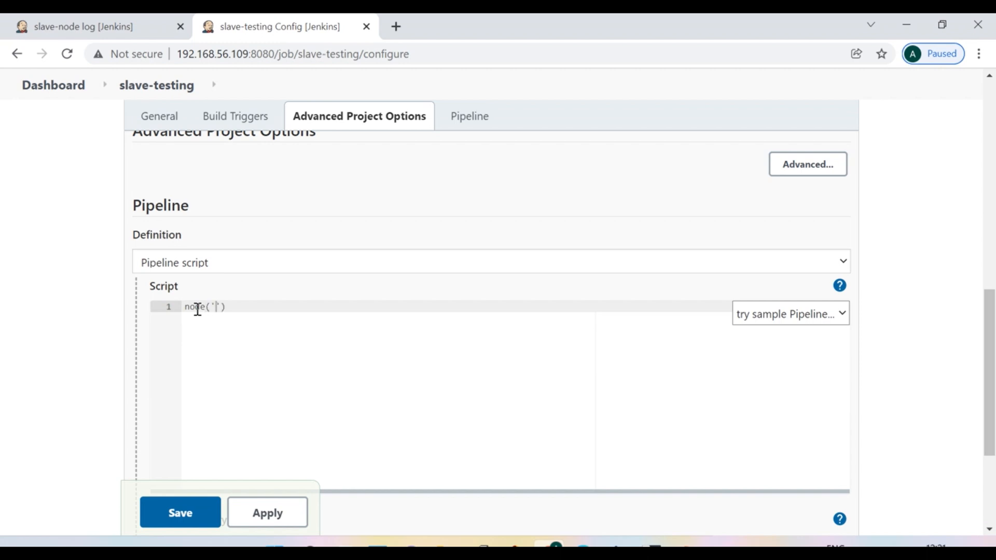
{"action": "left_click", "coordinate": [82, 27]}
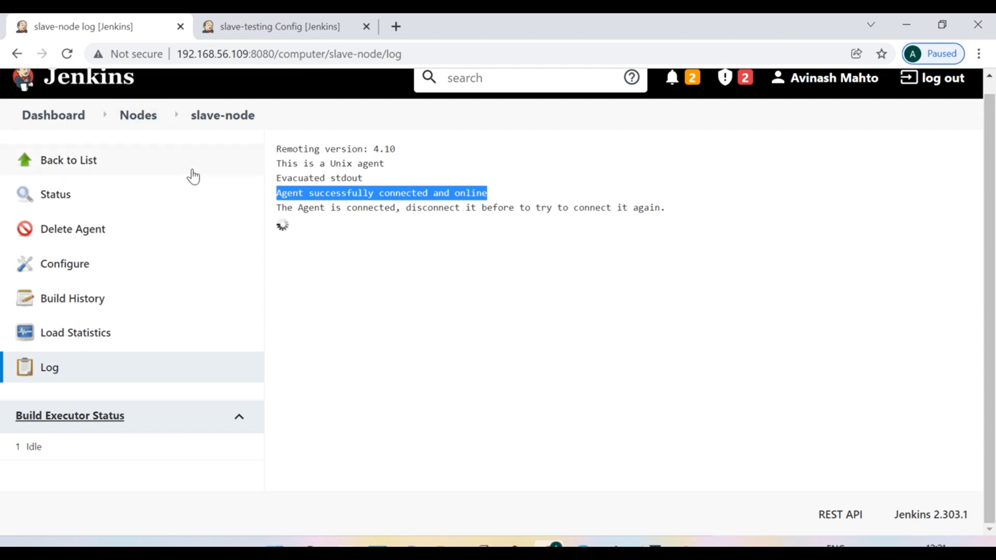
{"action": "mouse_move", "coordinate": [221, 116]}
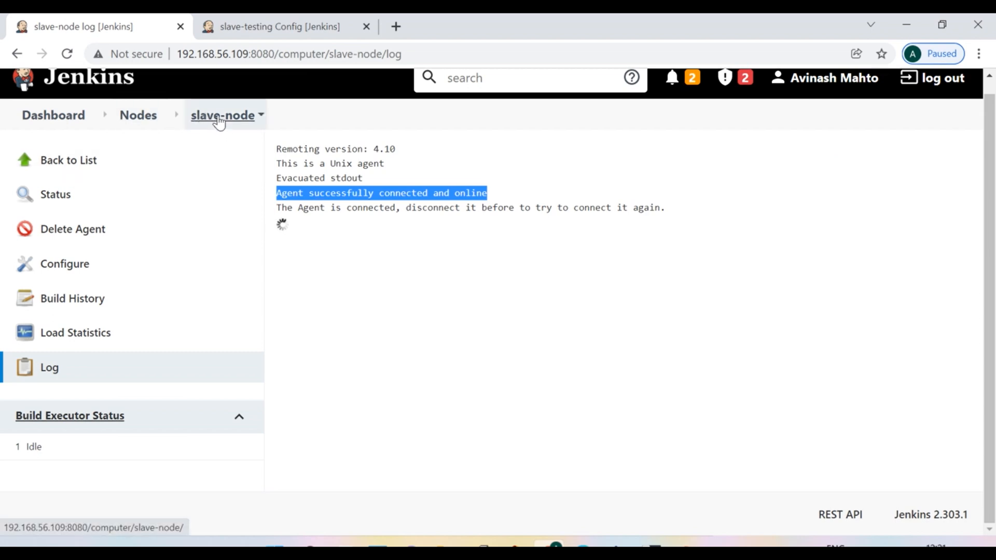
{"action": "left_click", "coordinate": [138, 115]}
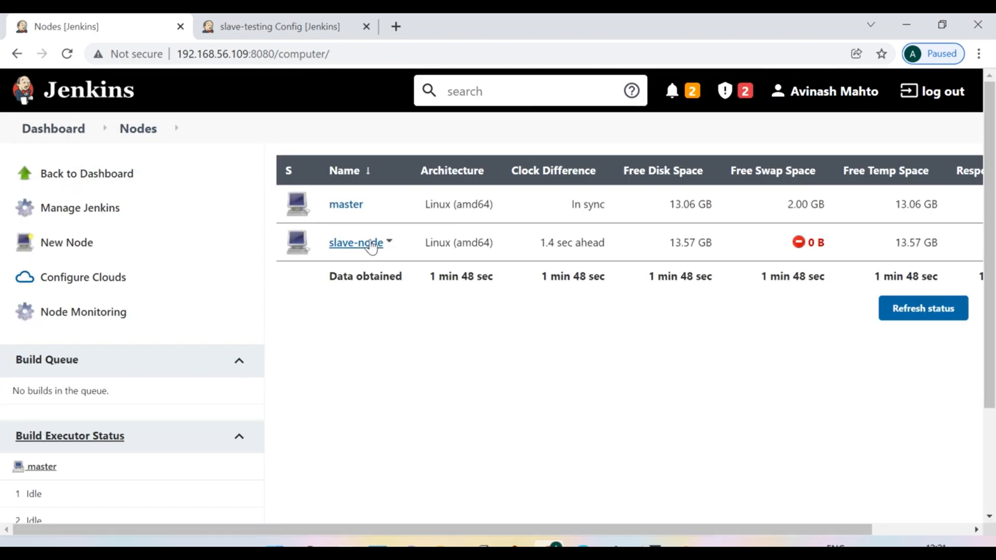
{"action": "left_click", "coordinate": [278, 26]}
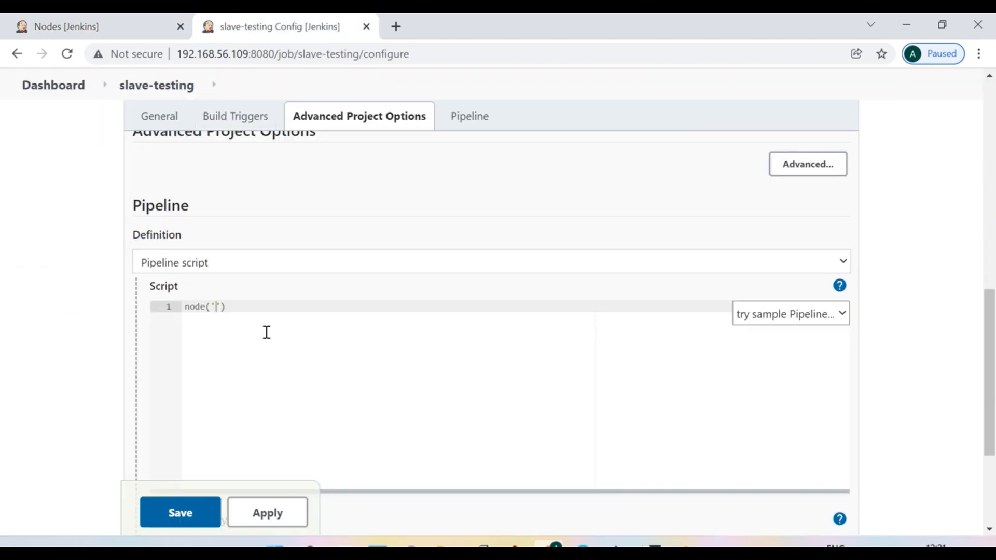
{"action": "type", "text": "slave-node"}
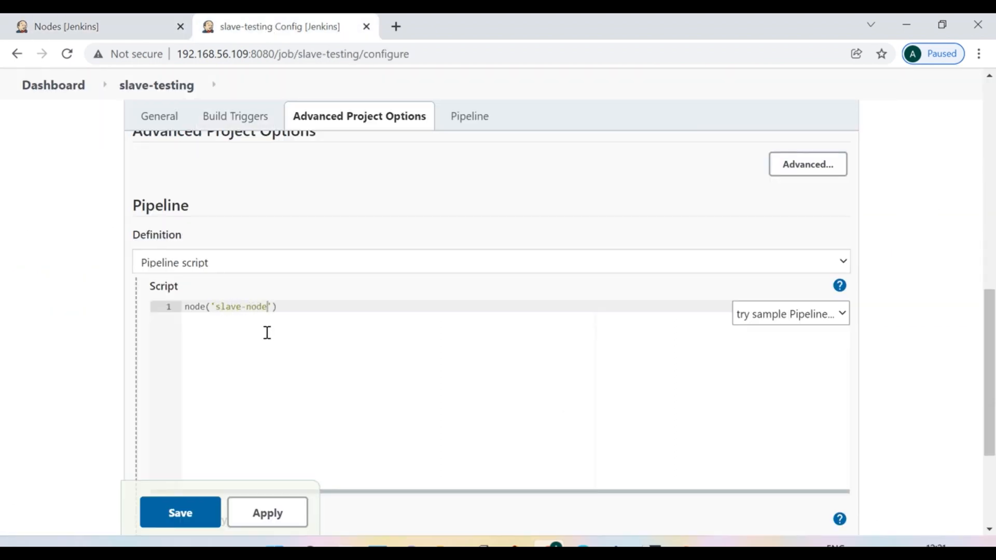
{"action": "type", "text": "{"}
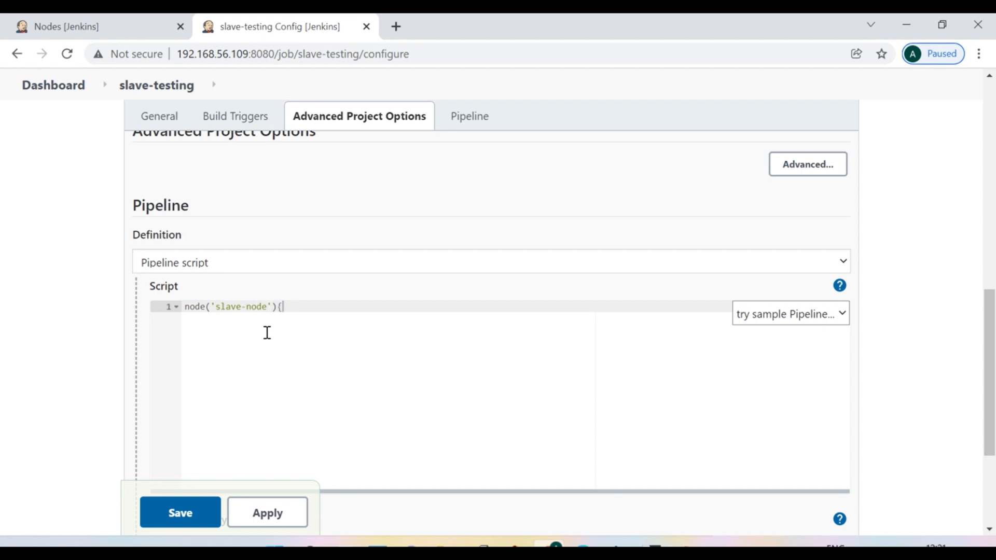
{"action": "key", "text": "Enter"}
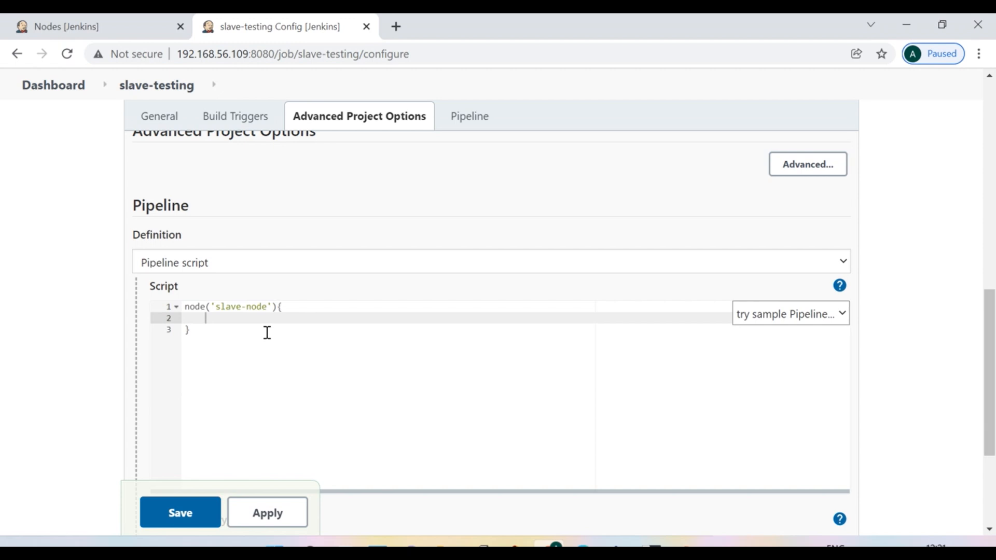
- Inside it, add a steps('testing') block running sh '''echo Test is successfull'''
{"action": "type", "text": "steps"}
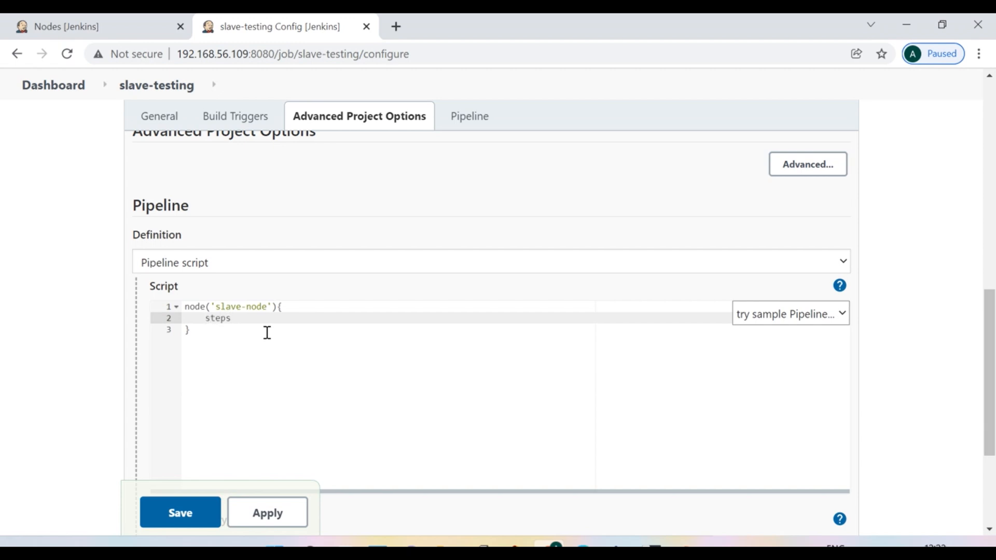
{"action": "type", "text": "()"}
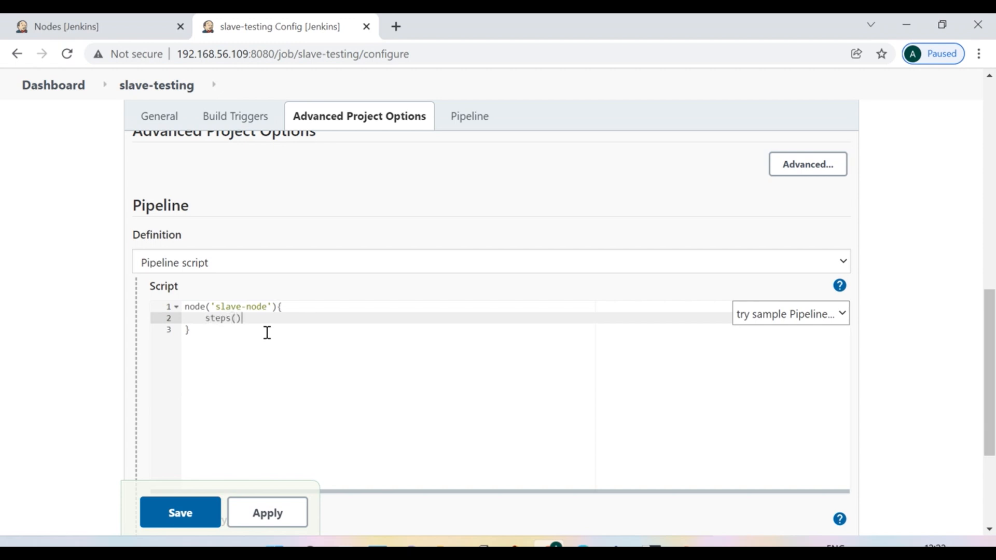
{"action": "type", "text": "''"}
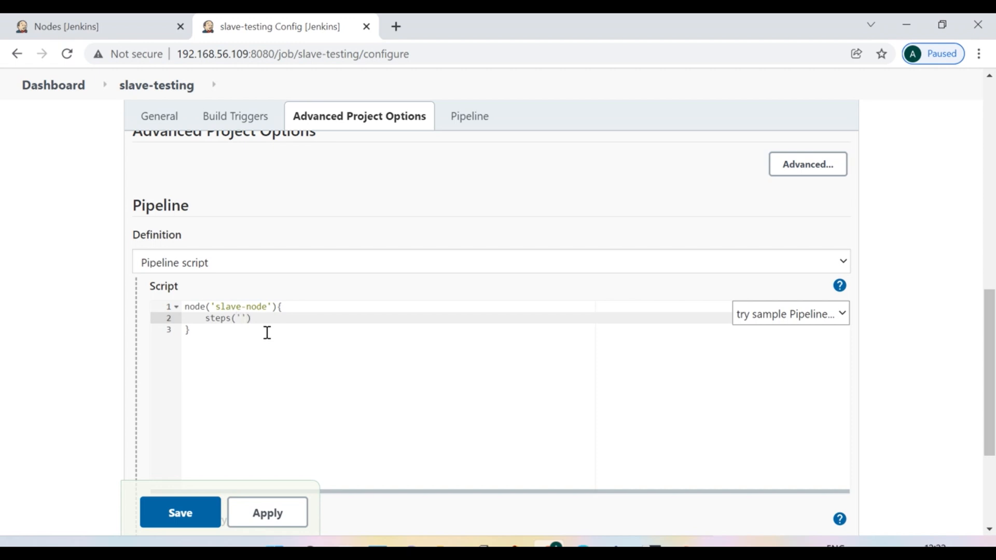
{"action": "type", "text": "testi"}
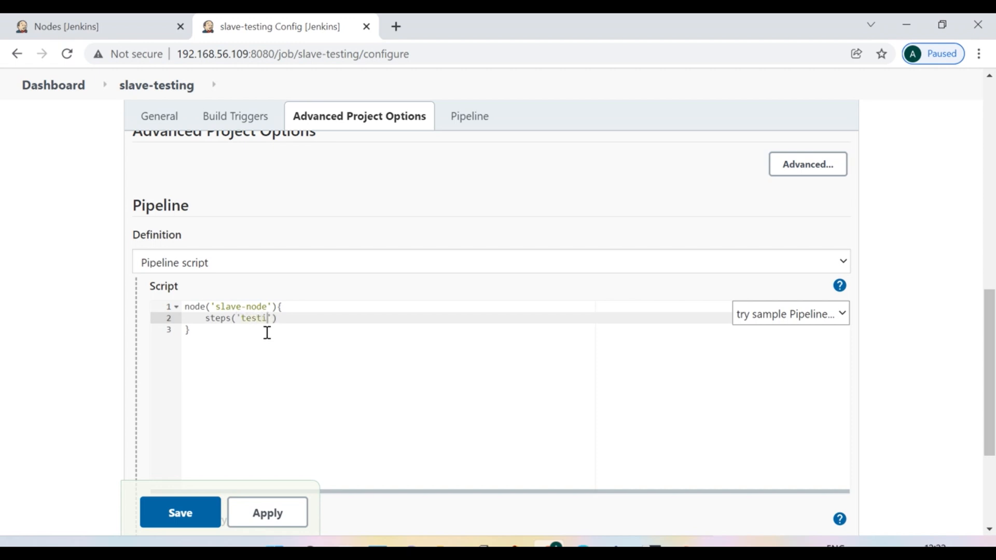
{"action": "type", "text": "ng"}
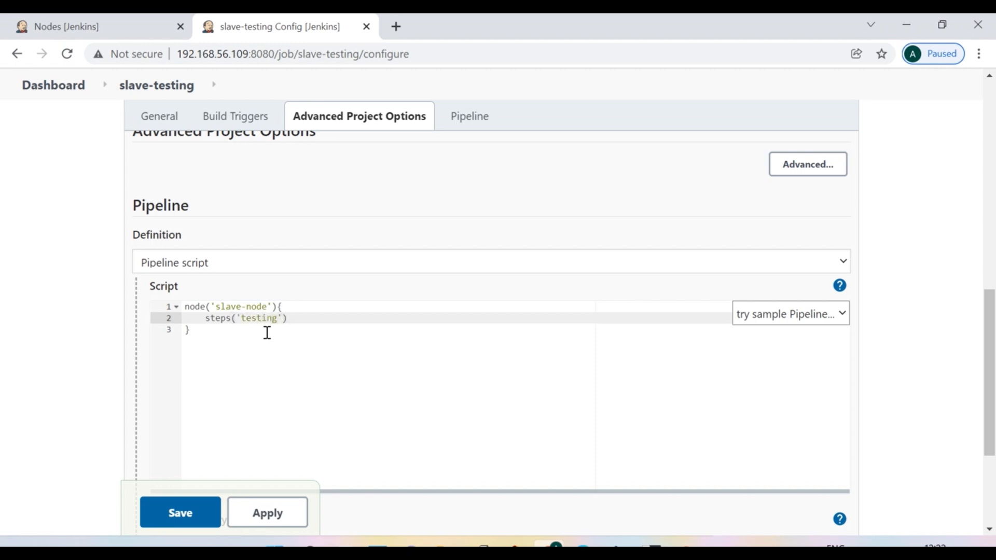
{"action": "type", "text": "{}"}
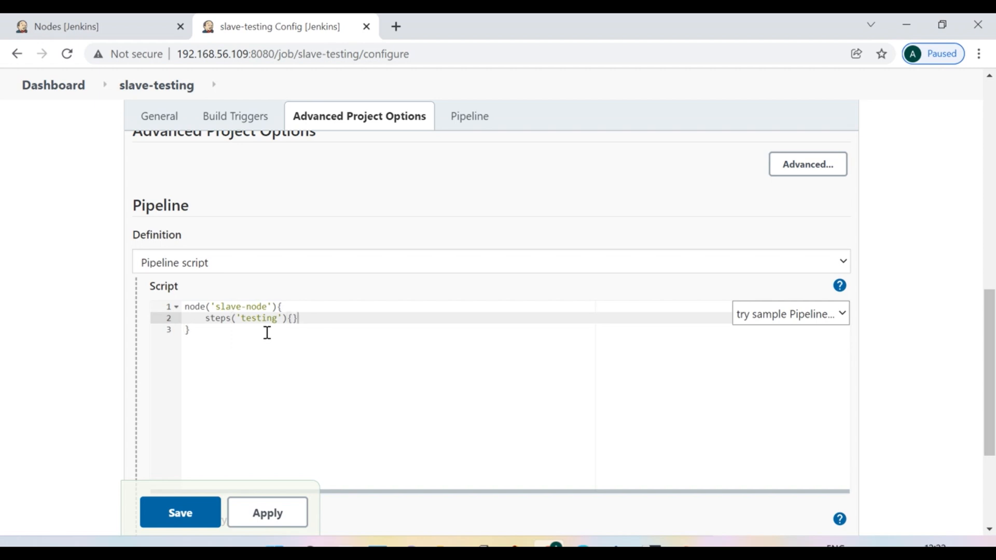
{"action": "key", "text": "Enter"}
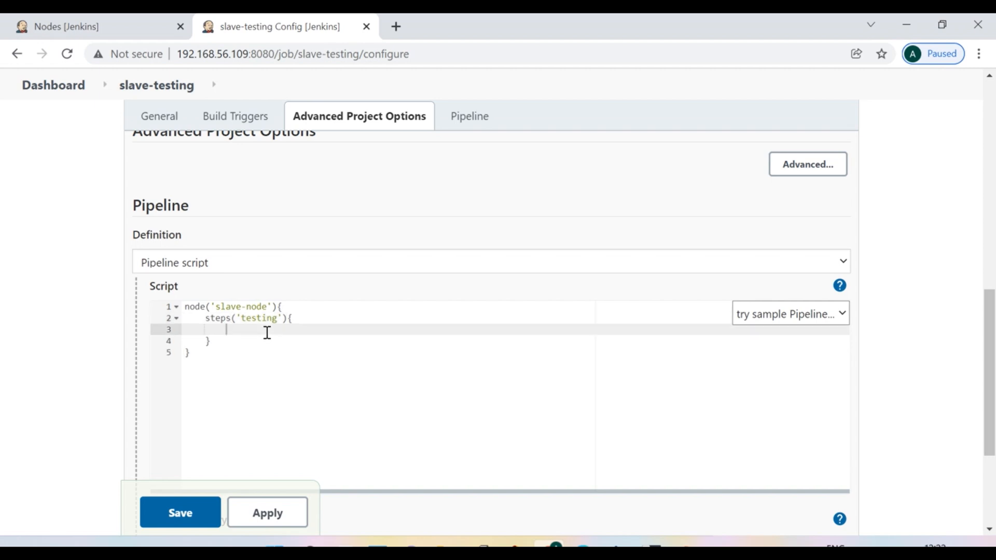
{"action": "type", "text": "sh '''"}
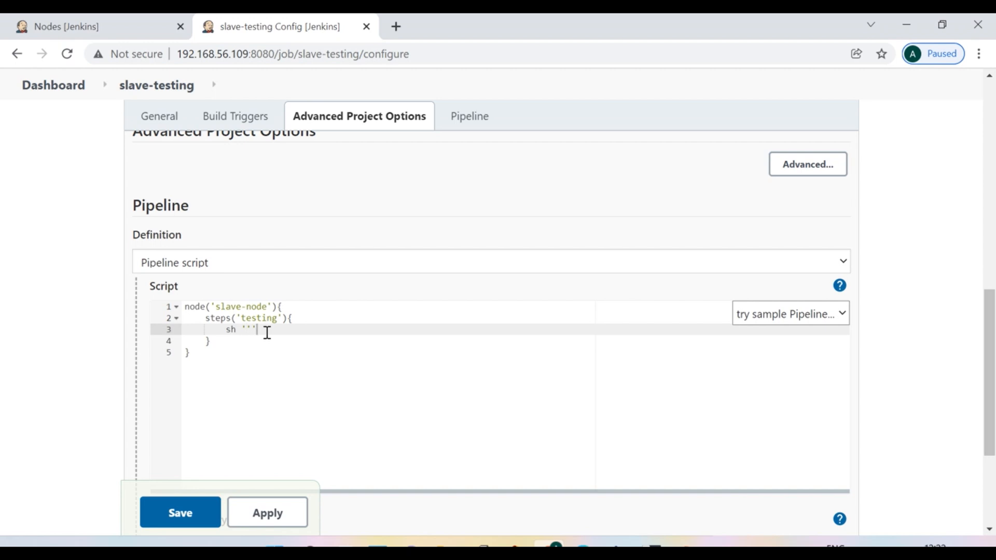
{"action": "type", "text": "echo \""}
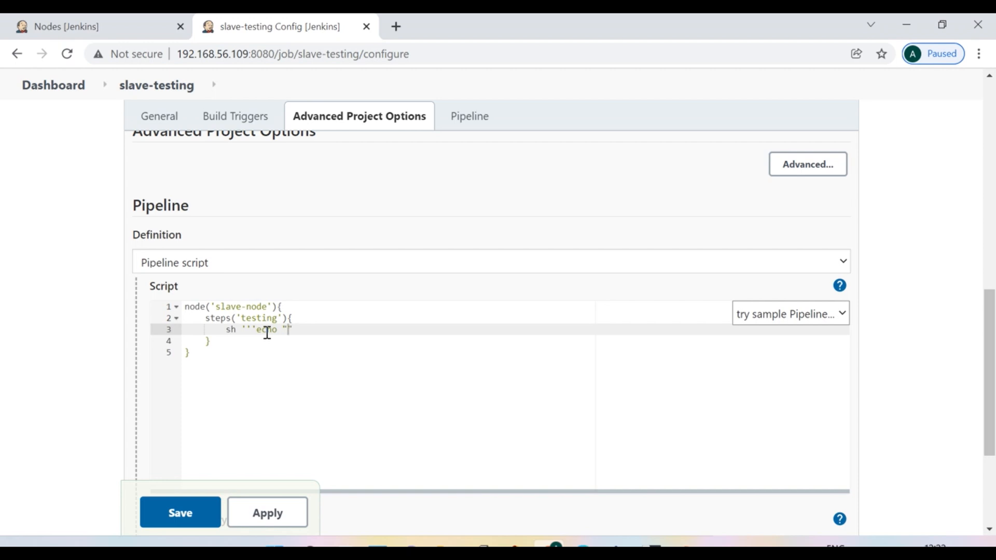
{"action": "type", "text": "my f"}
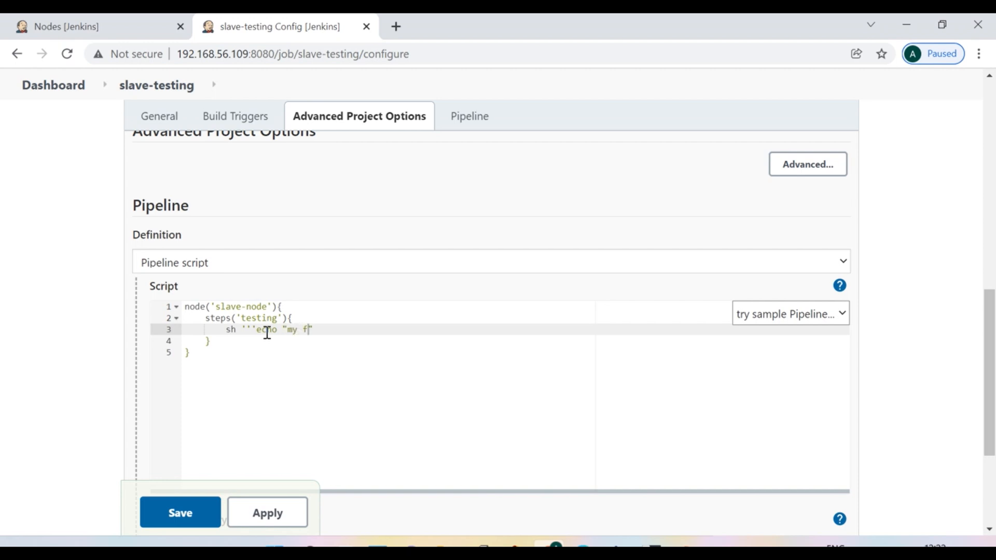
{"action": "type", "text": "irst testing"}
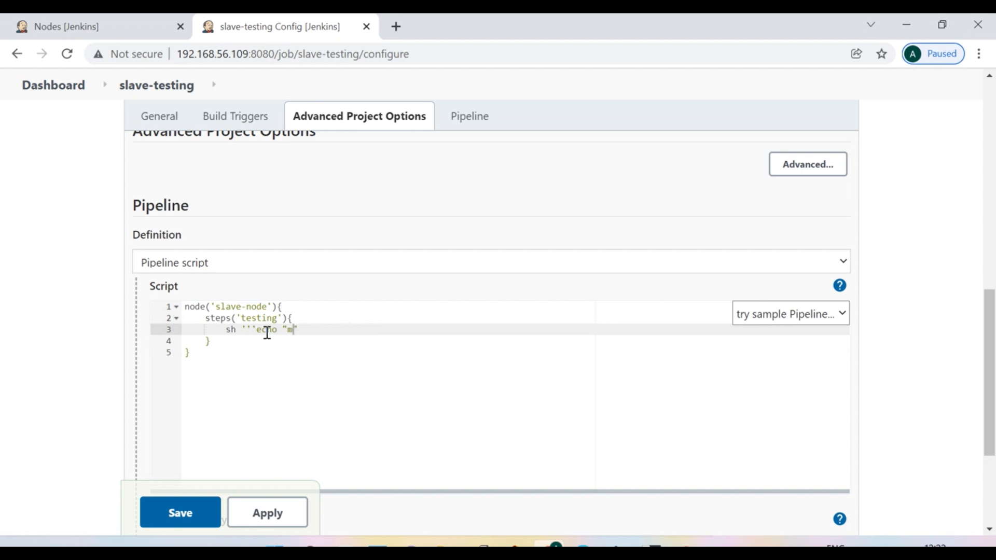
{"action": "type", "text": "Test is"}
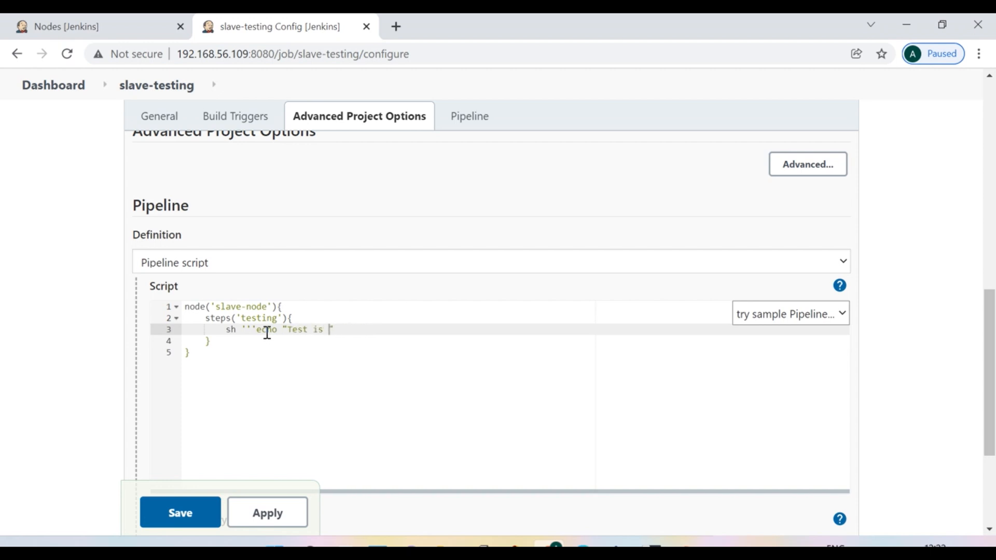
{"action": "type", "text": "successfull"}
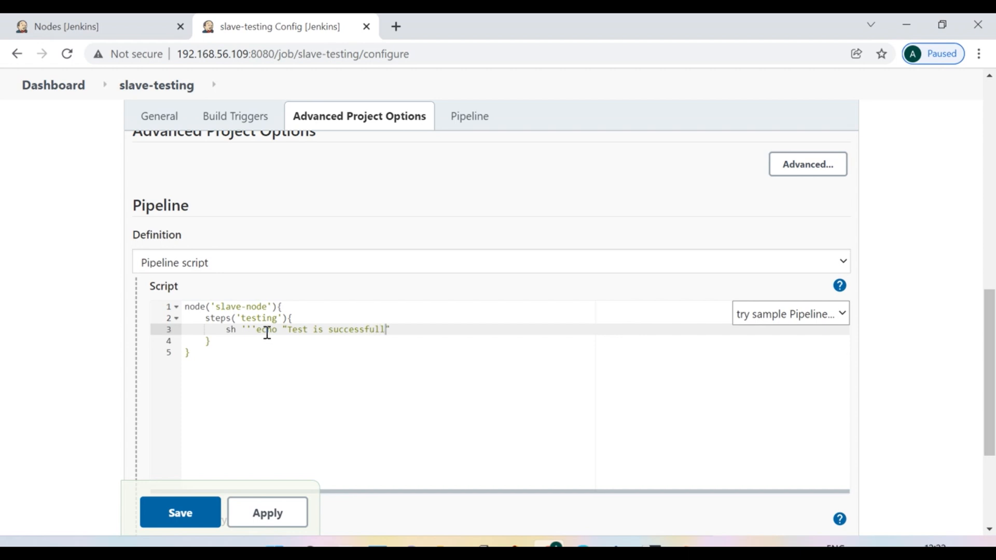
{"action": "type", "text": "\""}
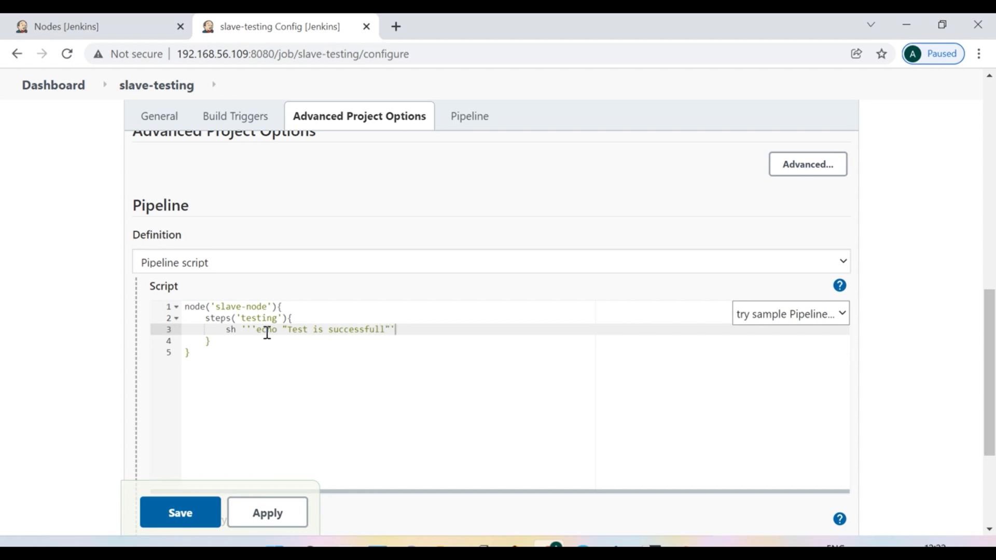
{"action": "type", "text": "''"}
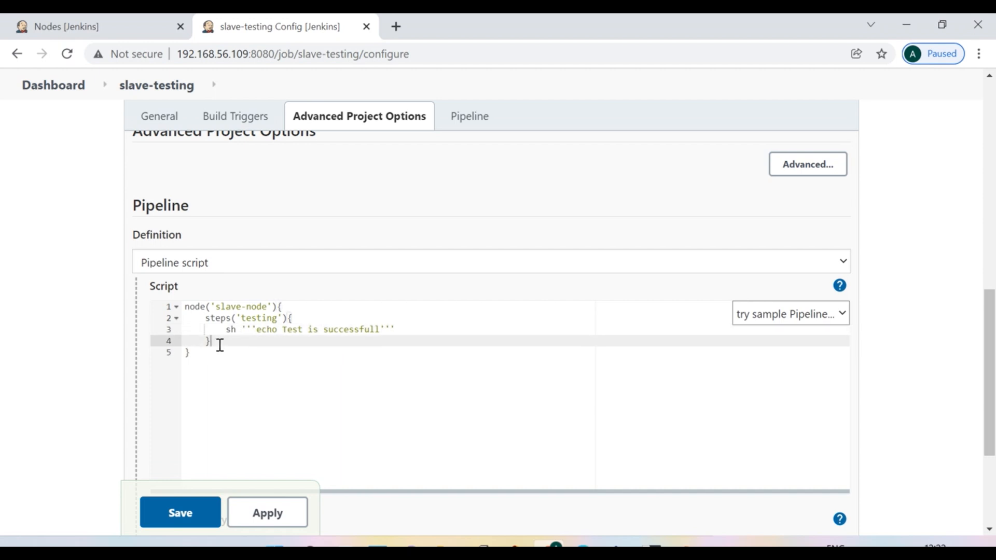
- Add a stage('Deployment') block with a shell step reading 'Deployment is successfull'
{"action": "type", "text": "steps"}
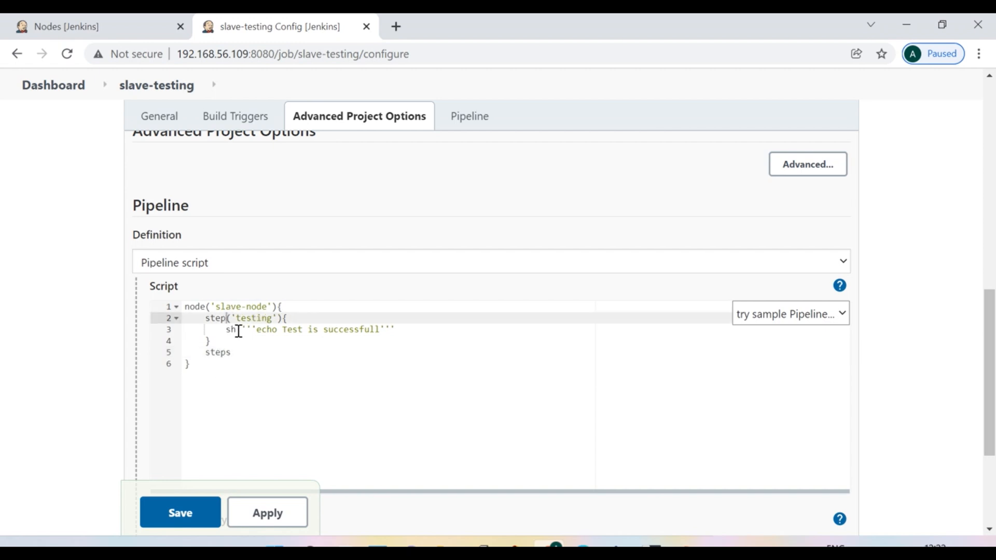
{"action": "type", "text": "stage"}
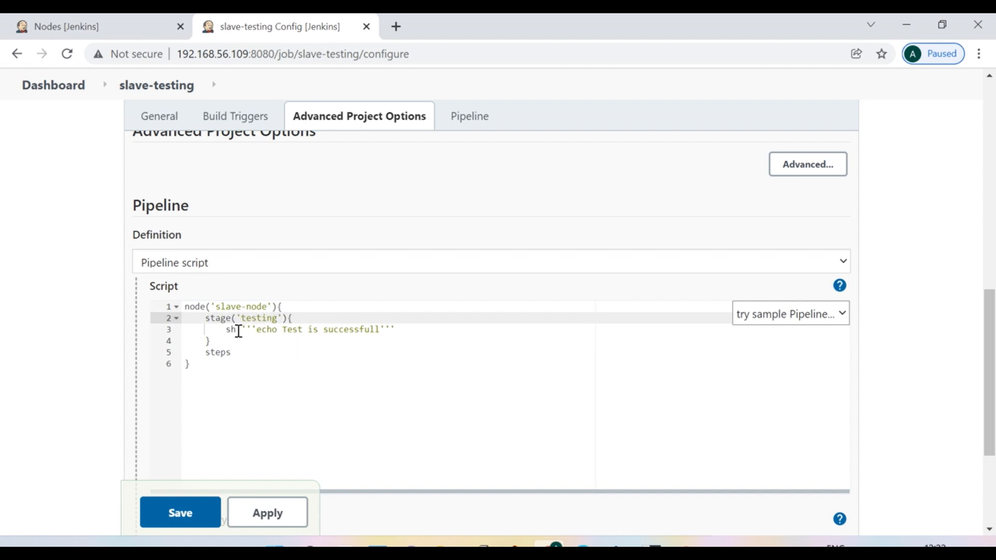
{"action": "left_click", "coordinate": [231, 352]}
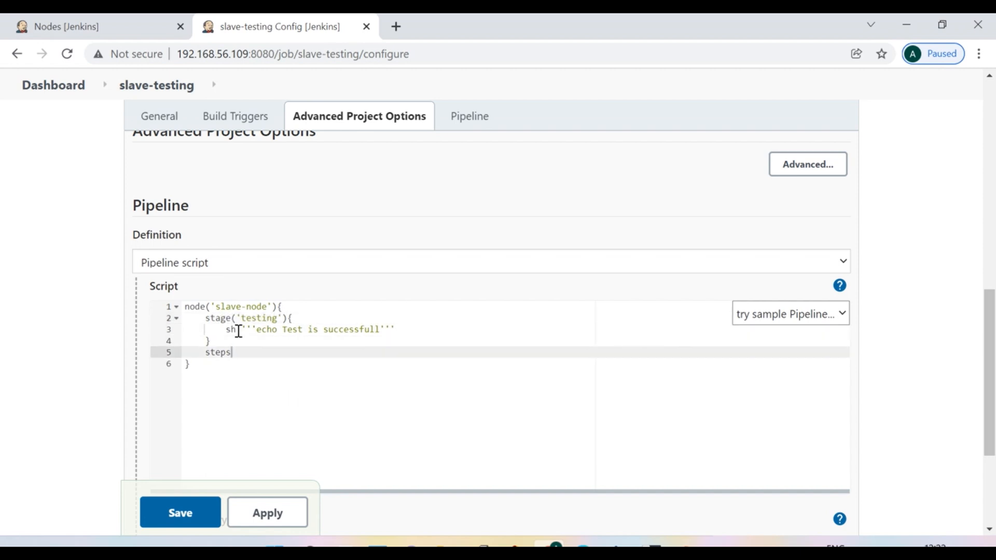
{"action": "type", "text": "stage"}
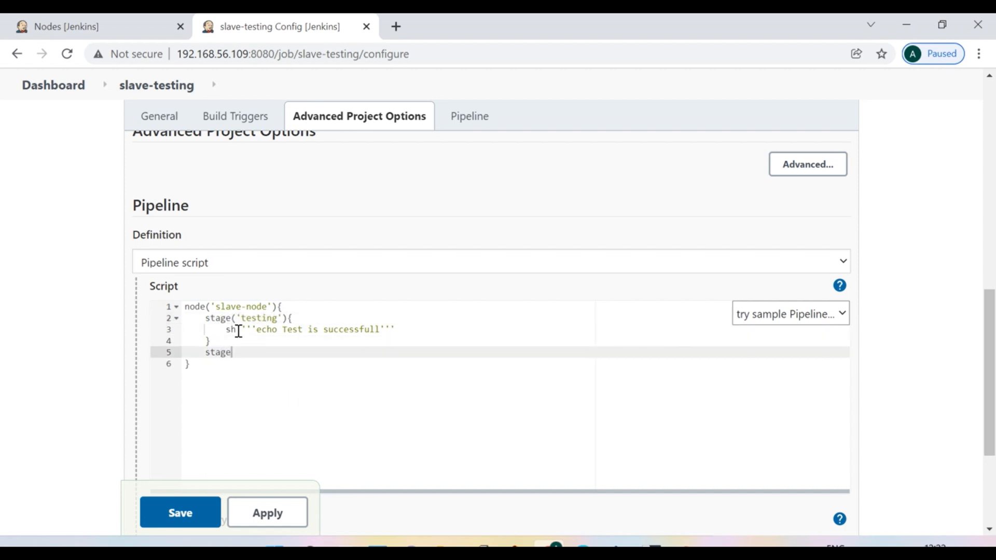
{"action": "type", "text": "()"}
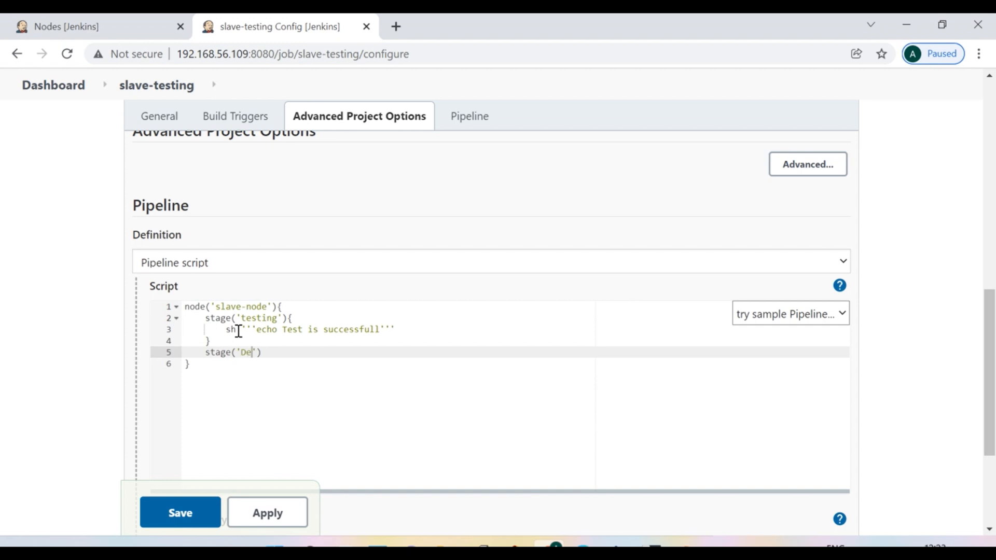
{"action": "type", "text": "ployment"}
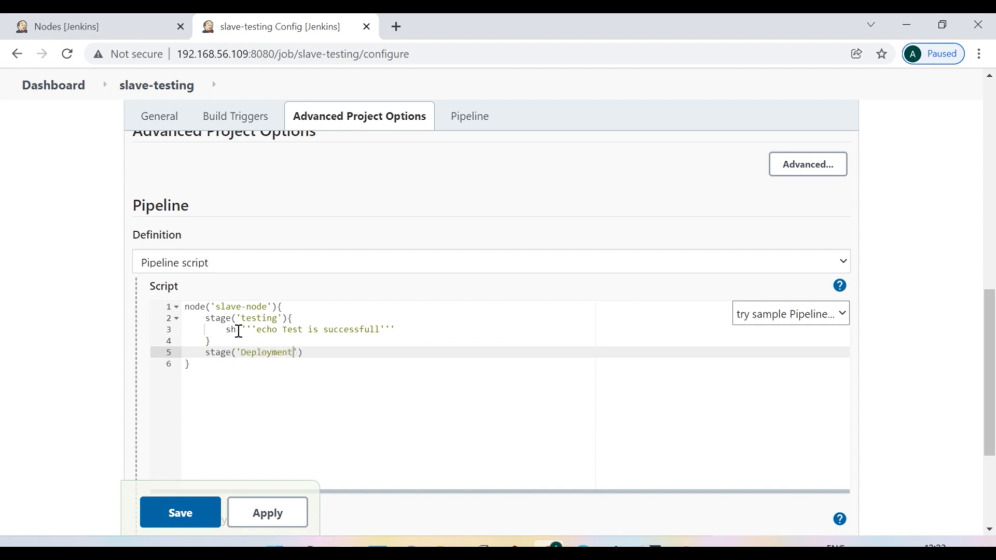
{"action": "type", "text": "{"}
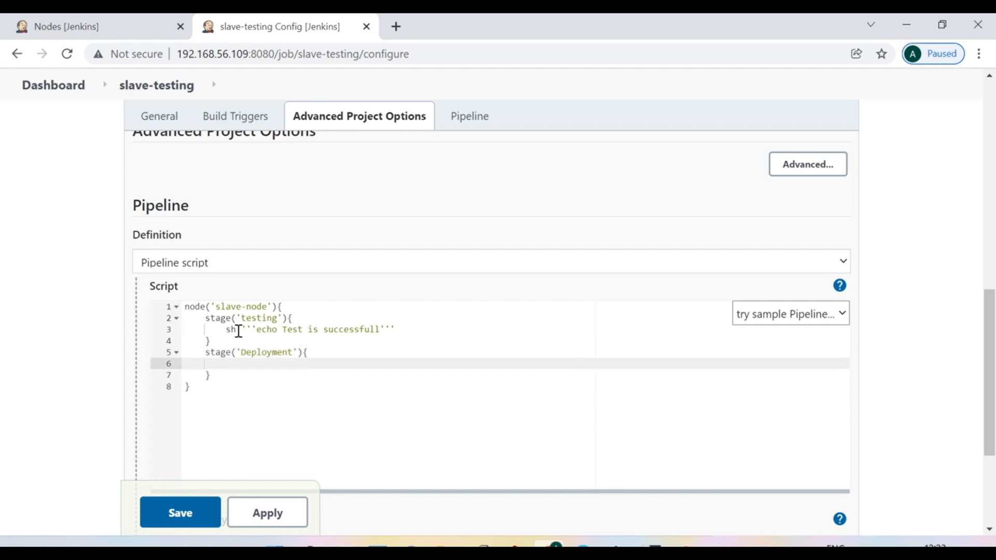
{"action": "type", "text": "sh"}
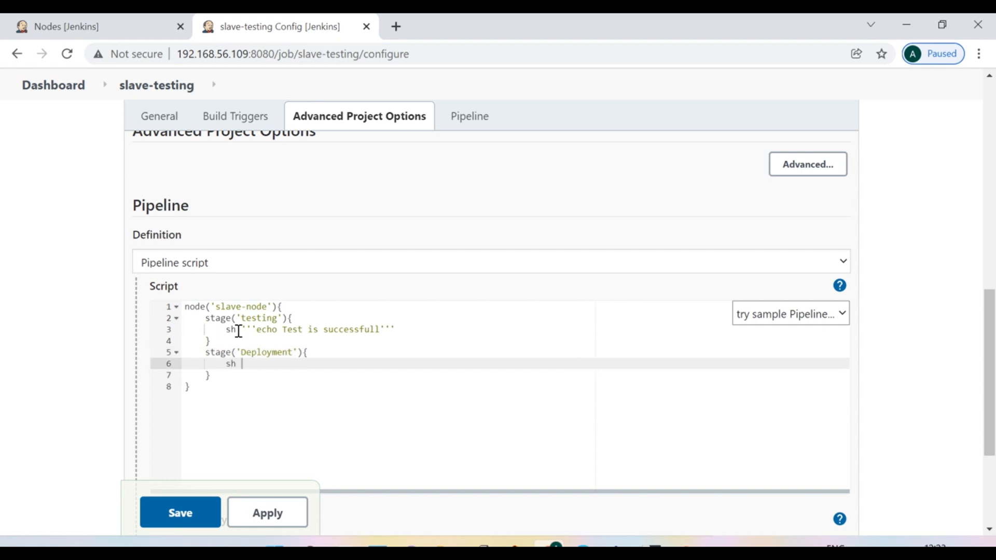
{"action": "type", "text": "'''"}
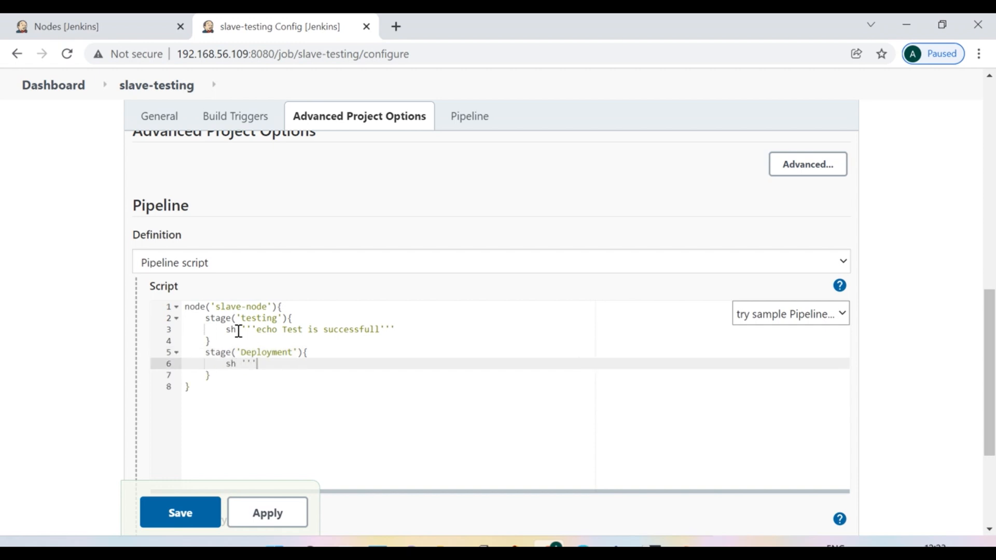
{"action": "type", "text": "Deployment is successfu"}
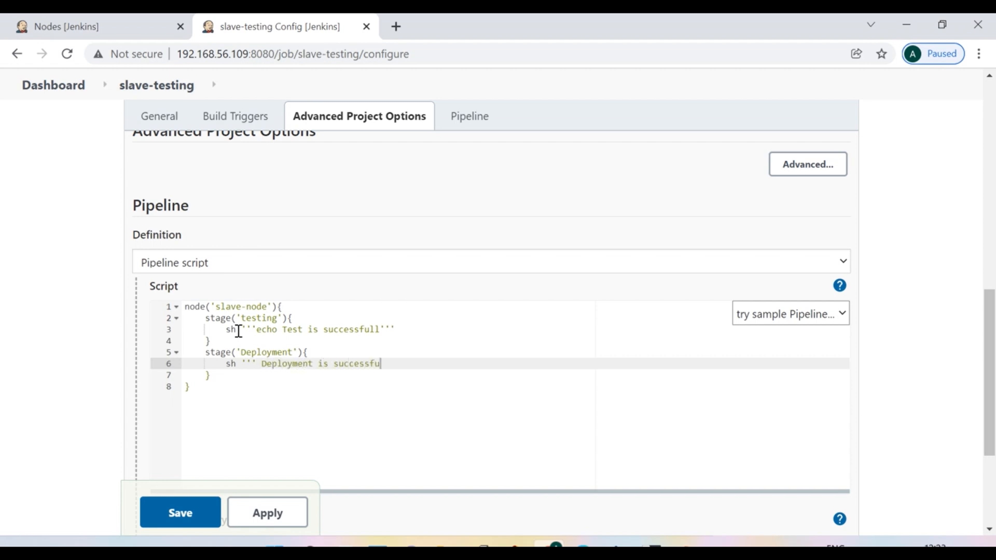
{"action": "type", "text": "ll''"}
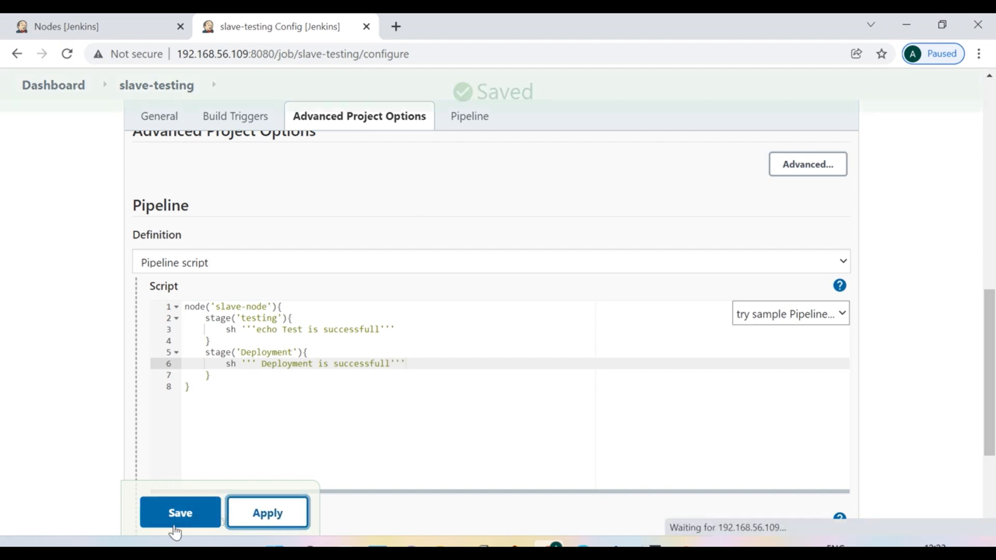
- Save the slave-testing script, trigger Build Now, and scroll build #1's output
{"action": "left_click", "coordinate": [180, 512]}
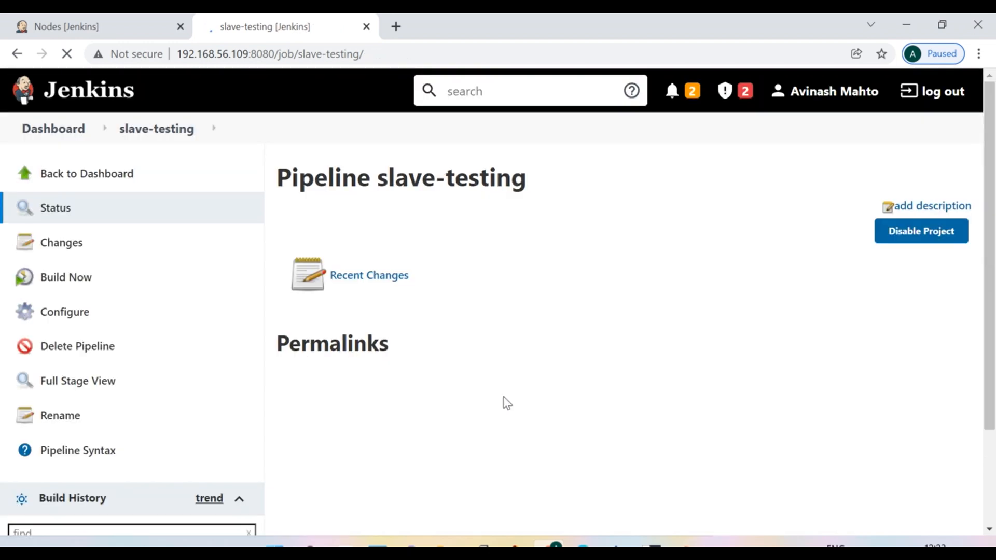
{"action": "left_click", "coordinate": [66, 277]}
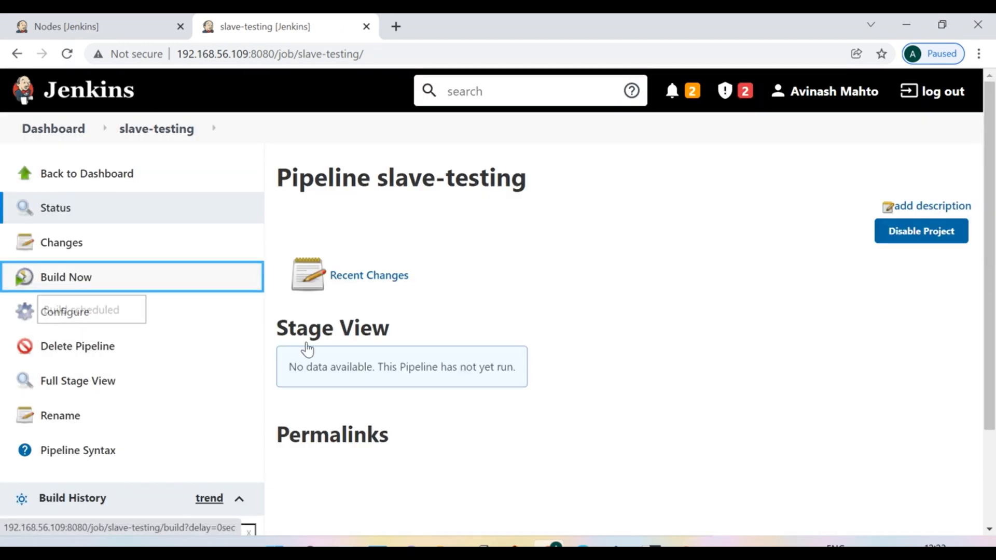
{"action": "scroll", "scroll_direction": "down", "scroll_amount": 3}
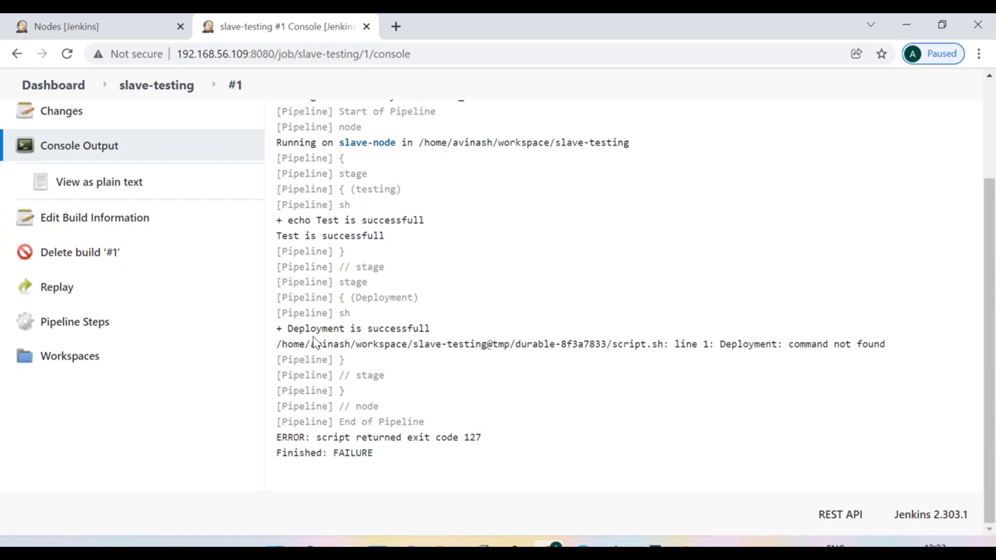
{"action": "mouse_move", "coordinate": [746, 350]}
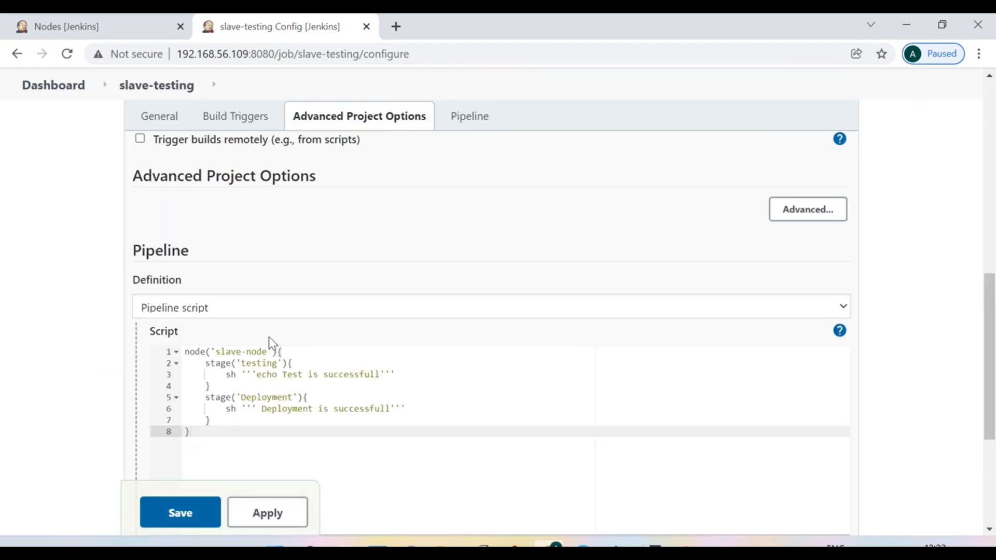
- Prefix the Deployment shell message with echo and save the pipeline script
{"action": "left_click", "coordinate": [352, 408]}
{"action": "type", "text": "echo"}
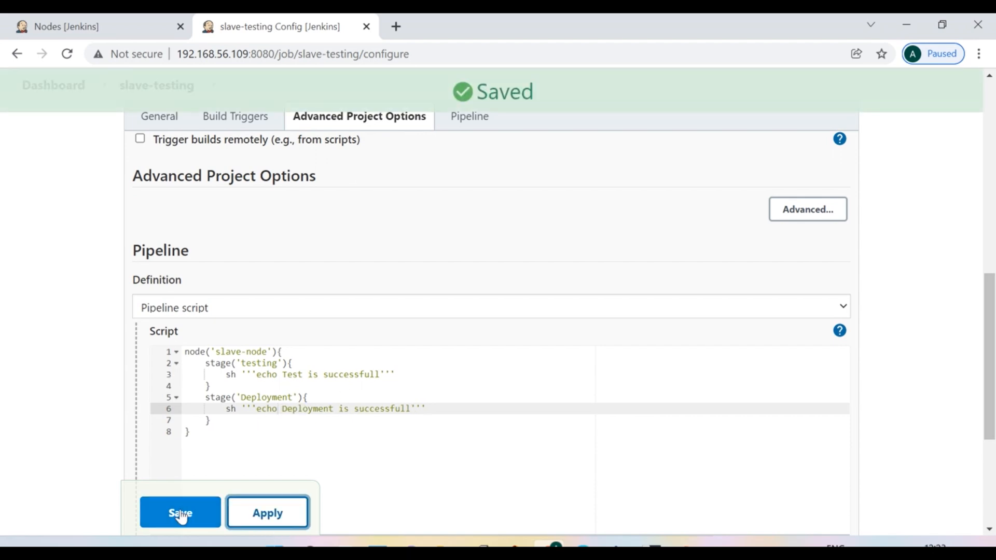
{"action": "left_click", "coordinate": [179, 512]}
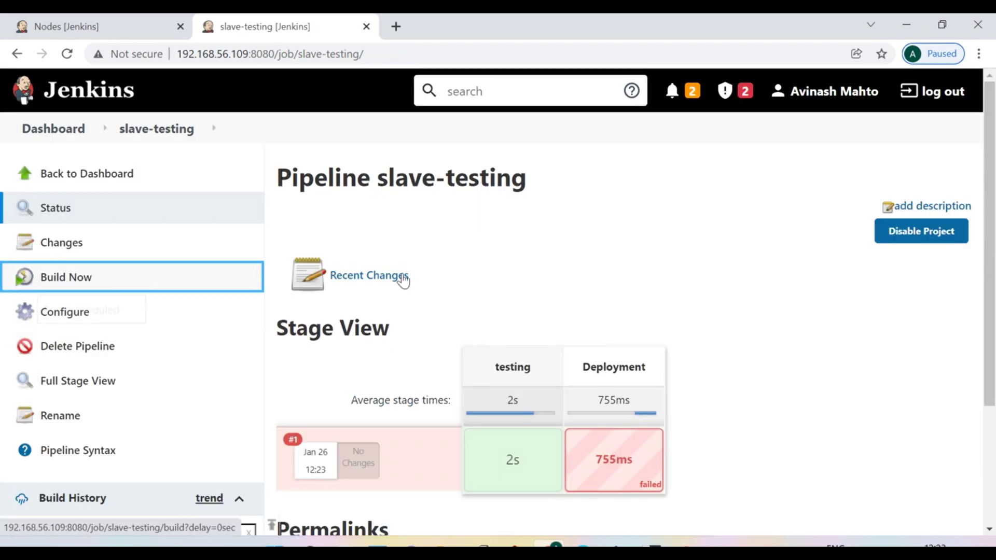
{"action": "scroll", "scroll_direction": "down", "scroll_amount": 3}
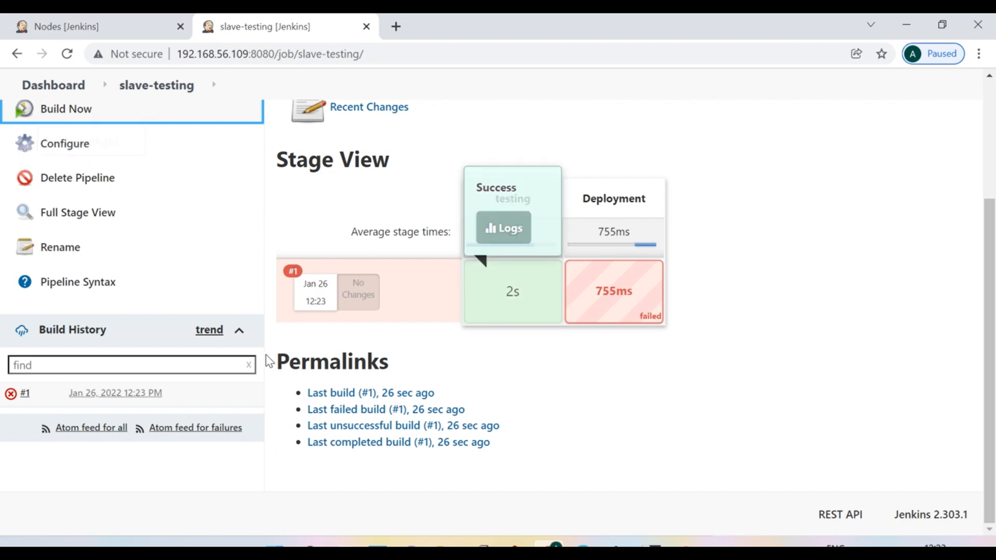
- Open build #2's Console Output and scroll to the Finished: SUCCESS line
{"action": "left_click", "coordinate": [66, 109]}
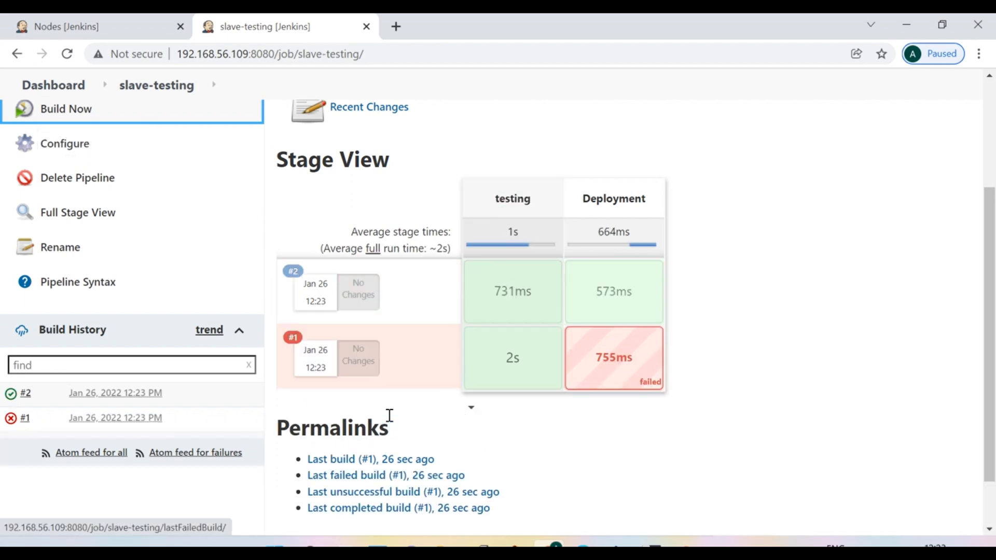
{"action": "left_click", "coordinate": [26, 392]}
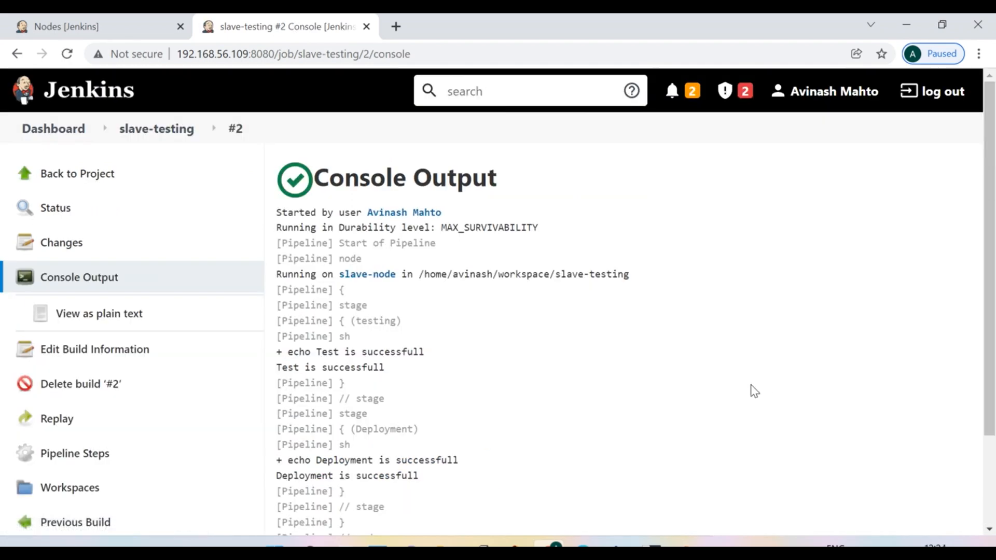
{"action": "scroll", "scroll_direction": "down", "scroll_amount": 3}
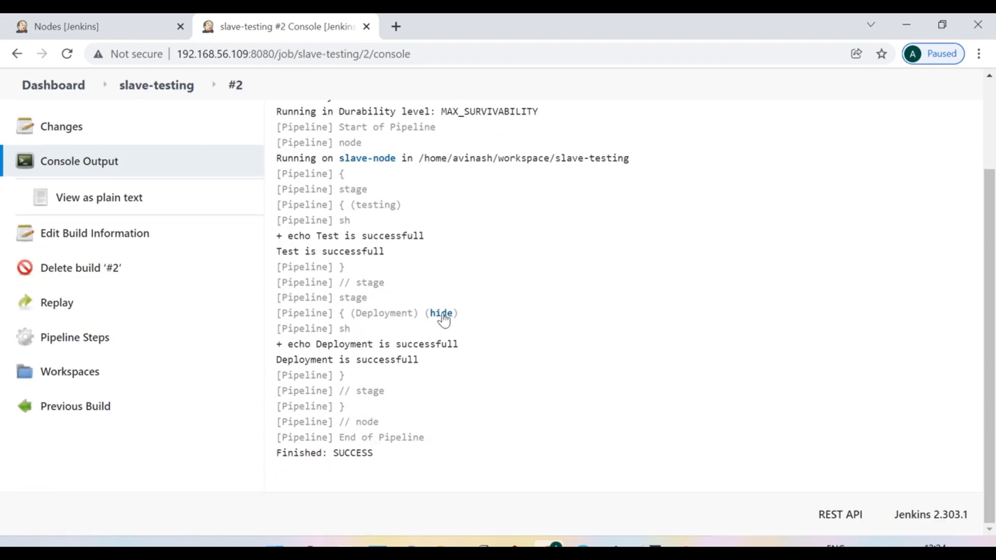
{"action": "scroll", "scroll_direction": "up", "scroll_amount": 3}
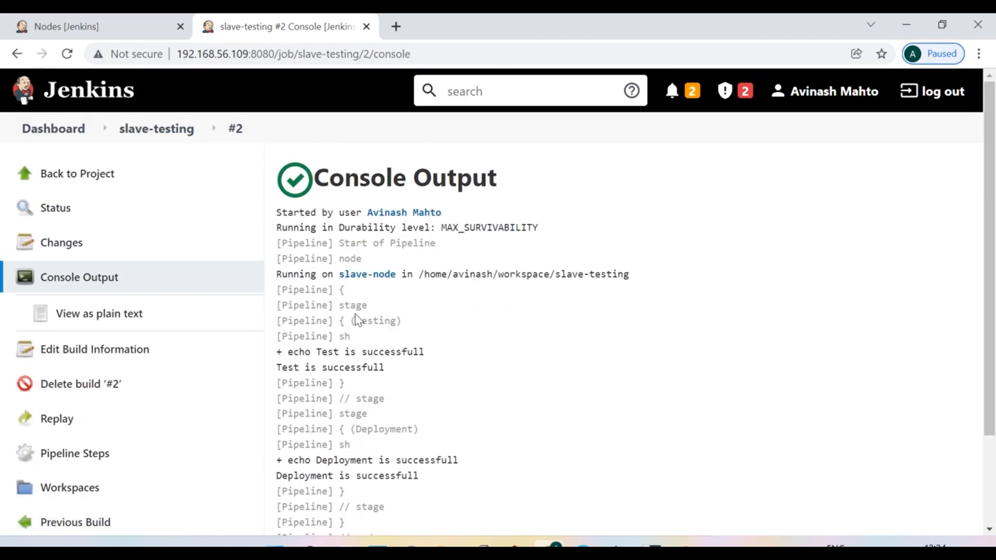
{"action": "mouse_move", "coordinate": [486, 427]}
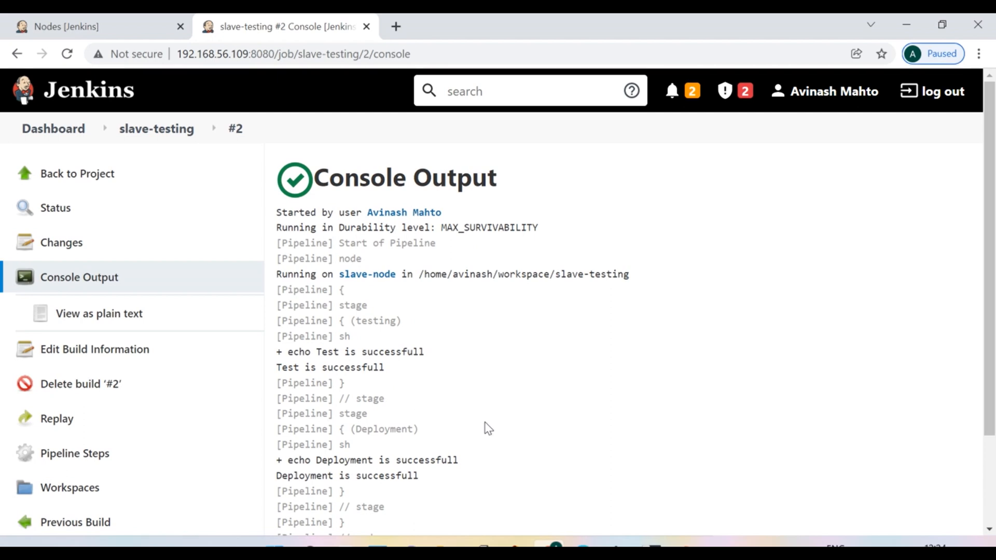
{"action": "scroll", "scroll_direction": "down", "scroll_amount": 3}
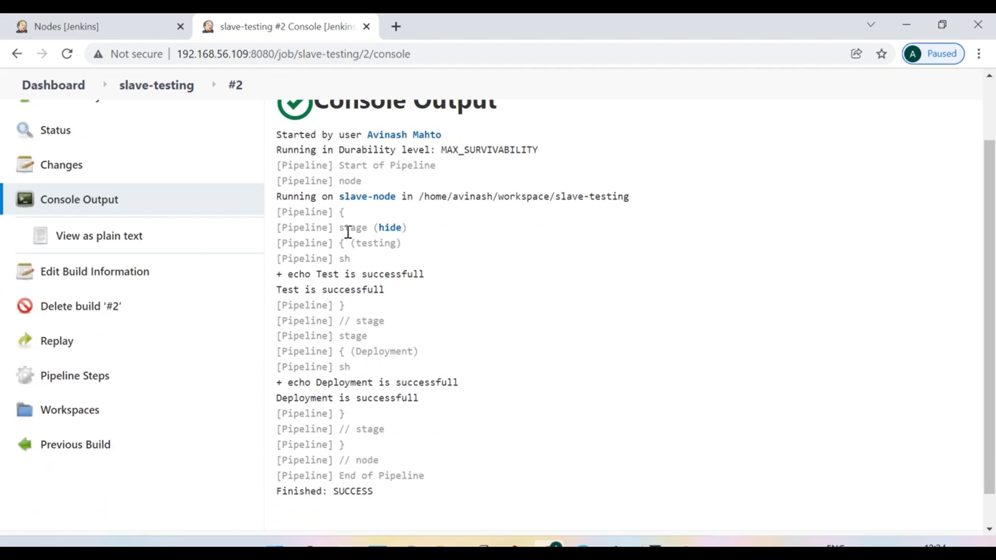
{"action": "mouse_move", "coordinate": [367, 196]}
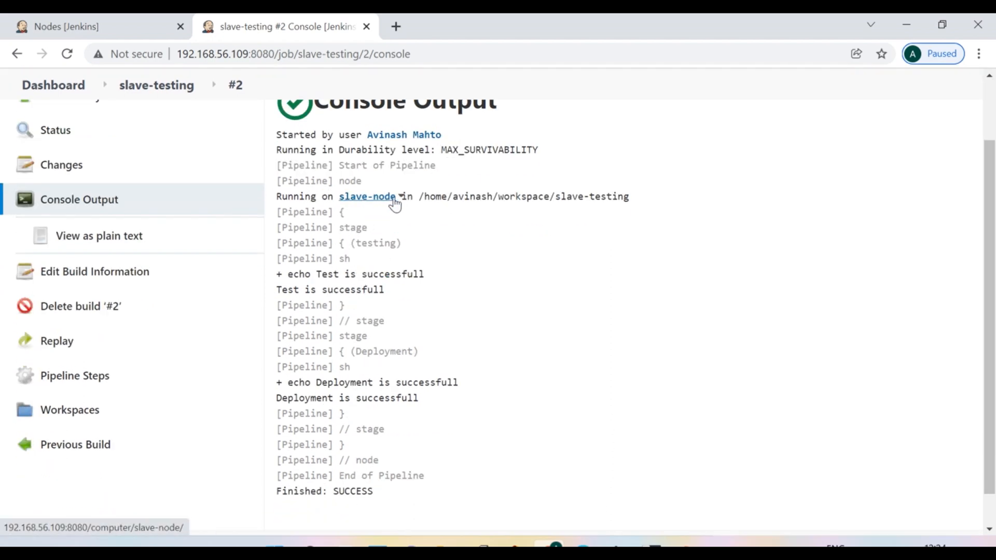
{"action": "mouse_move", "coordinate": [407, 290]}
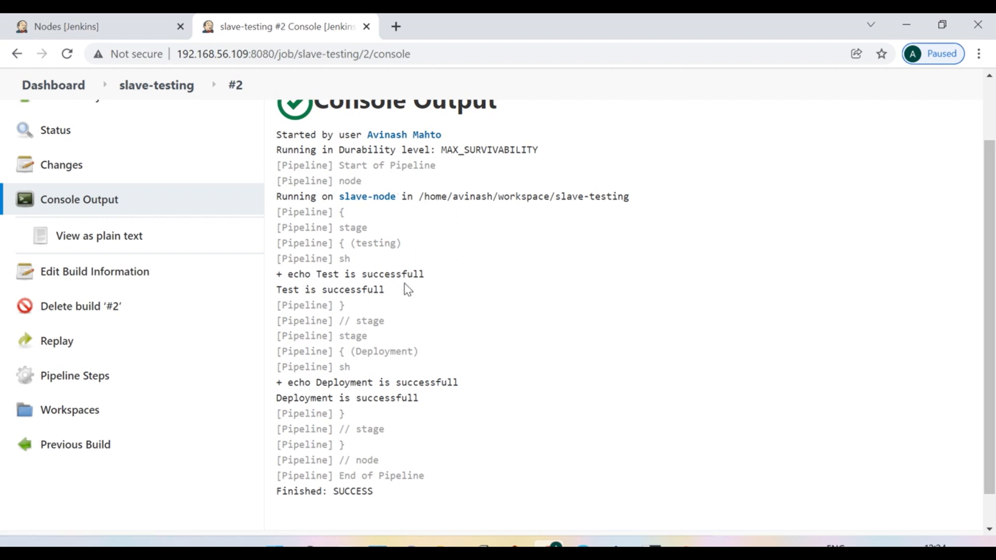
{"action": "mouse_move", "coordinate": [400, 311]}
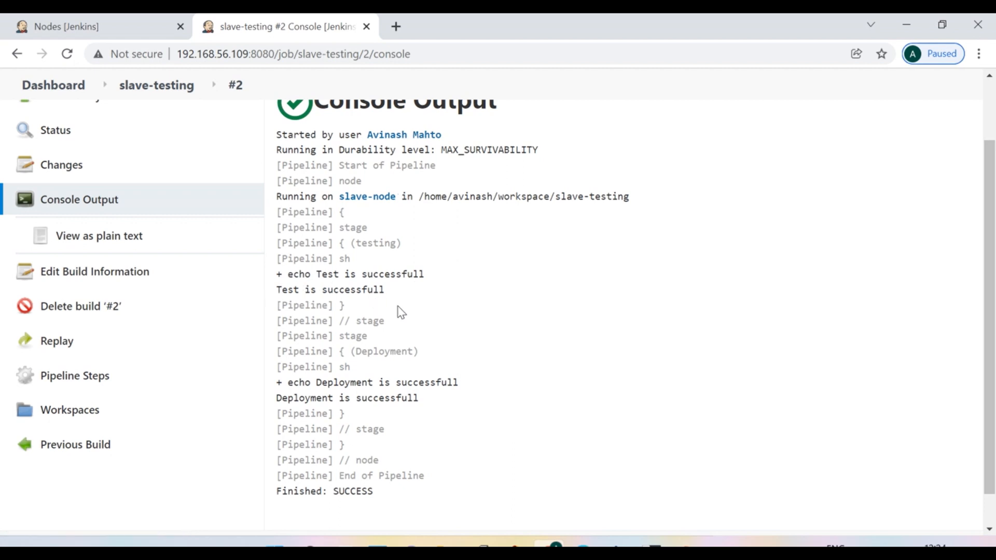
{"action": "mouse_move", "coordinate": [493, 410]}
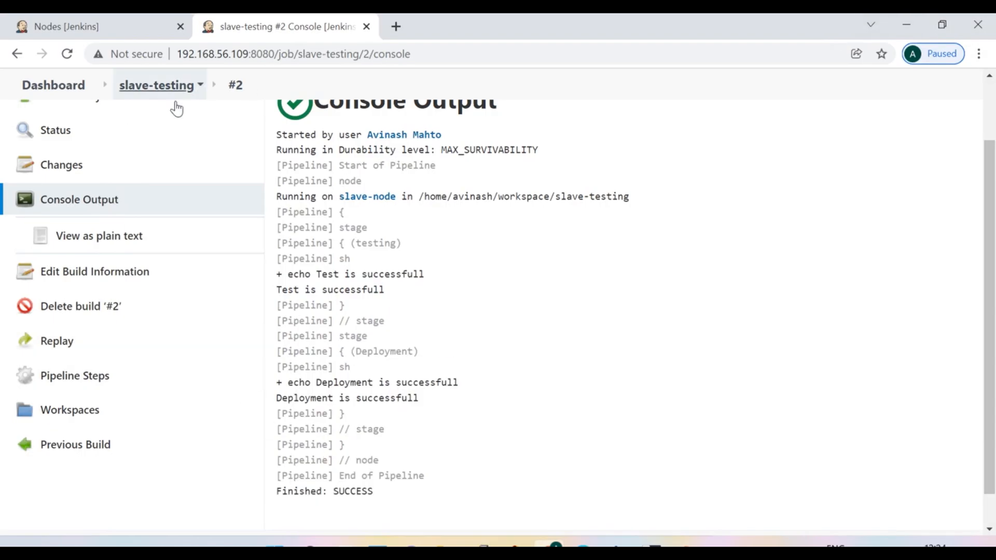
- Reopen slave-testing's Configure page and select the testing stage's echo text
{"action": "left_click", "coordinate": [156, 85]}
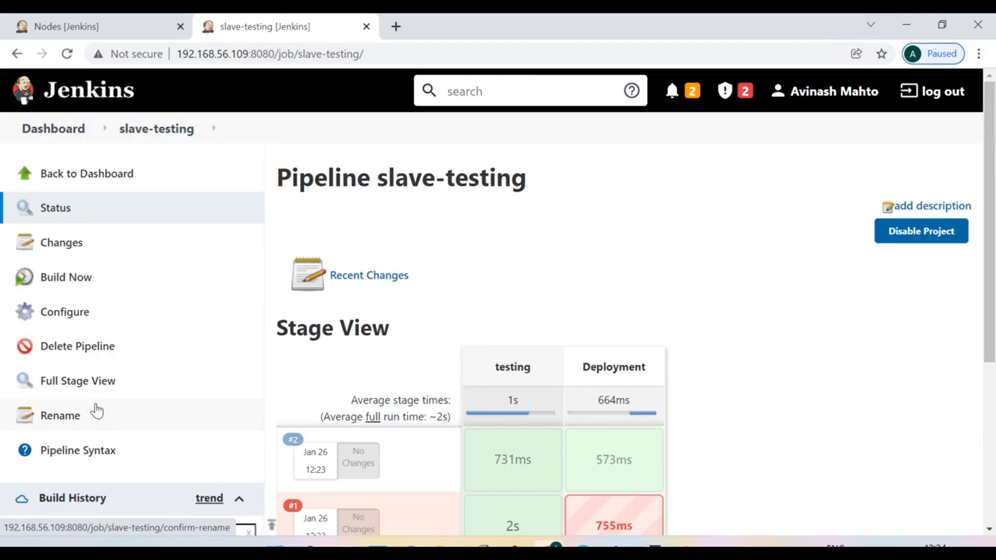
{"action": "left_click", "coordinate": [63, 311]}
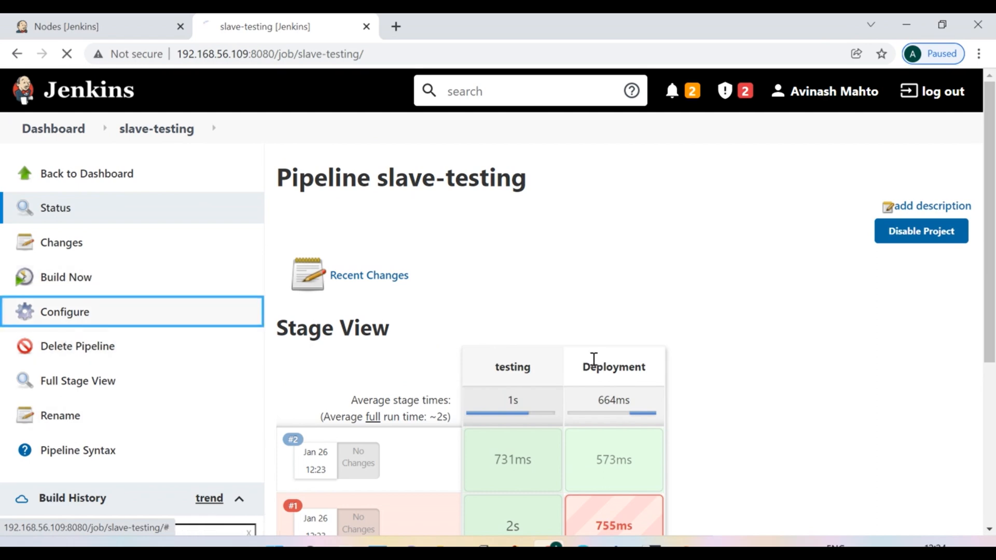
{"action": "left_click", "coordinate": [64, 312]}
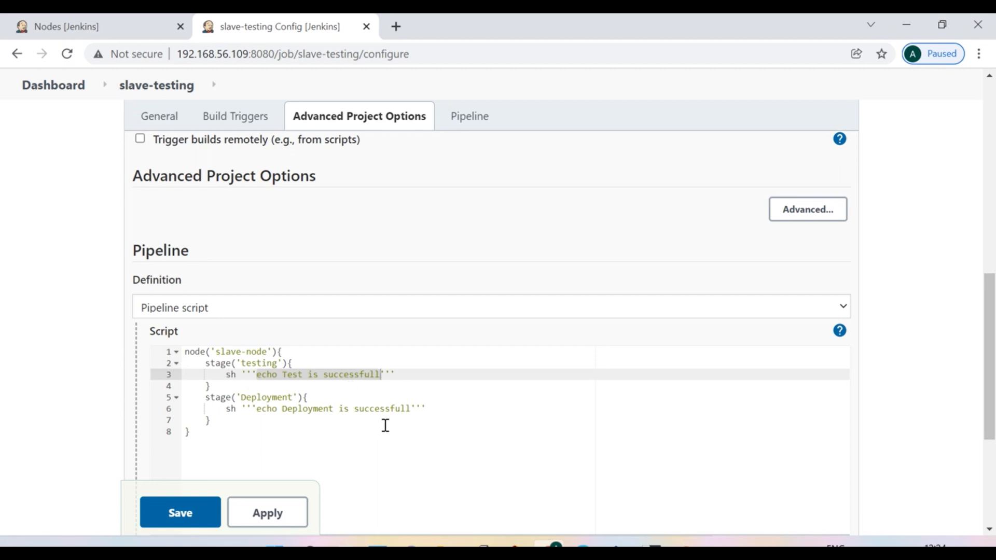
{"action": "mouse_move", "coordinate": [459, 398]}
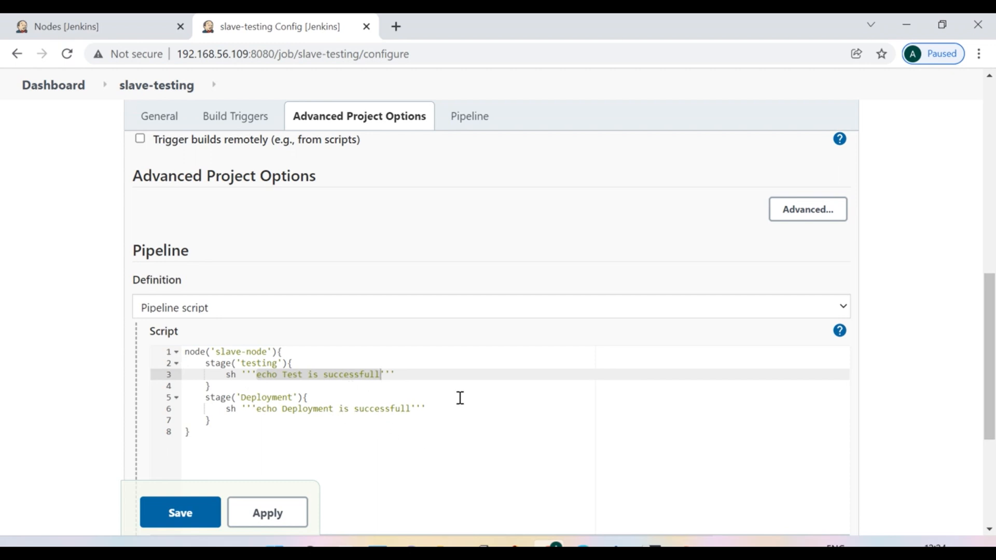
{"action": "mouse_move", "coordinate": [357, 395]}
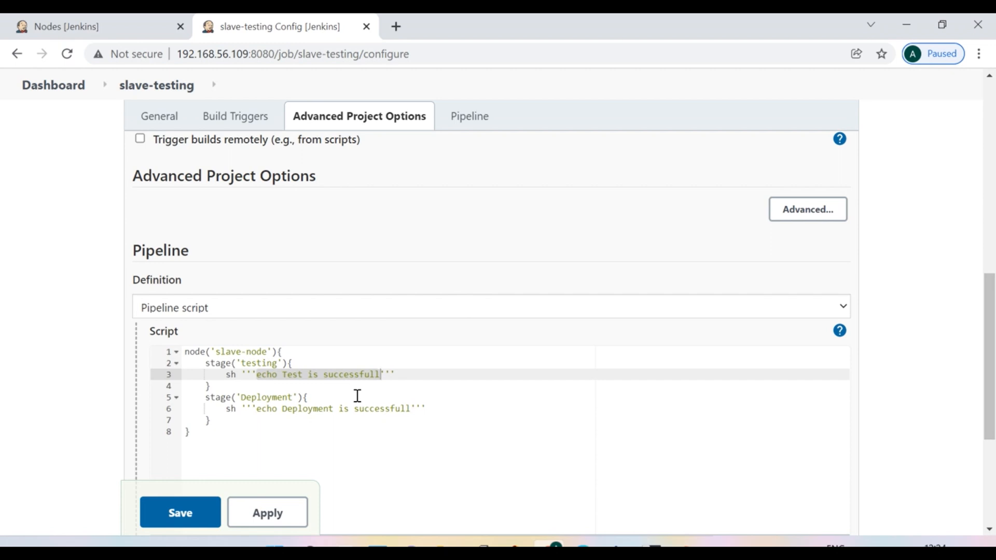
{"action": "mouse_move", "coordinate": [122, 40]}
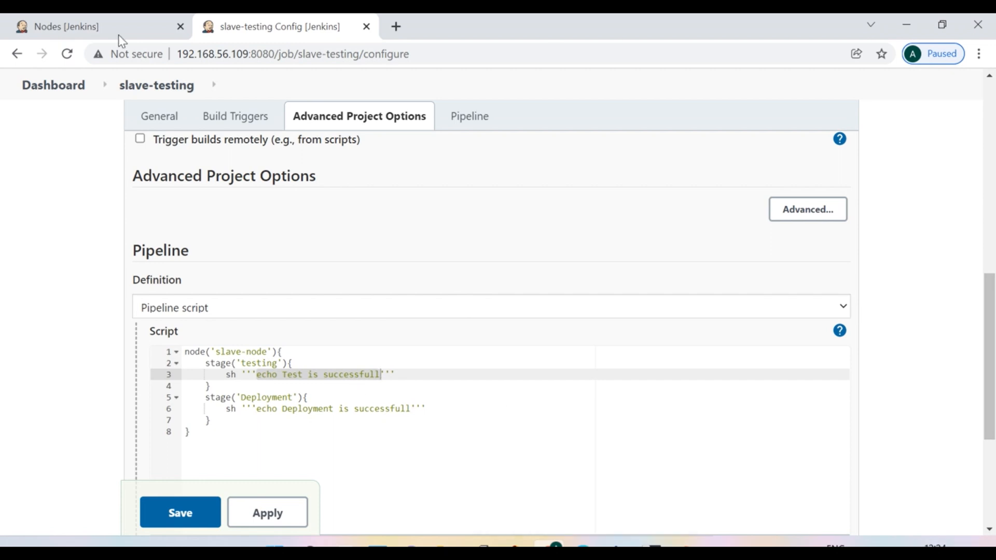
{"action": "mouse_move", "coordinate": [225, 354]}
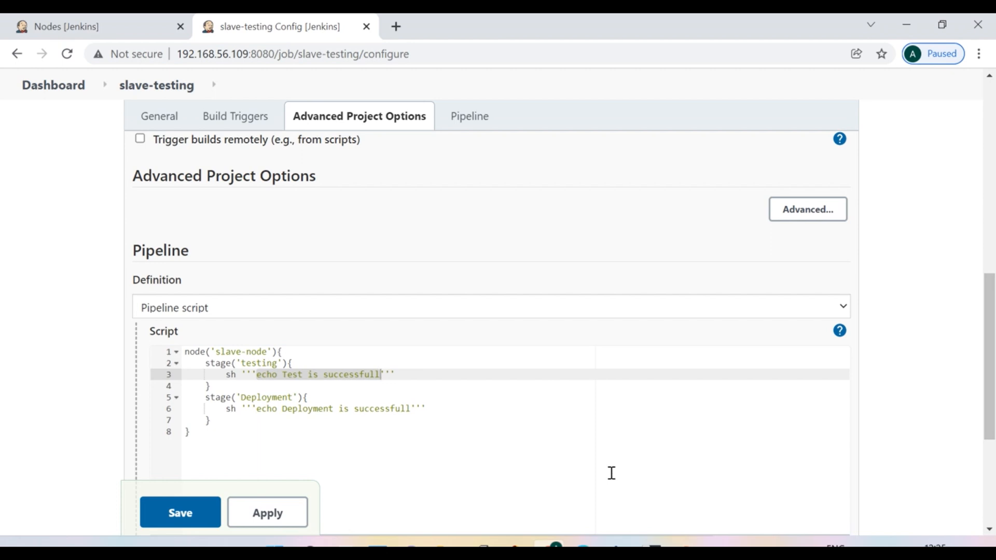
{"action": "mouse_move", "coordinate": [610, 473]}
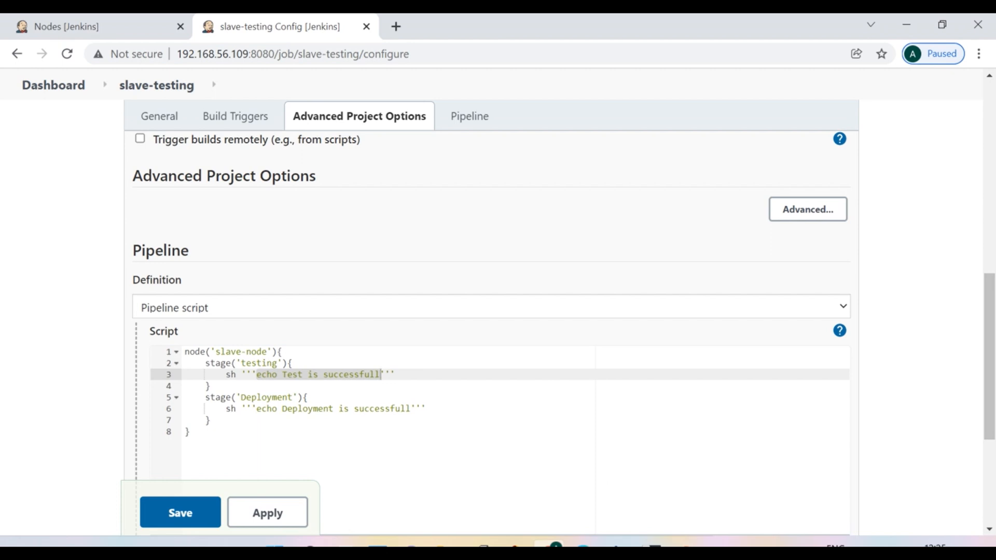